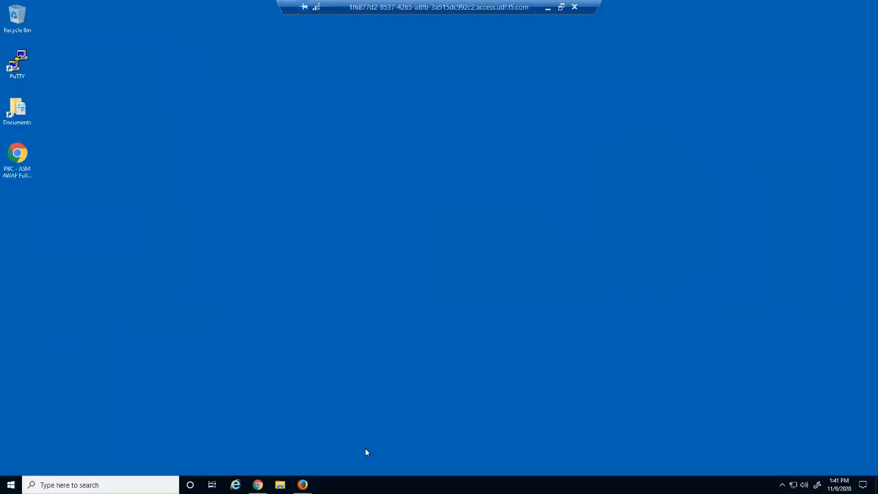
Step: In a new Firefox window, loop the iMacros '17 violations.iim' demo 300 times
right_click(302, 485)
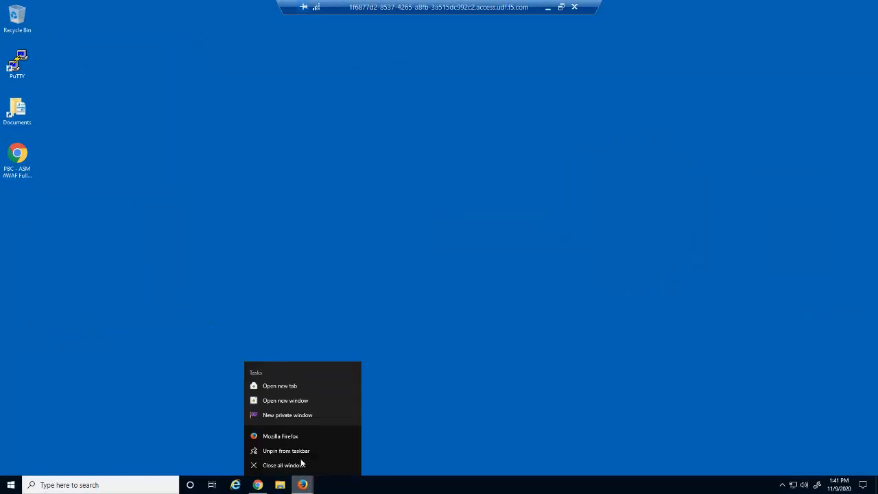
left_click(286, 400)
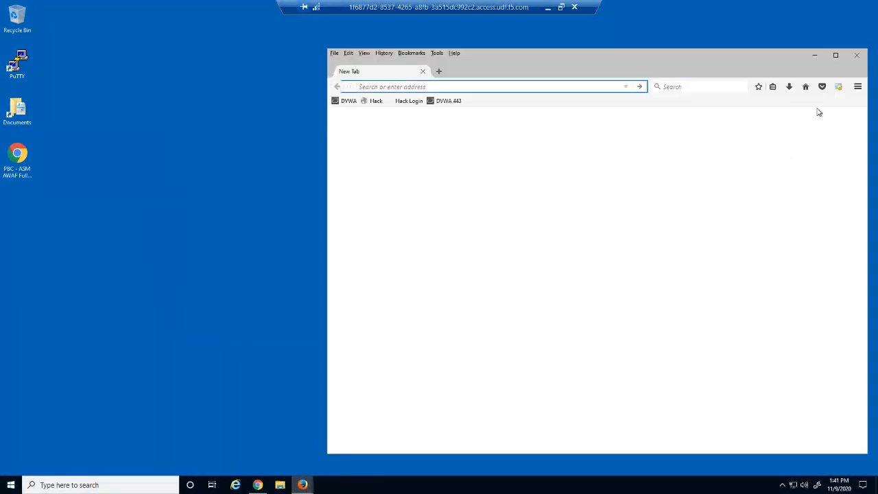
left_click(838, 86)
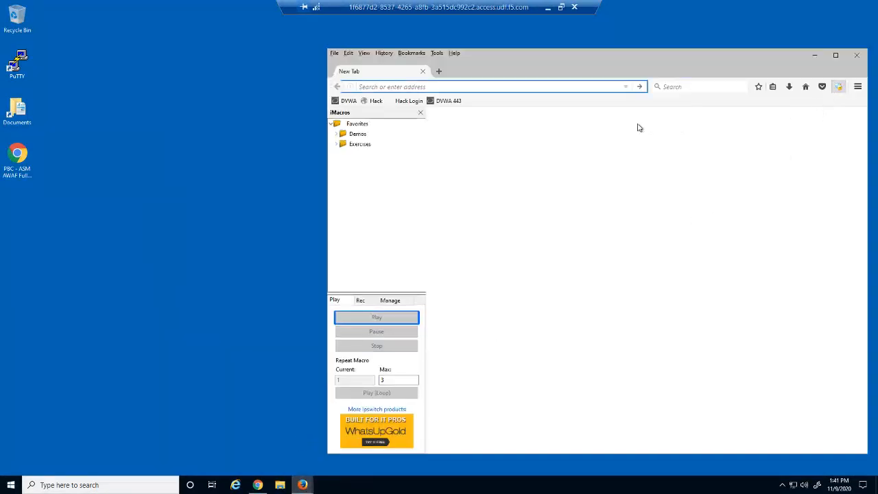
left_click(357, 133)
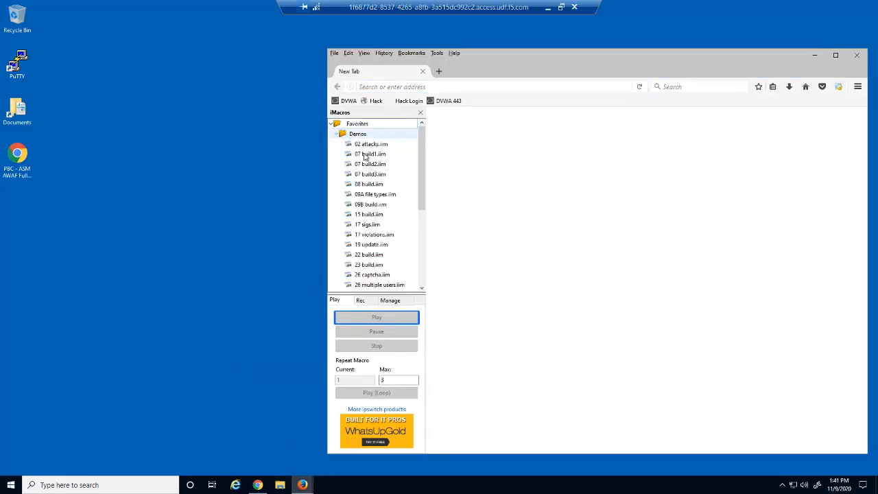
left_click(374, 234)
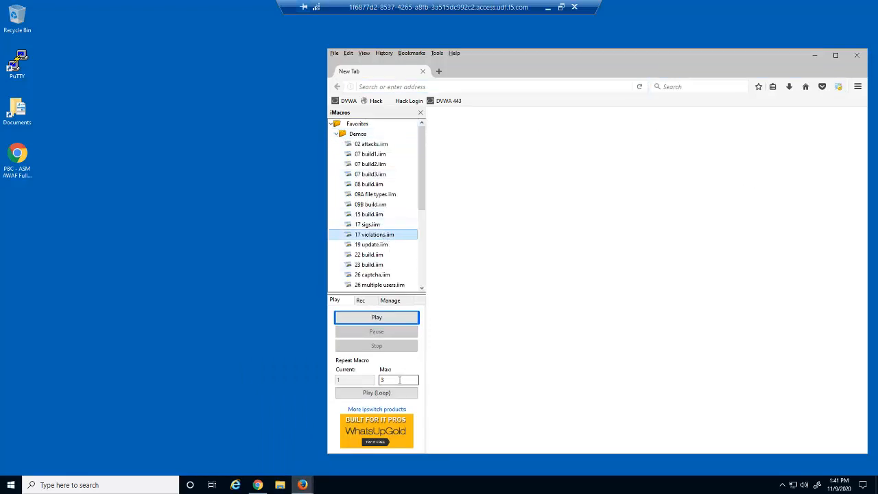
type("00")
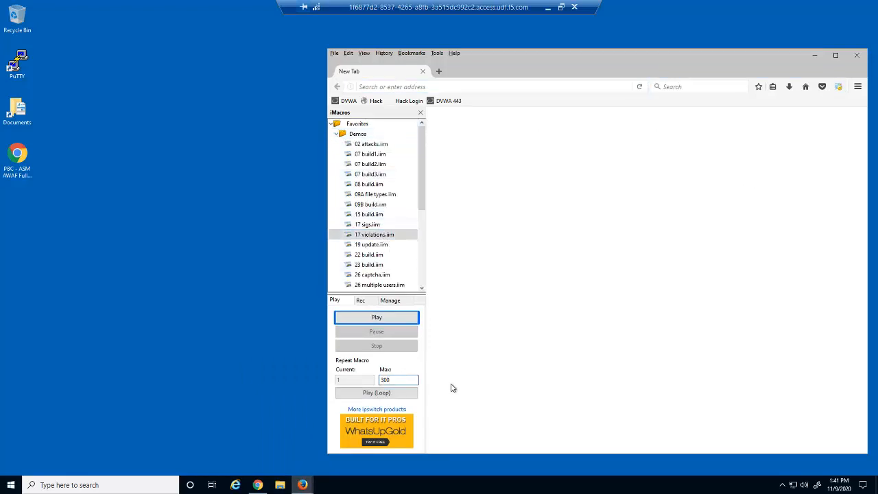
left_click(377, 317)
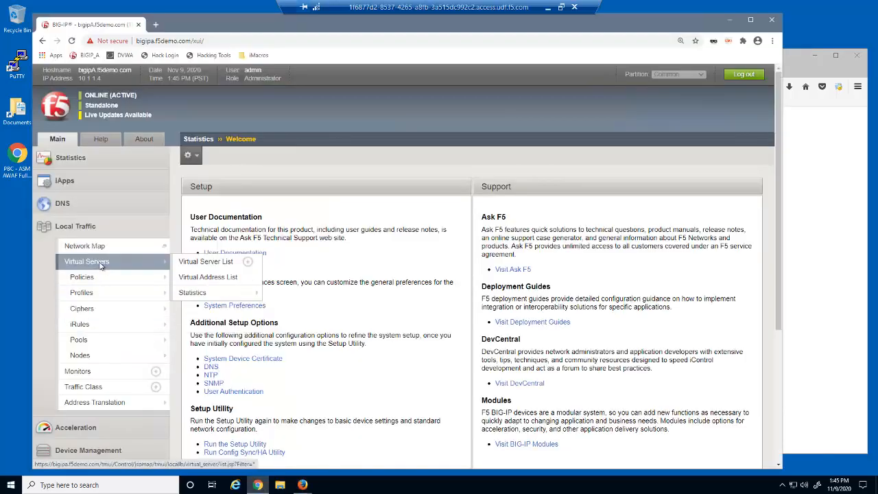
Step: Show dvwa_virtual's attached security policies, then switch navigation from Local Traffic to Security
left_click(205, 262)
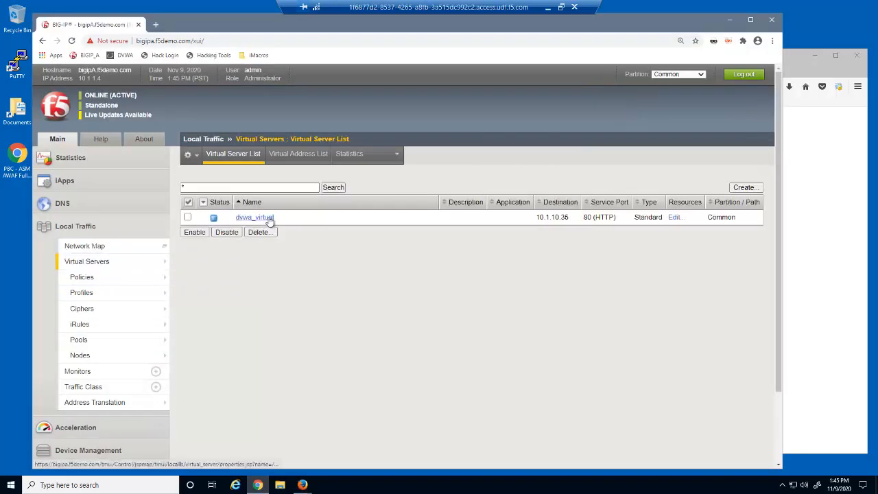
left_click(254, 217)
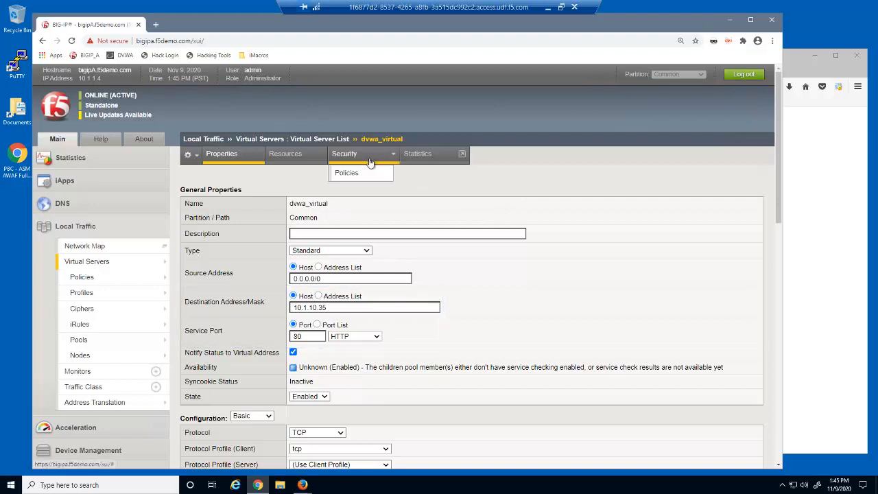
left_click(347, 173)
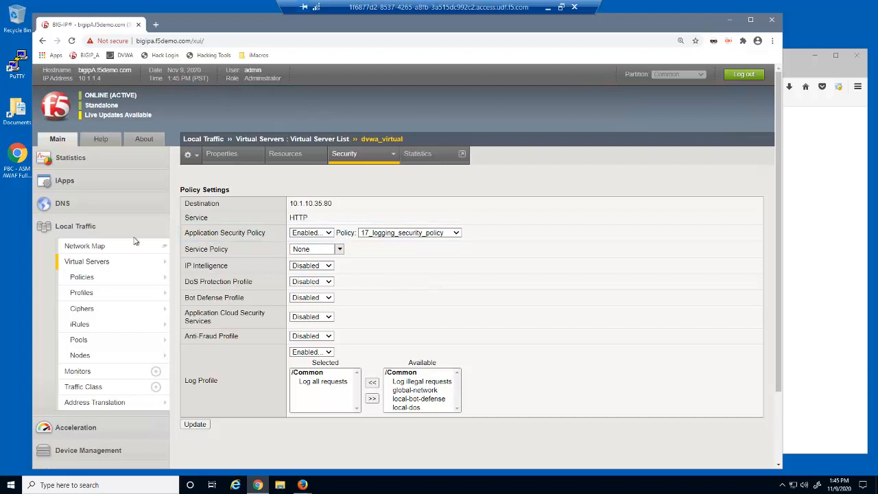
left_click(75, 225)
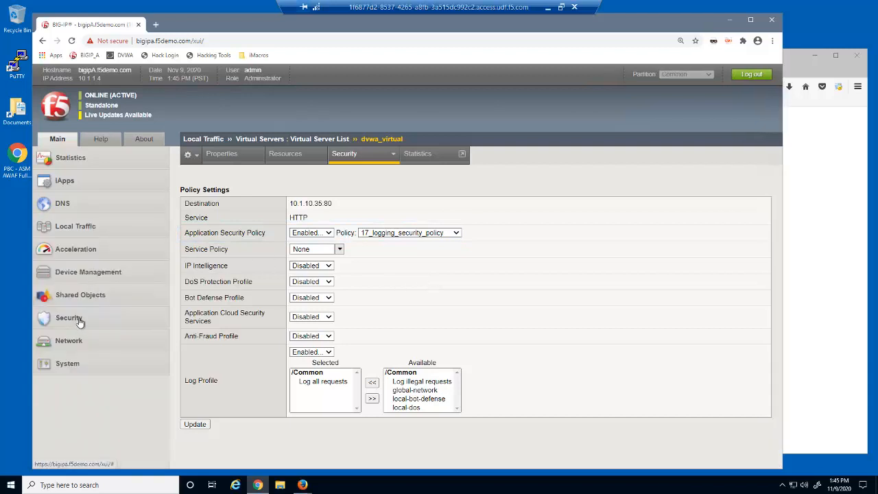
left_click(68, 318)
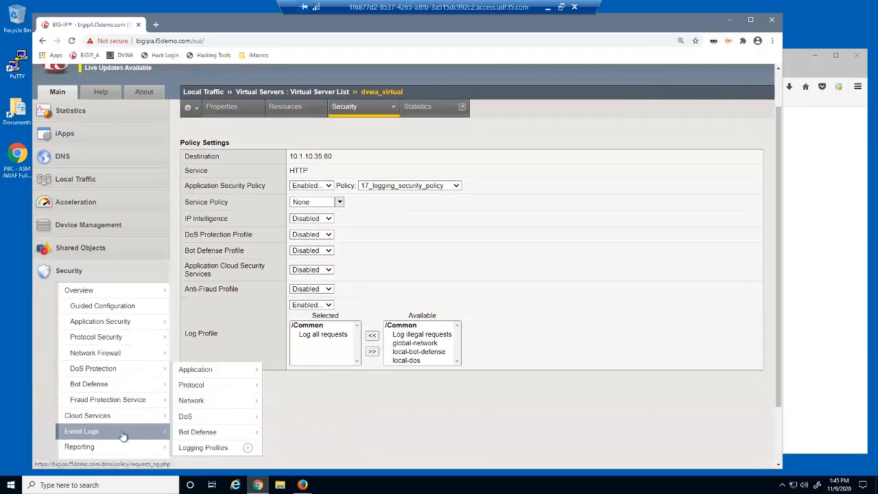
Step: Filter the application request log to Blocked status and browse the 5,679 entries
left_click(195, 369)
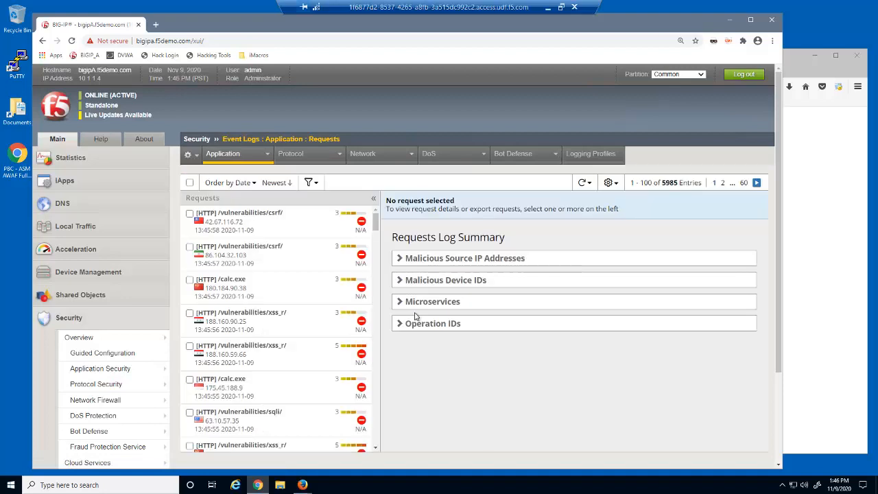
left_click(309, 183)
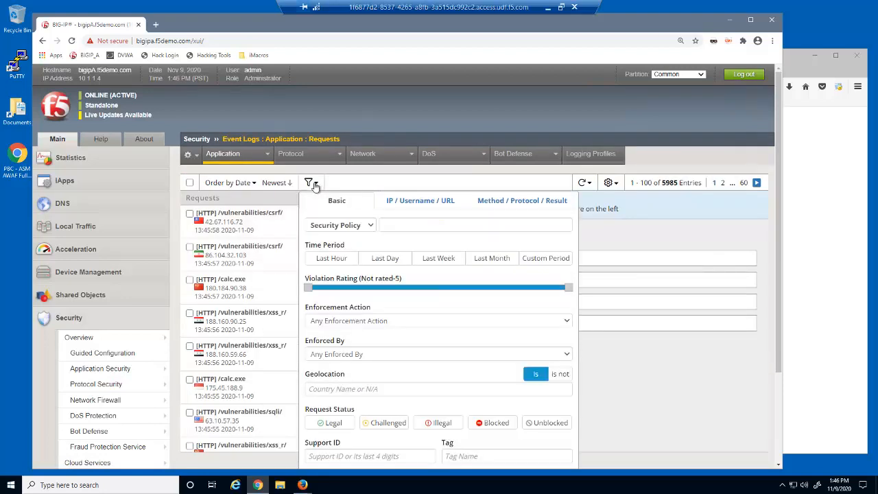
left_click(493, 423)
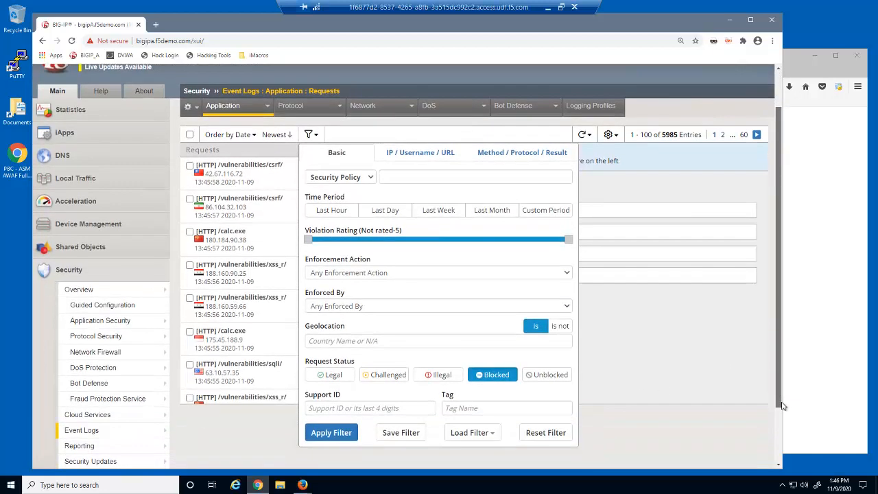
left_click(330, 432)
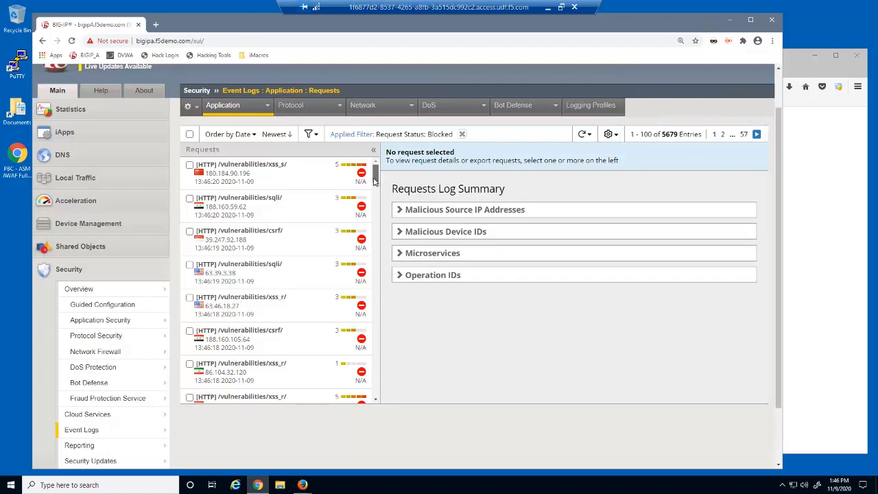
scroll("down", 3)
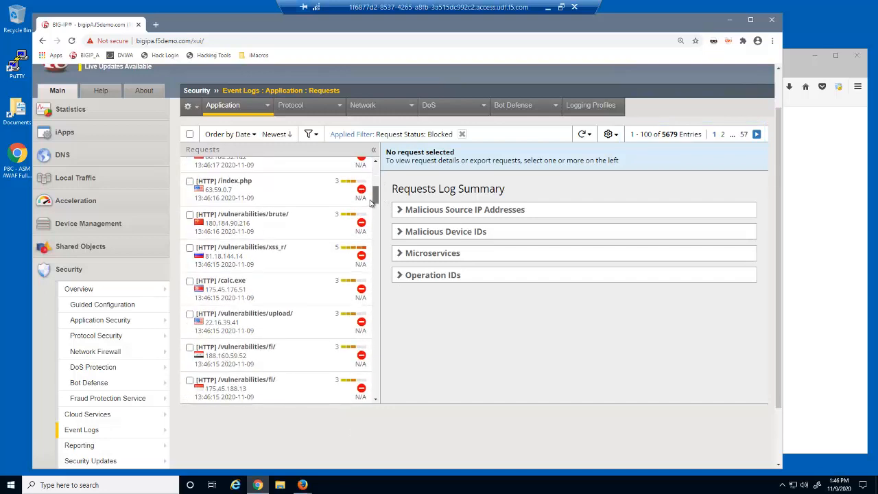
scroll("down", 3)
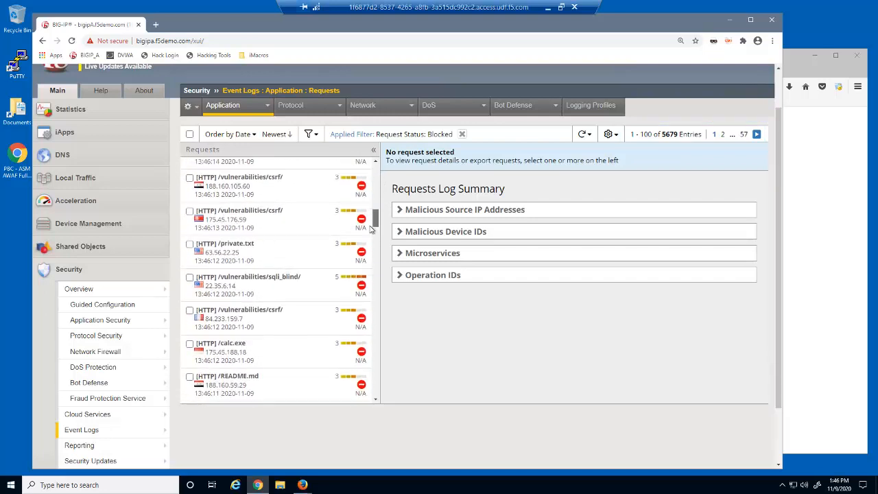
scroll("down", 3)
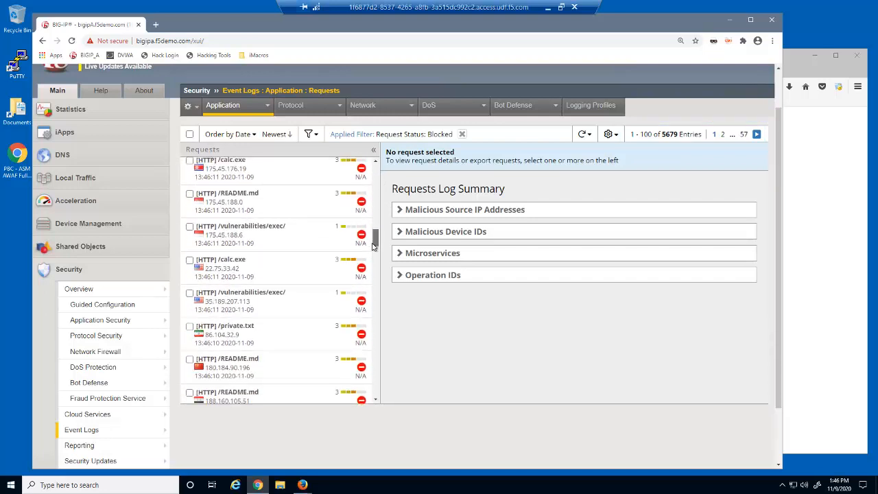
scroll("down", 3)
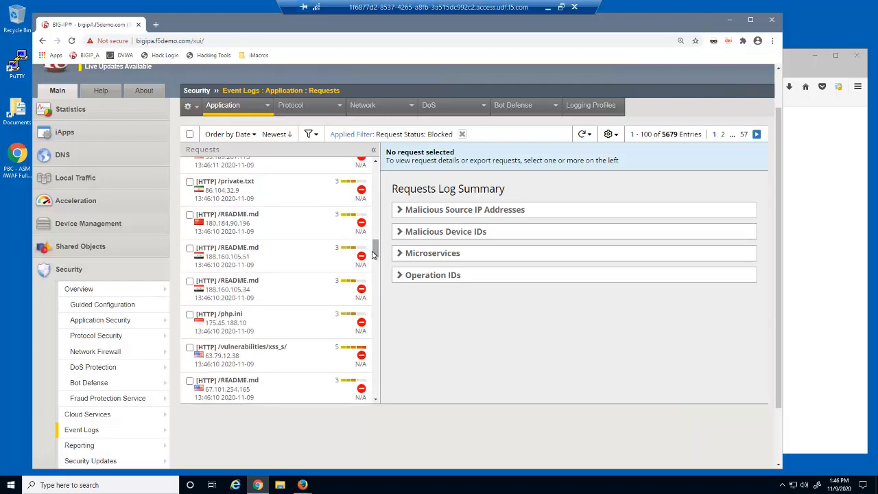
mouse_move(297, 322)
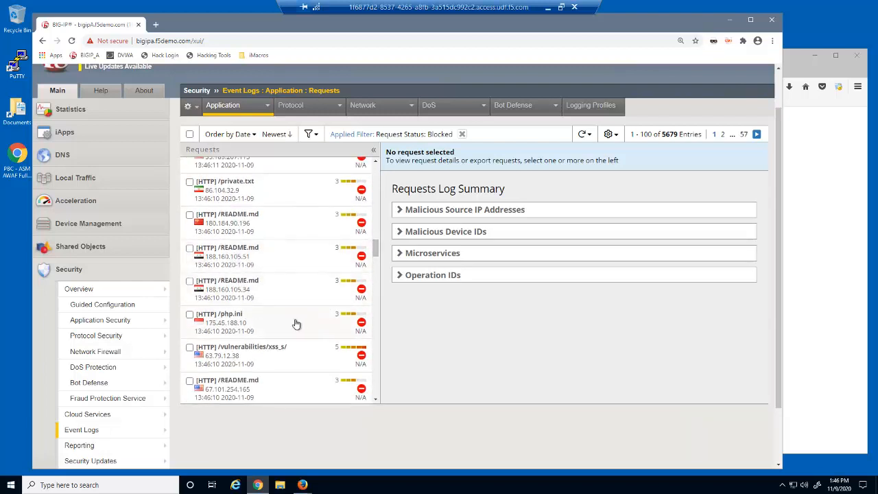
Step: Open the /php.ini request from Indonesia and view all its detail fields
left_click(233, 319)
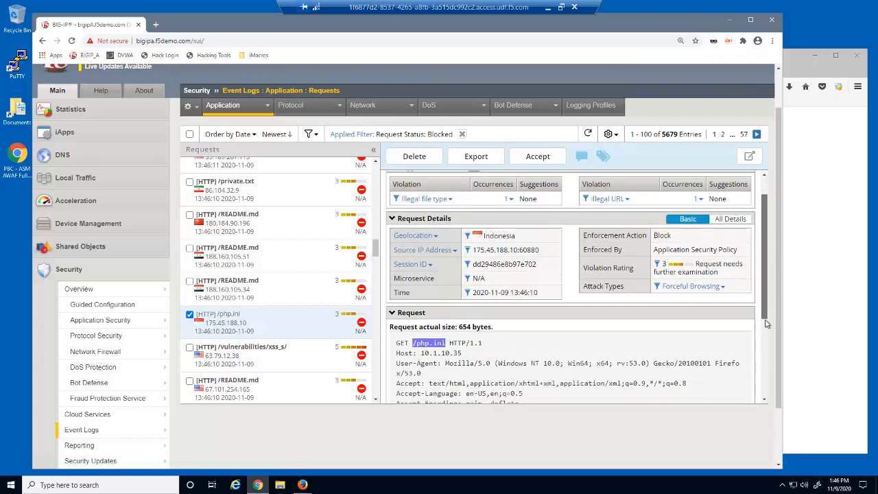
scroll("down", 3)
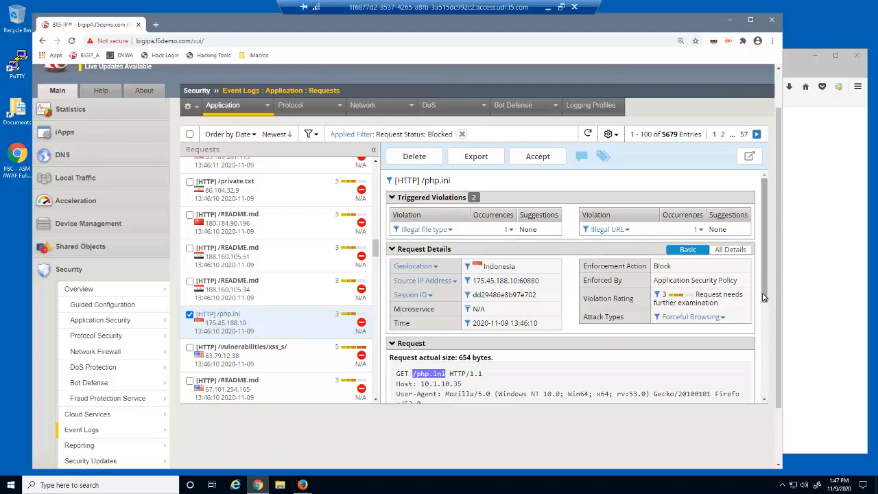
left_click(730, 249)
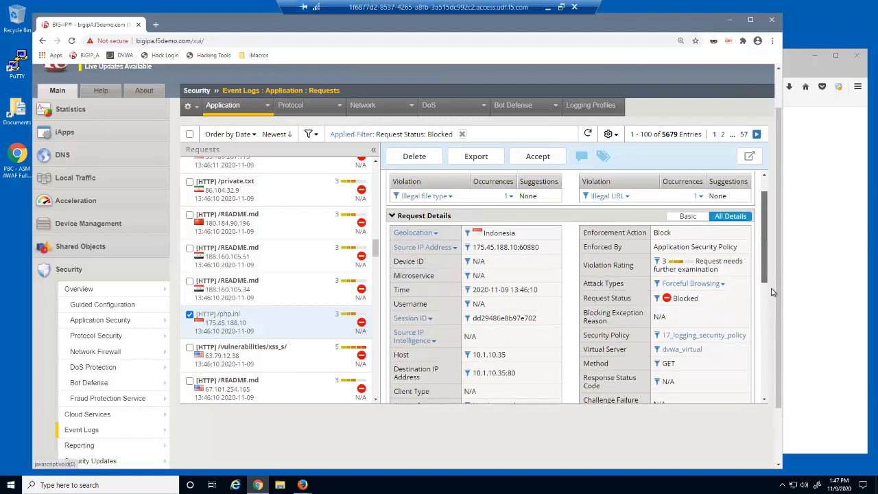
scroll("down", 3)
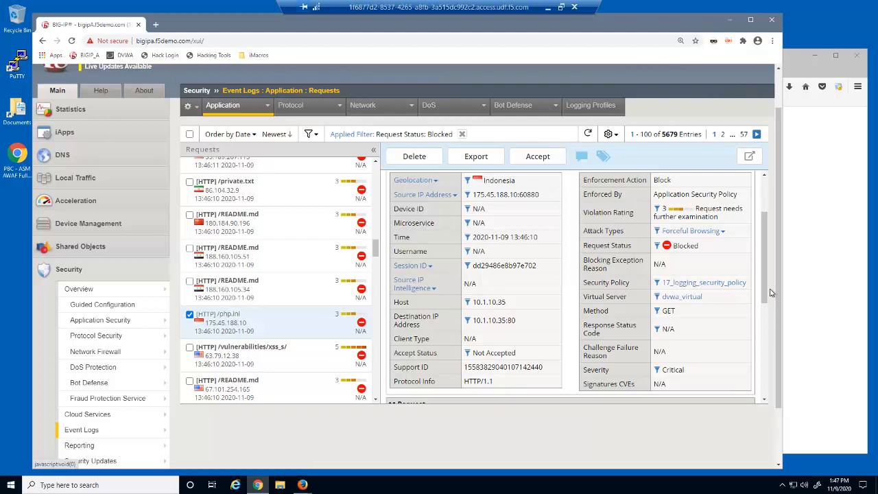
mouse_move(692, 230)
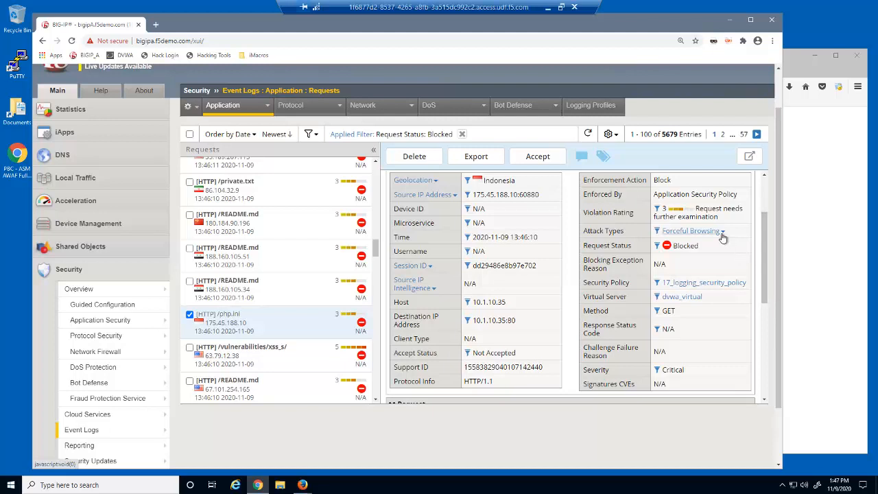
mouse_move(691, 230)
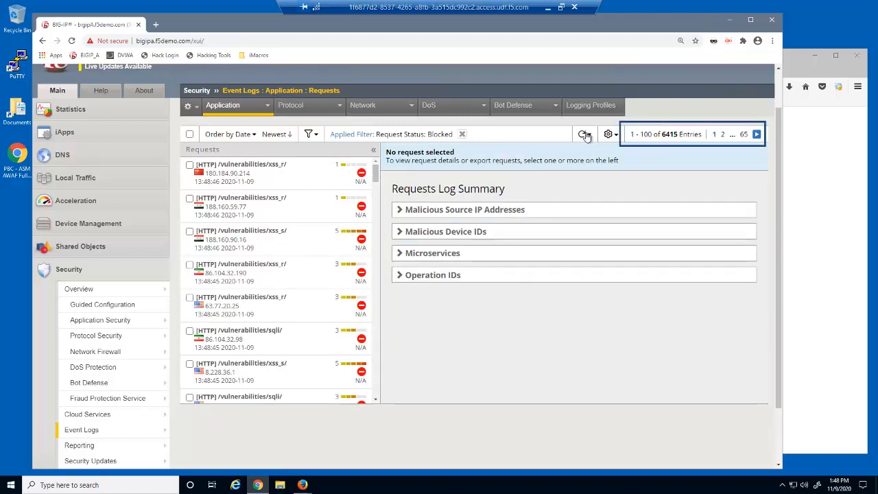
Step: Refresh the request log and open a blocked /vulnerabilities/xss_s/ request from Syria
left_click(585, 133)
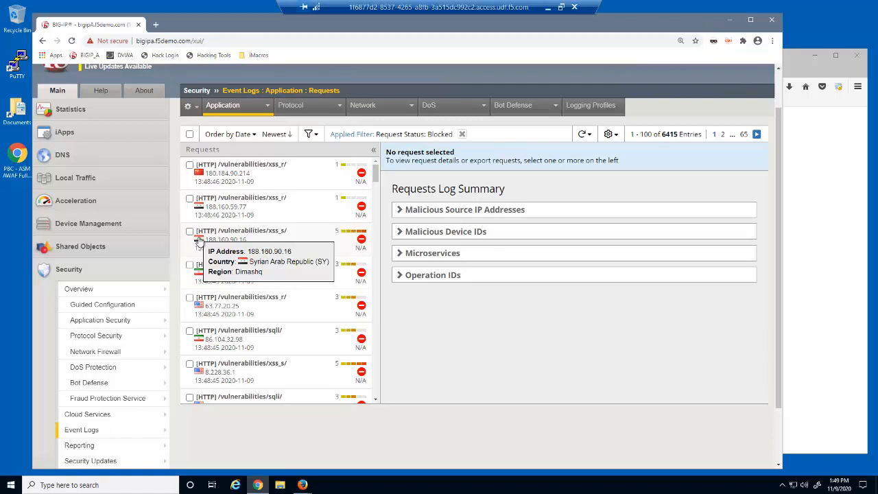
left_click(190, 231)
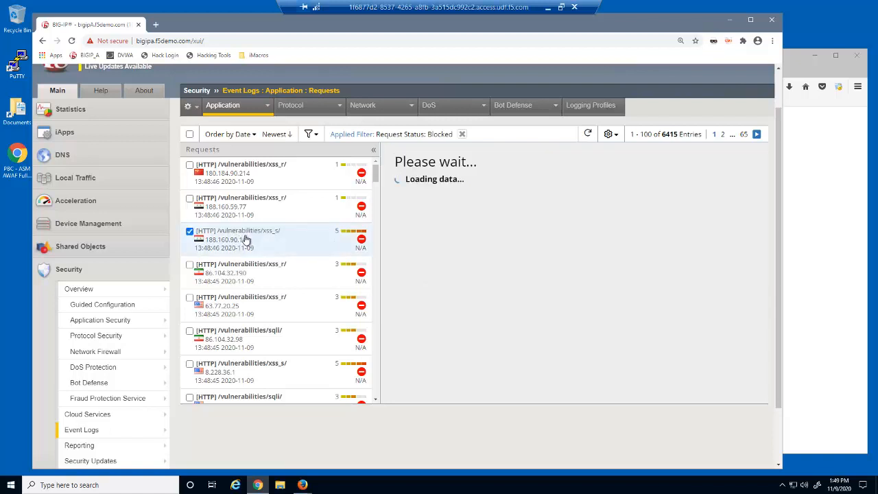
left_click(238, 238)
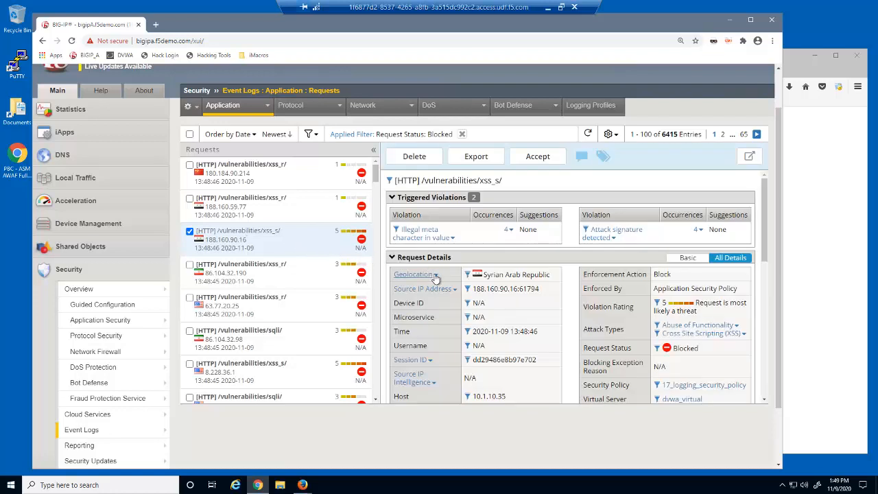
Step: Disallow the Syrian Arab Republic geolocation and go to the Security Policies list
left_click(415, 274)
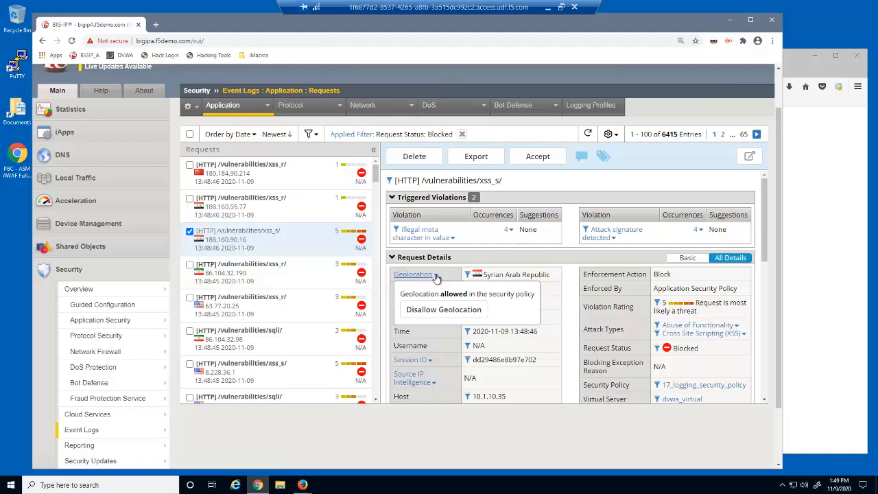
mouse_move(437, 280)
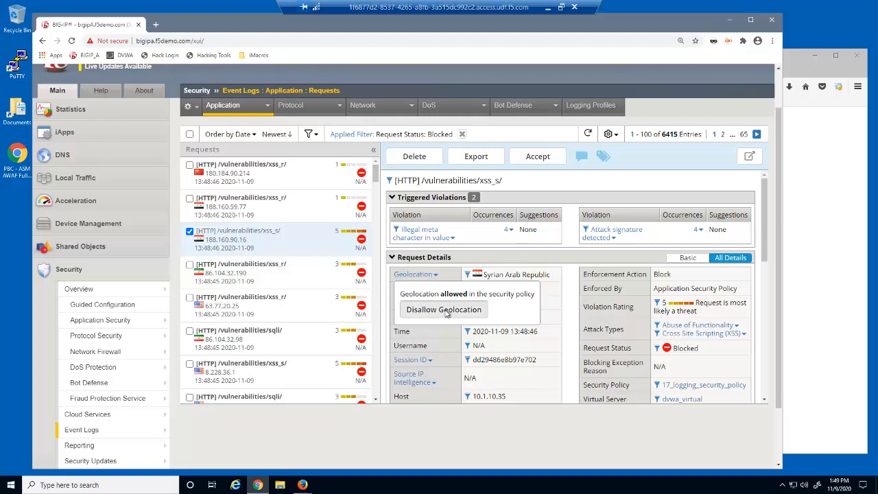
left_click(443, 310)
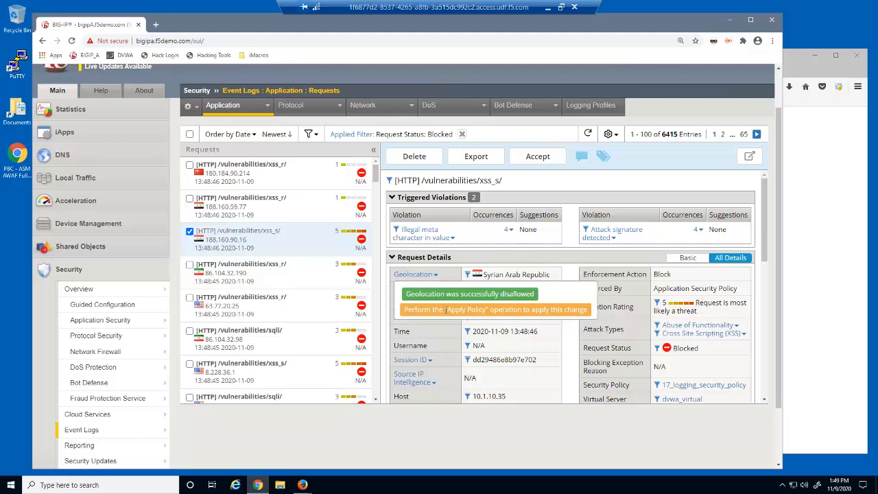
mouse_move(447, 325)
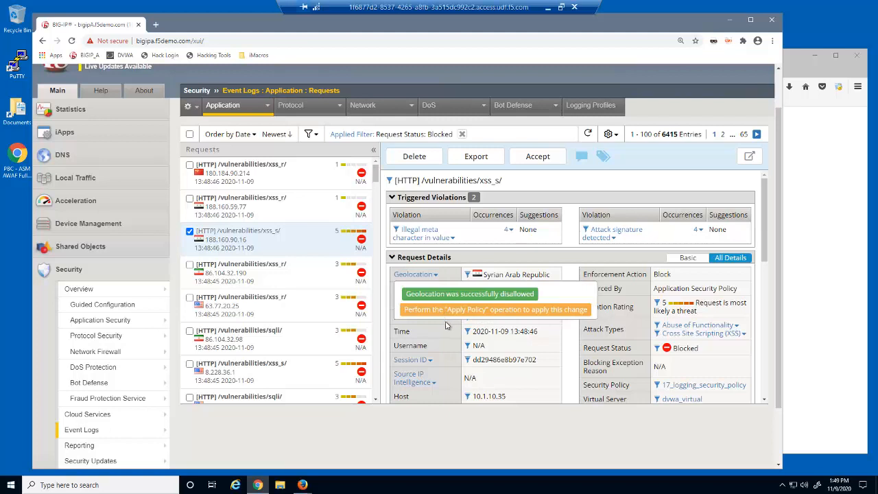
mouse_move(214, 336)
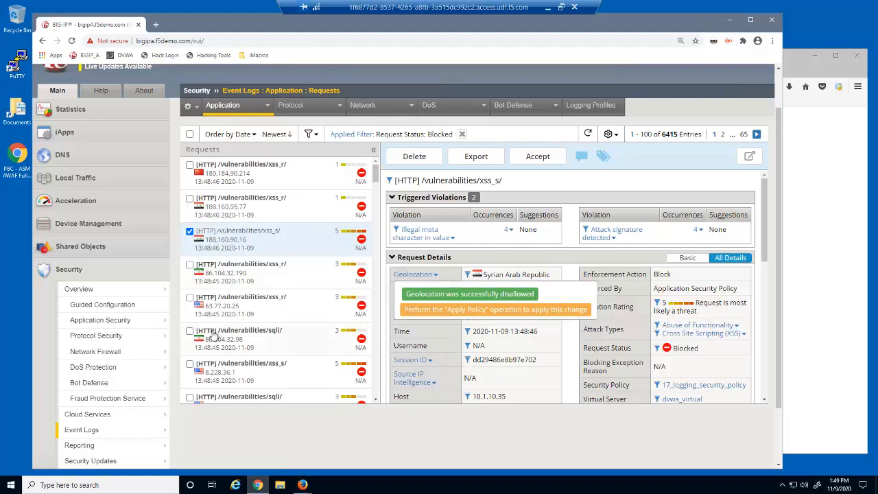
left_click(100, 320)
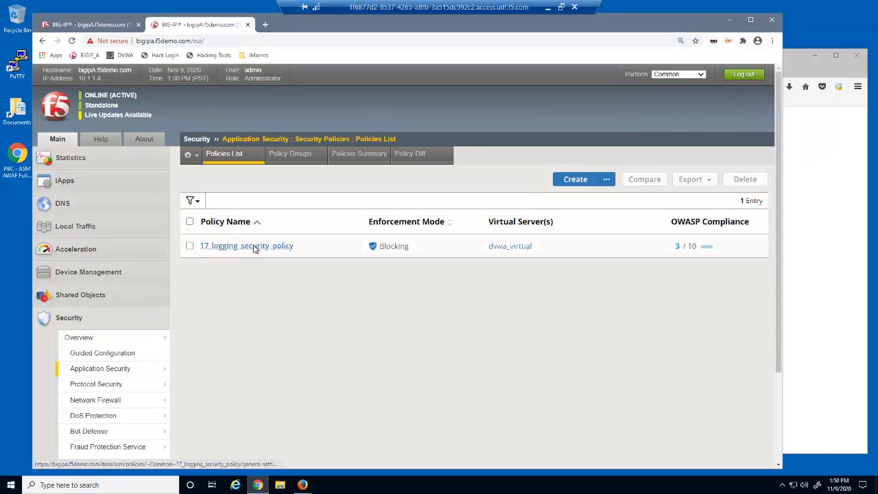
Step: Open 17_logging_security_policy and apply its unapplied changes
left_click(246, 245)
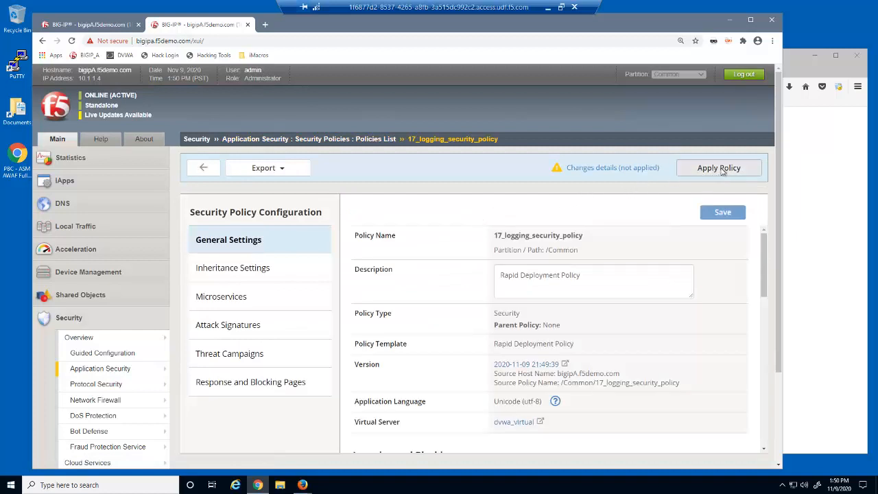
left_click(719, 167)
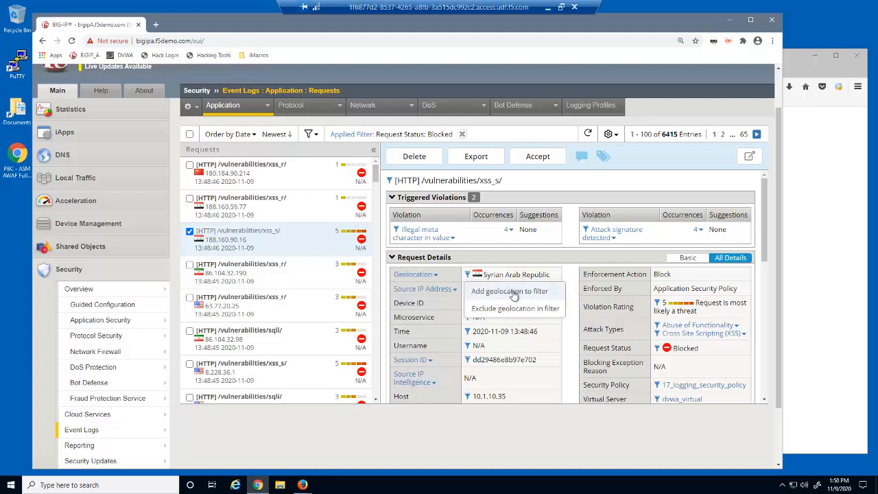
Step: Add Syrian Arab Republic to the log filter and inspect a blocked xss_s request
left_click(509, 290)
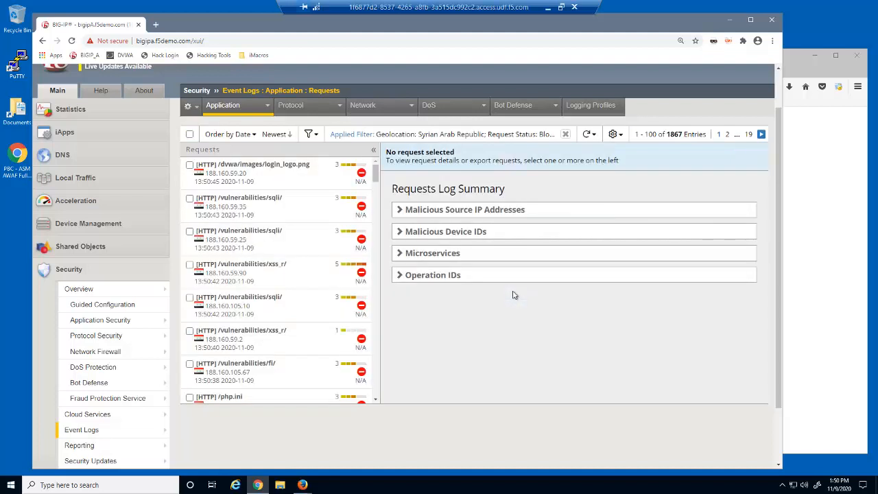
left_click(439, 134)
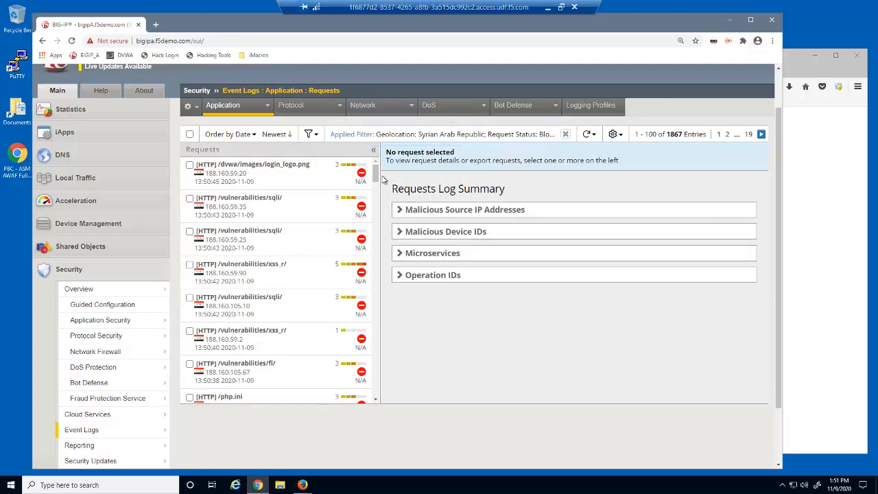
scroll("down", 3)
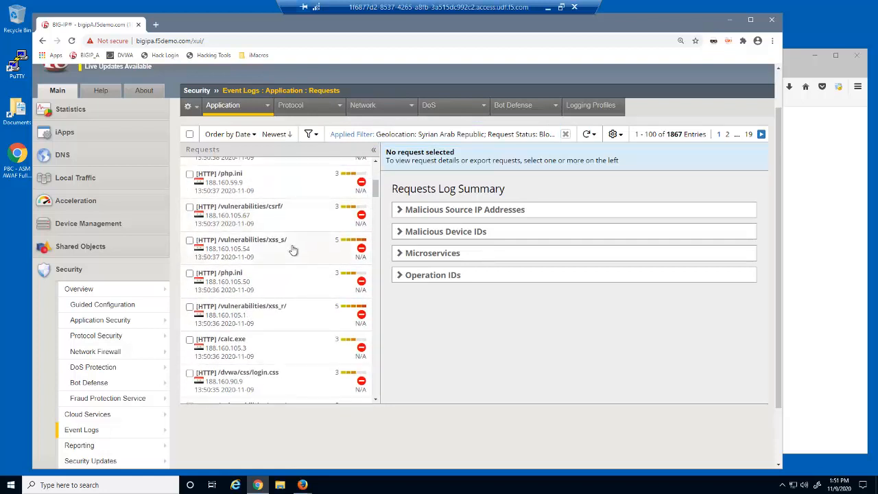
left_click(240, 248)
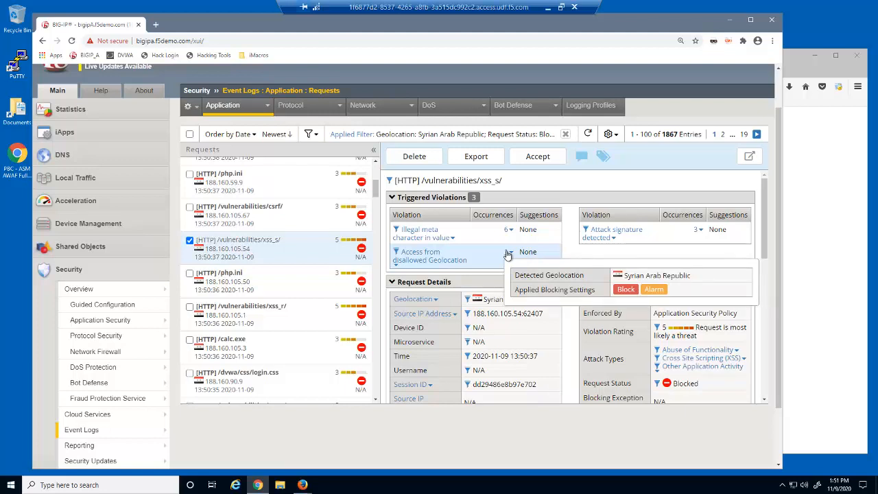
mouse_move(509, 255)
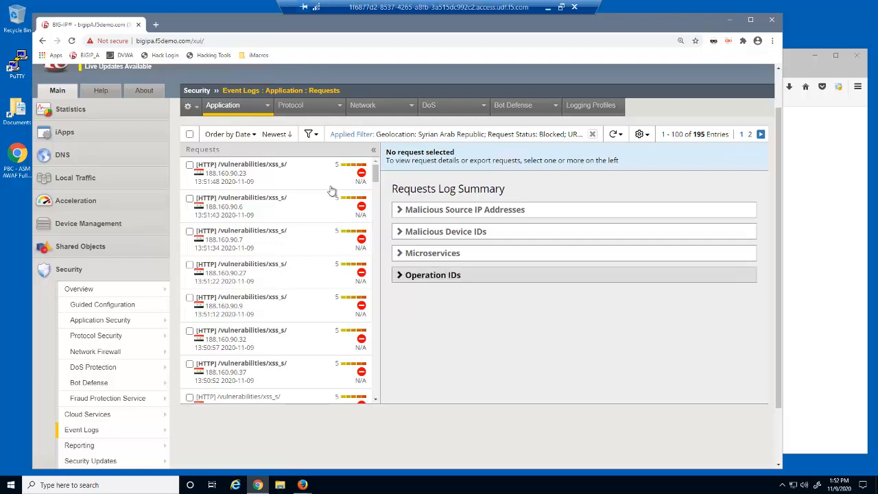
Step: Reload the application request log with no filters
left_click(223, 105)
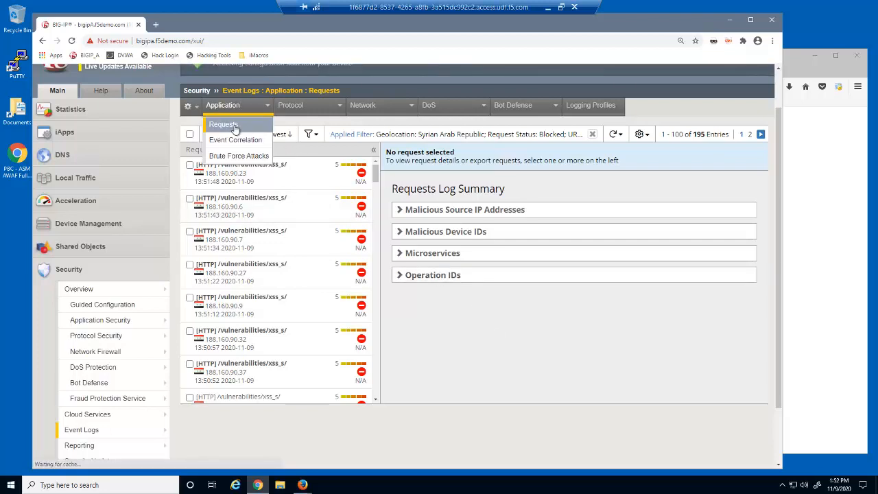
left_click(224, 124)
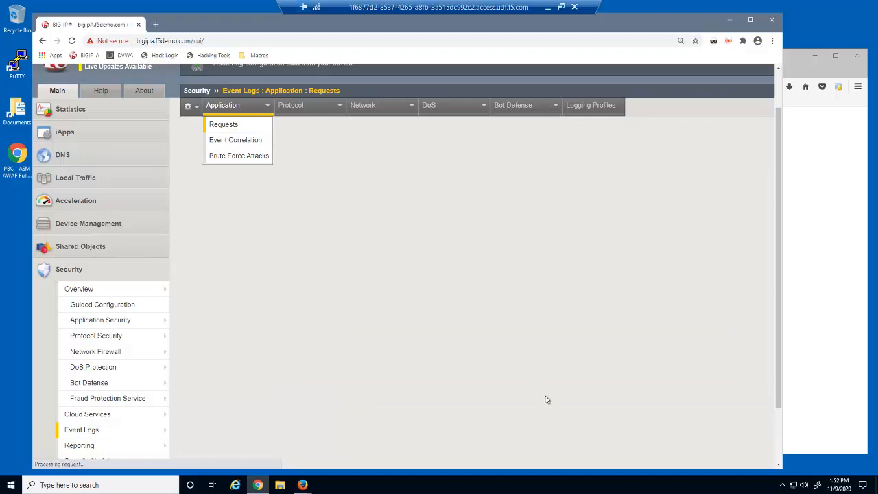
left_click(224, 124)
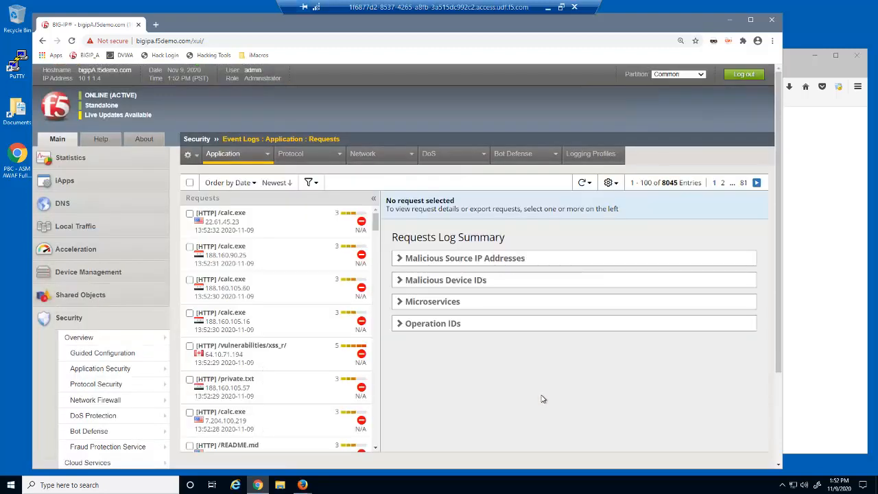
Step: Set the filter's violation to 'Illegal empty parameter value'
left_click(309, 183)
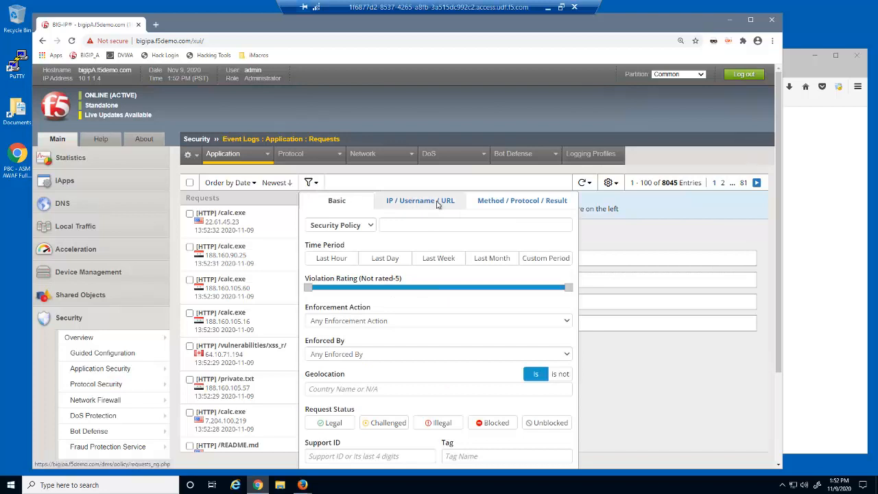
left_click(420, 201)
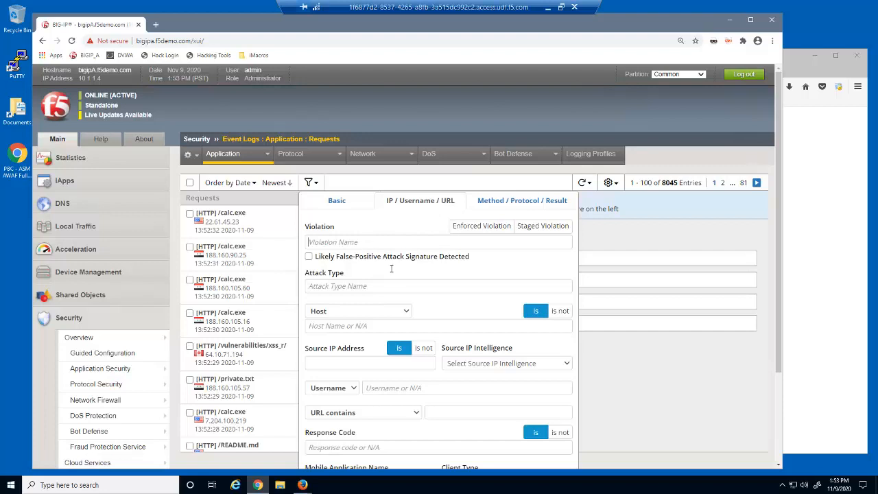
left_click(439, 242)
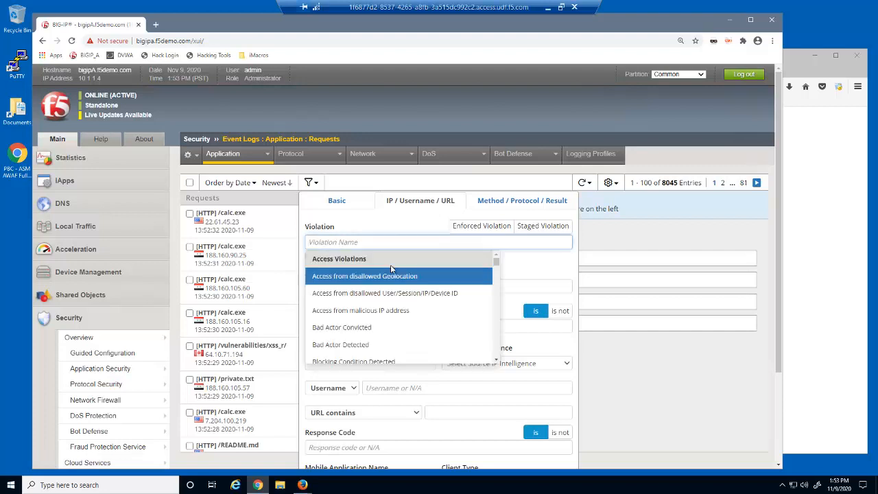
type("Illegal empty")
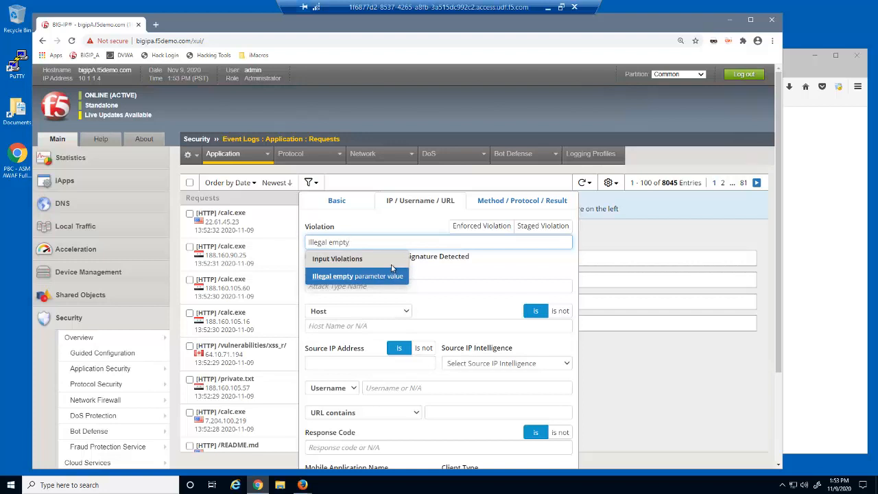
left_click(358, 276)
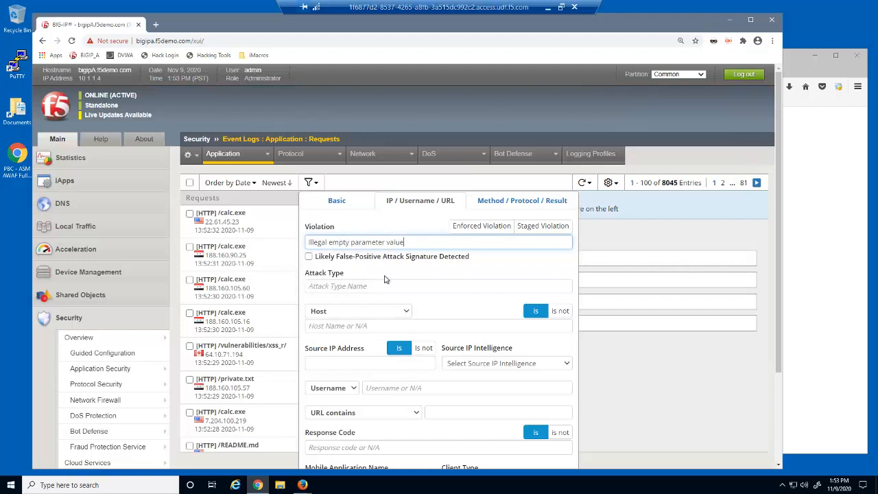
scroll("down", 3)
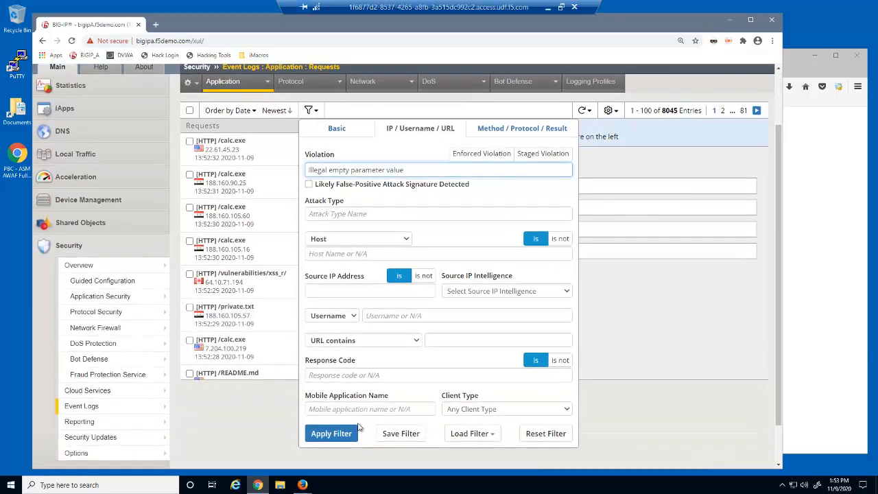
Step: Apply the Illegal empty parameter value filter and show an xss_r request's violation details
left_click(331, 433)
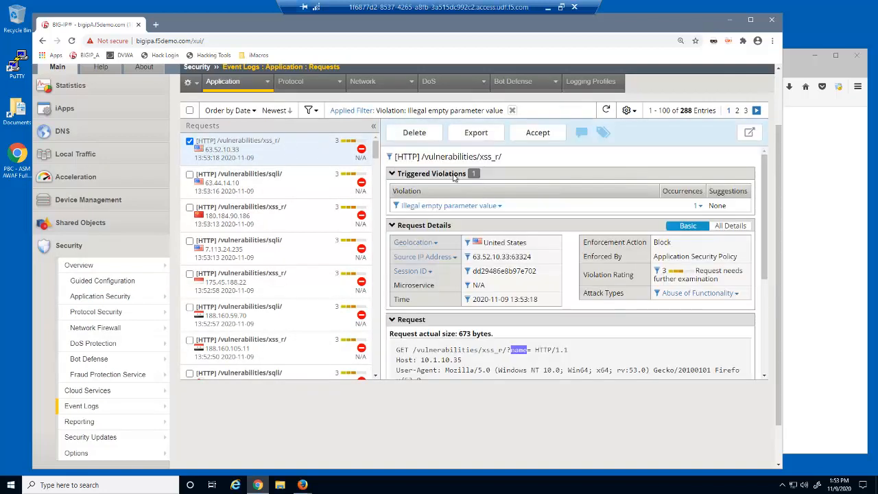
left_click(480, 205)
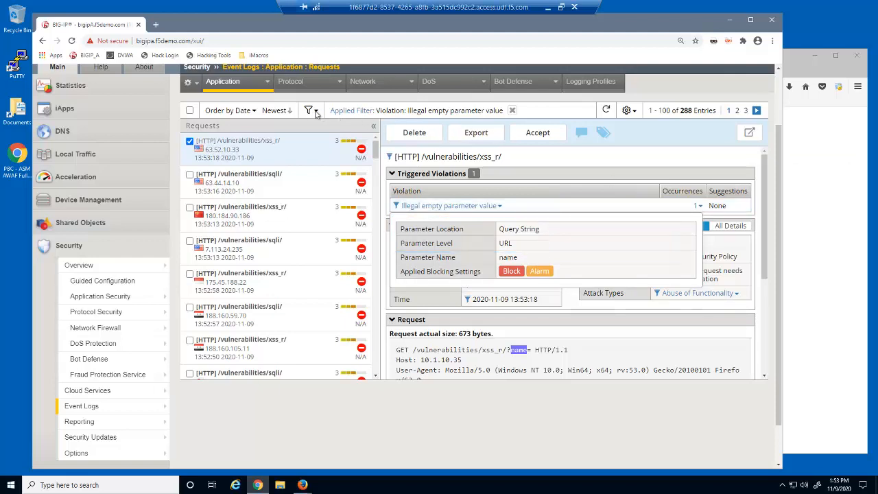
Step: Refilter the log to 'Illegal parameter data type' and open the newest sqli request
left_click(308, 110)
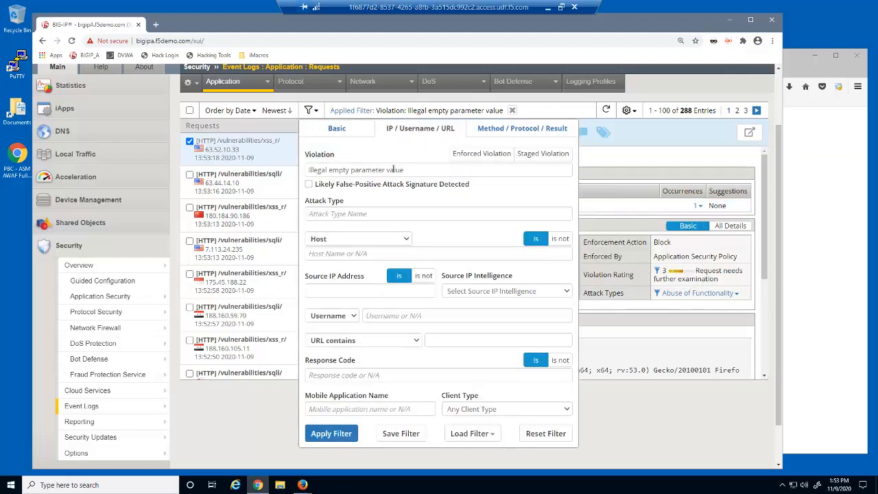
triple_click(370, 170)
type("data typ")
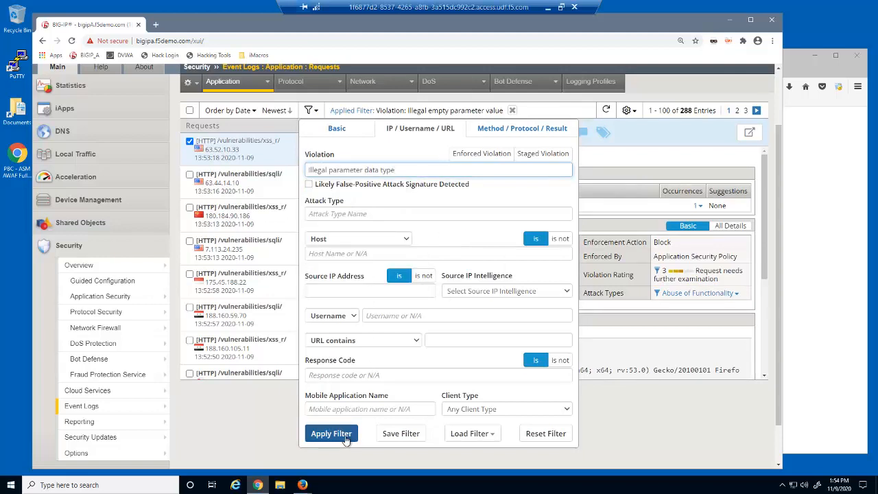
left_click(331, 433)
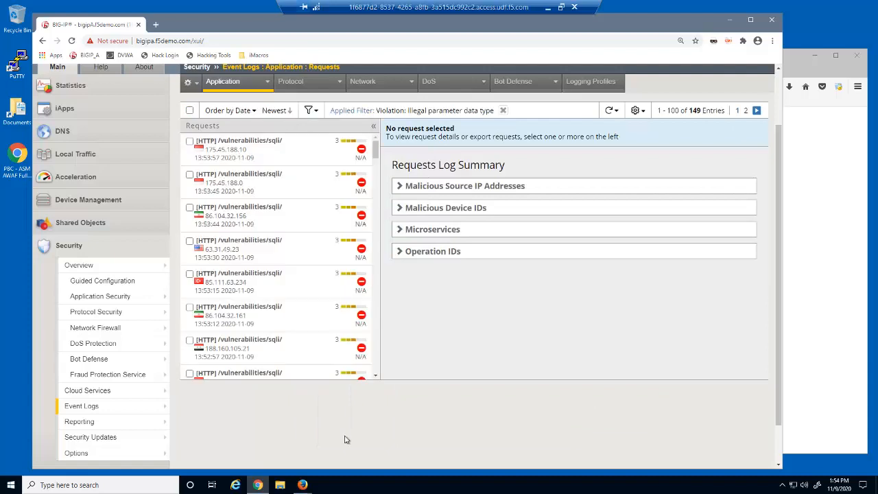
left_click(237, 148)
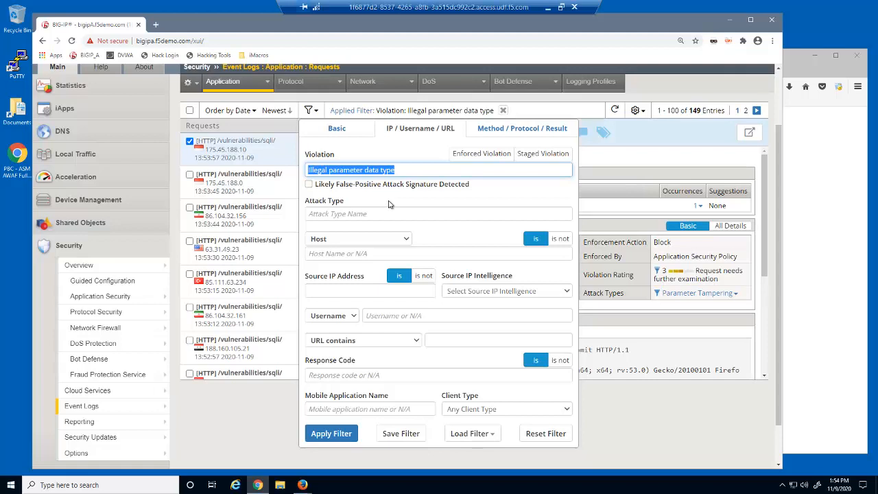
Step: Filter requests by Illegal repeated parameter name and open the newest xss_r request's details
type("Illegal repeated")
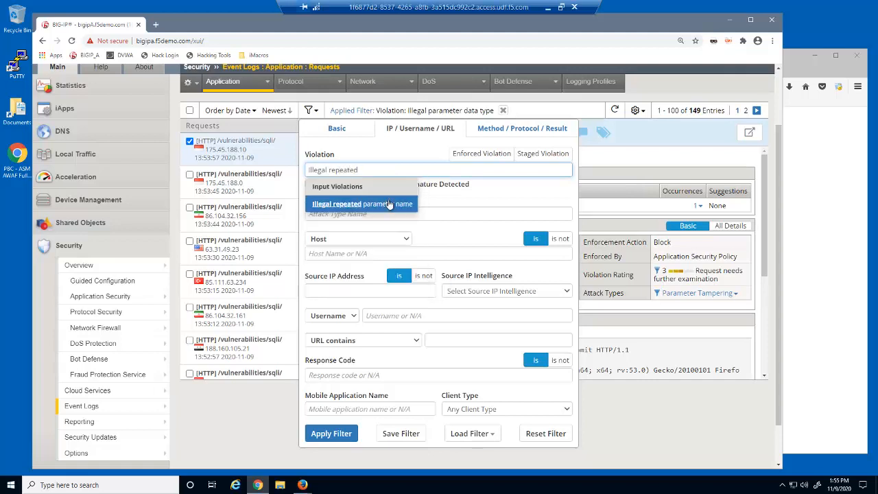
left_click(363, 204)
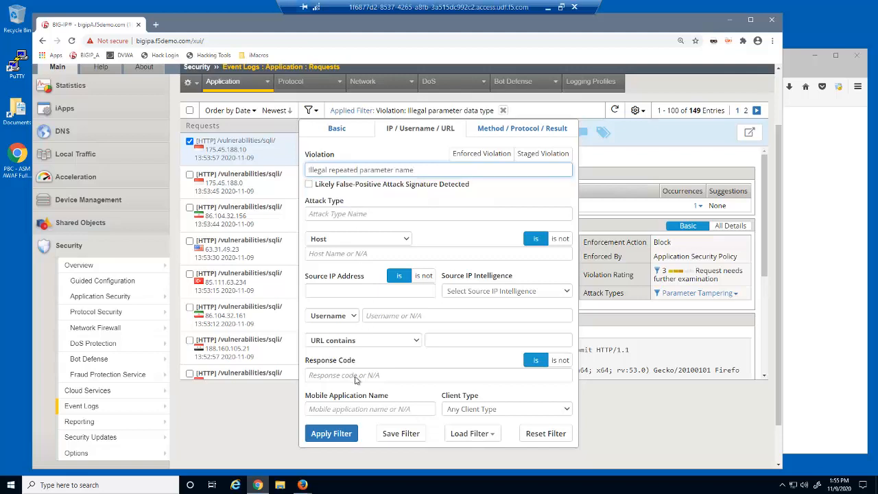
left_click(331, 434)
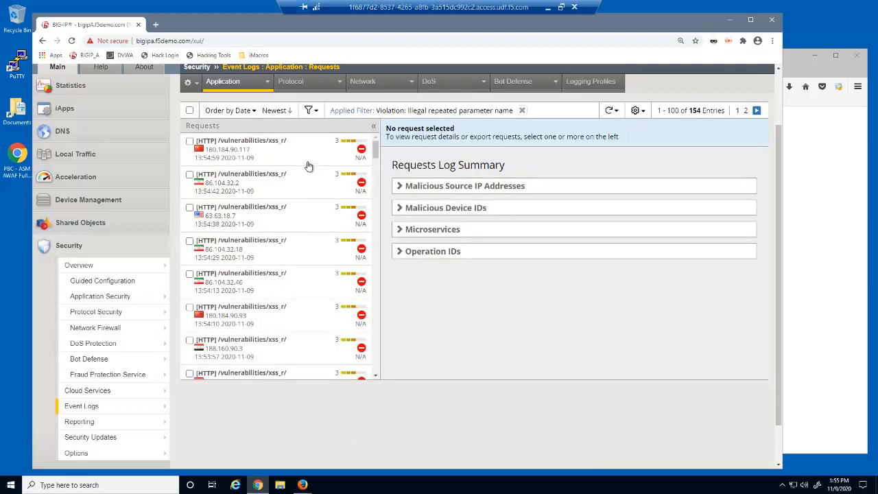
left_click(241, 144)
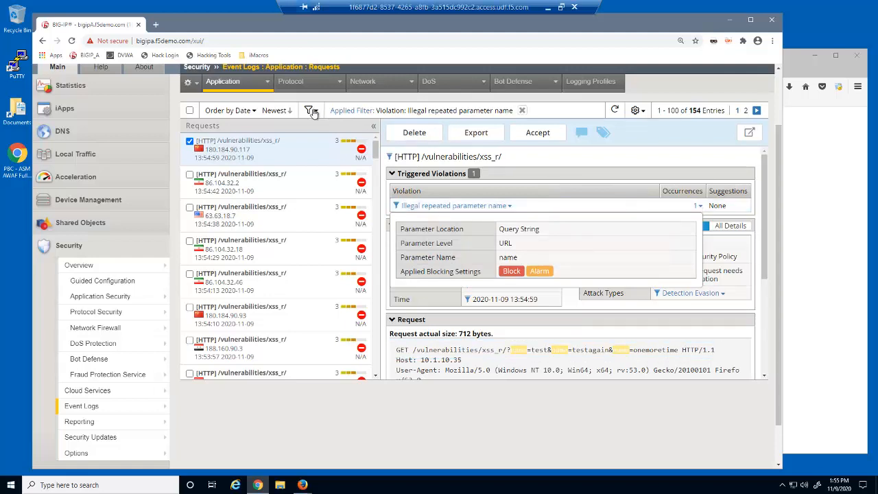
Step: Filter by Illegal parameter value length (932 entries) and inspect the newest request's length violation
left_click(310, 110)
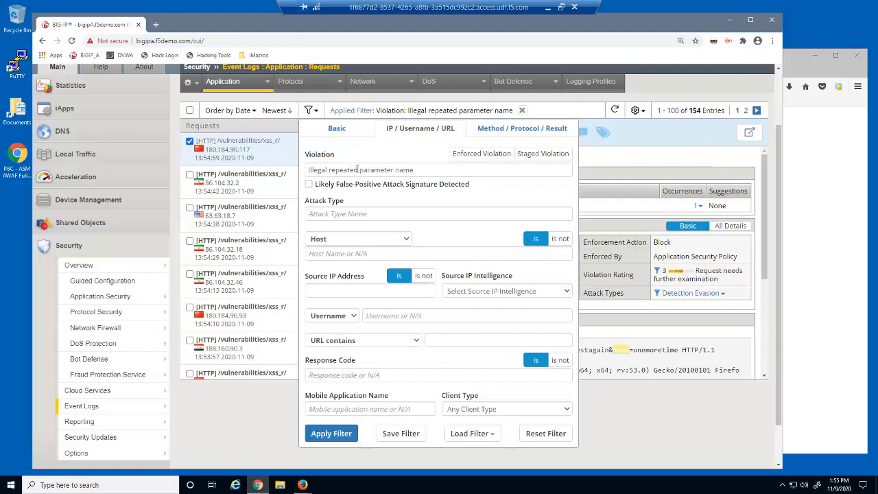
triple_click(360, 170)
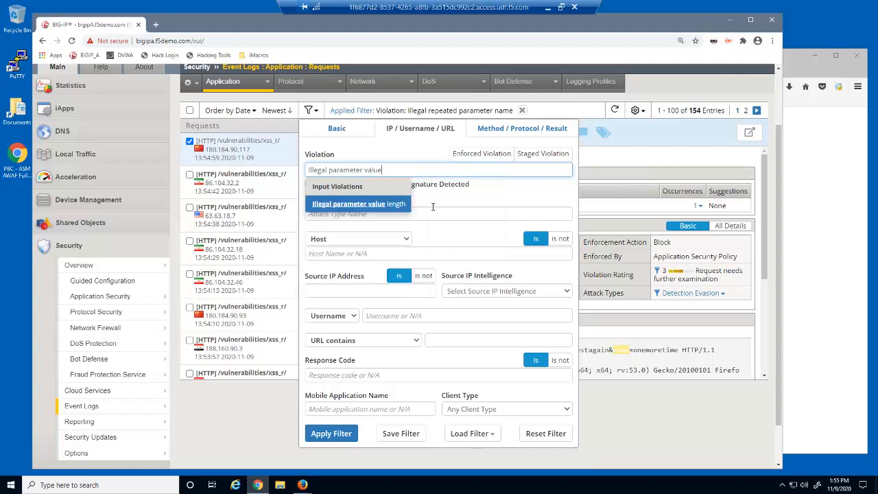
left_click(349, 204)
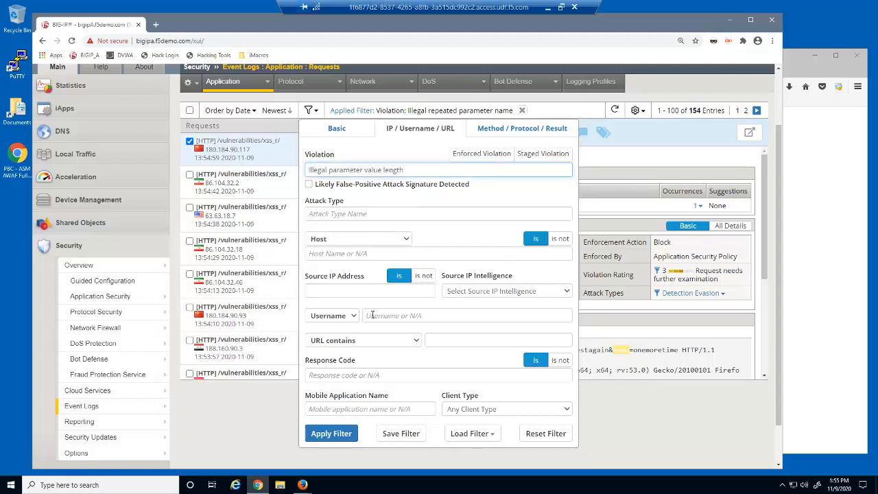
left_click(331, 433)
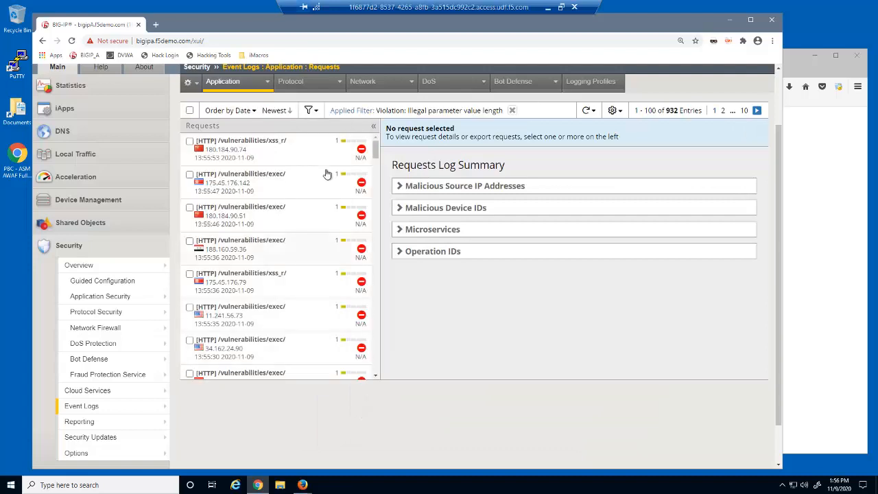
left_click(241, 149)
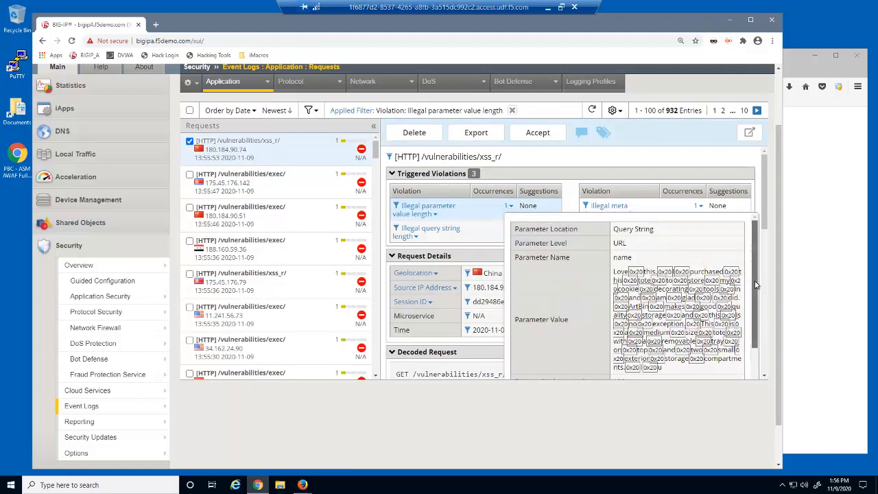
scroll("down", 3)
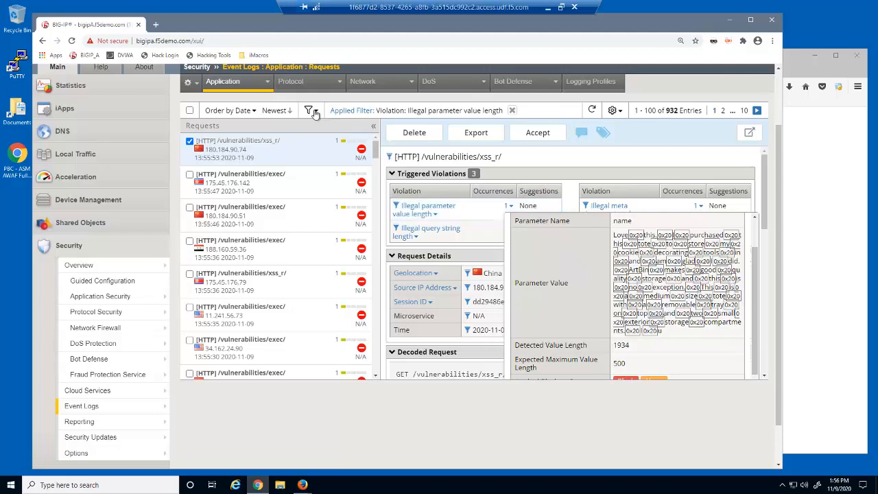
Step: Clear the violation filter and filter by attack type Cross Site Scripting (XSS), 1566 entries
left_click(309, 110)
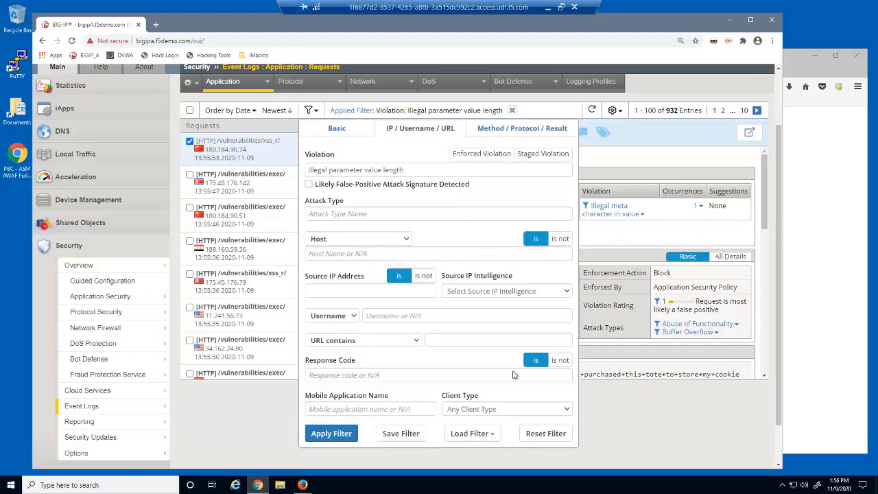
left_click(545, 433)
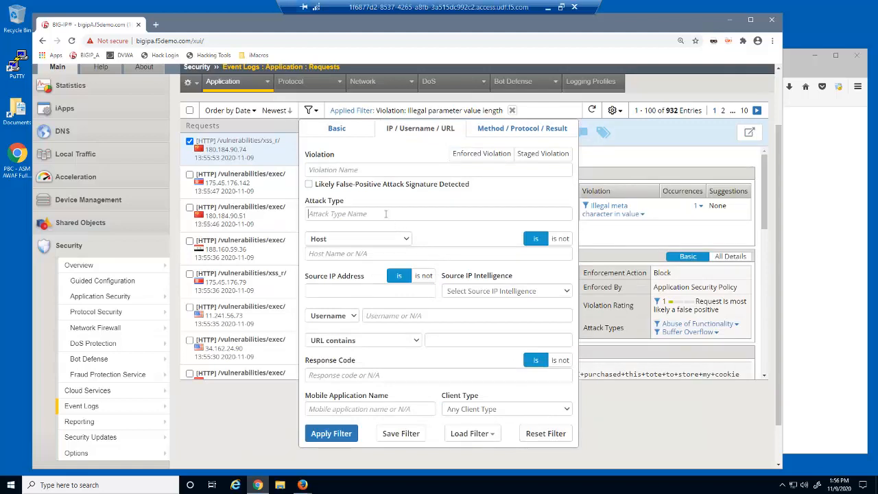
left_click(439, 213)
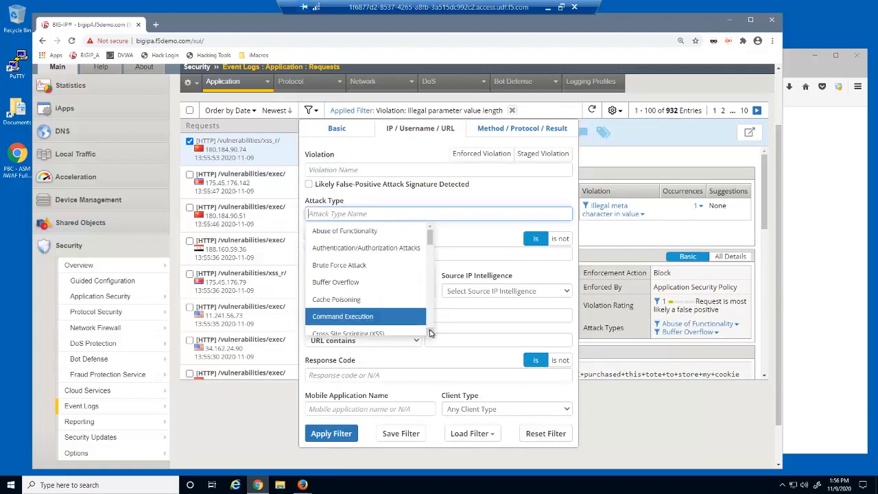
left_click(349, 333)
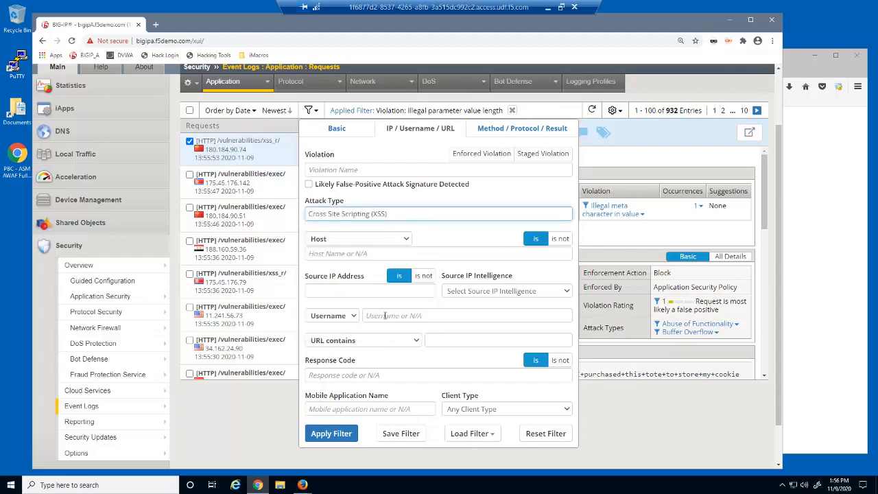
left_click(331, 433)
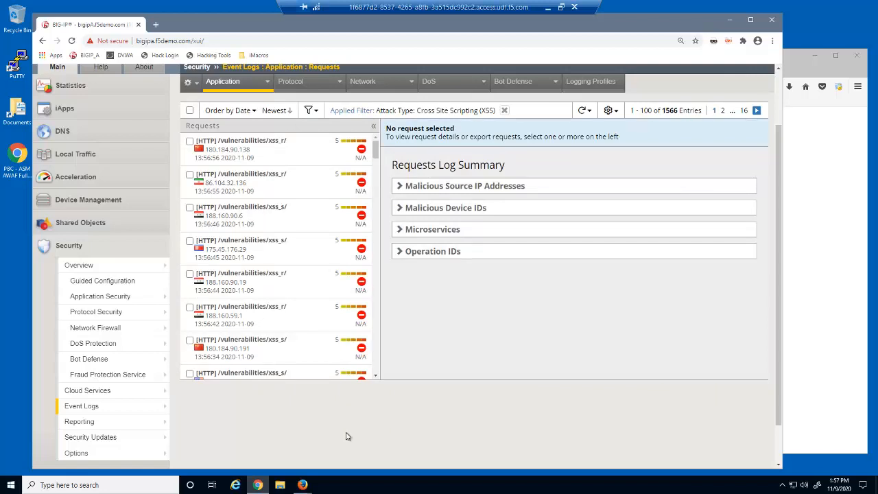
mouse_move(378, 377)
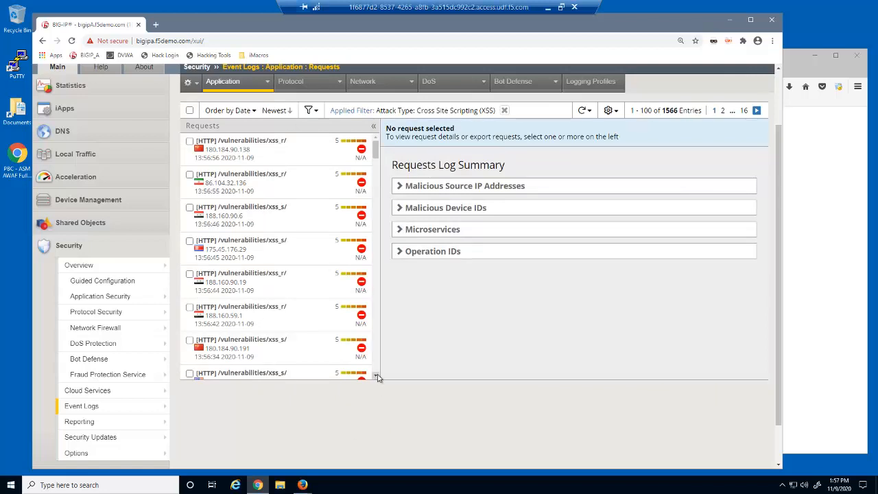
scroll("down", 3)
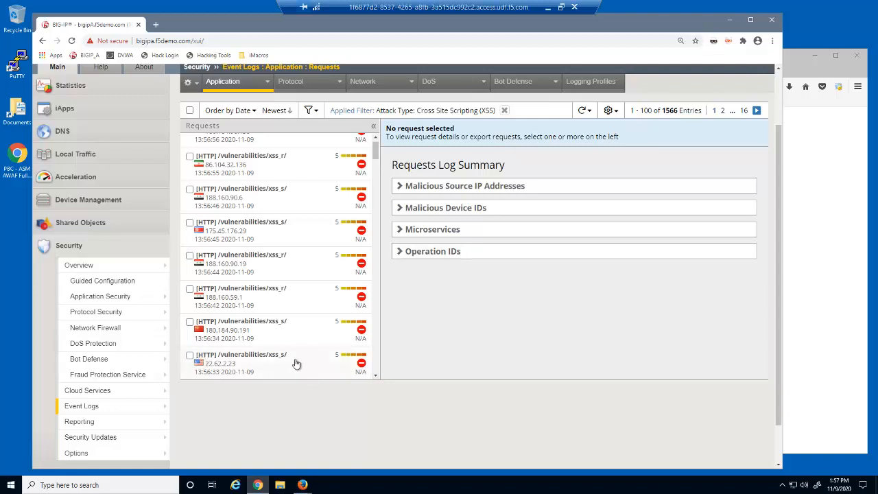
Step: Add a 'Geolocation is not United States' filter, leaving 1166 XSS requests
left_click(274, 358)
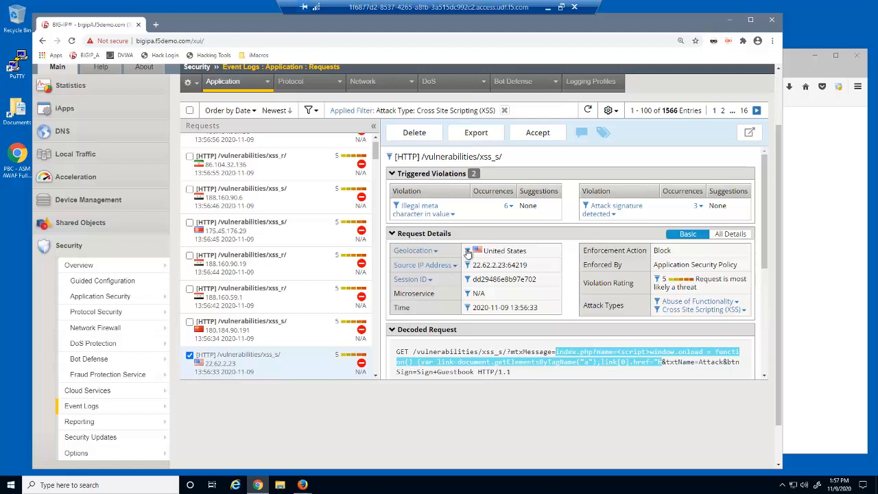
left_click(467, 250)
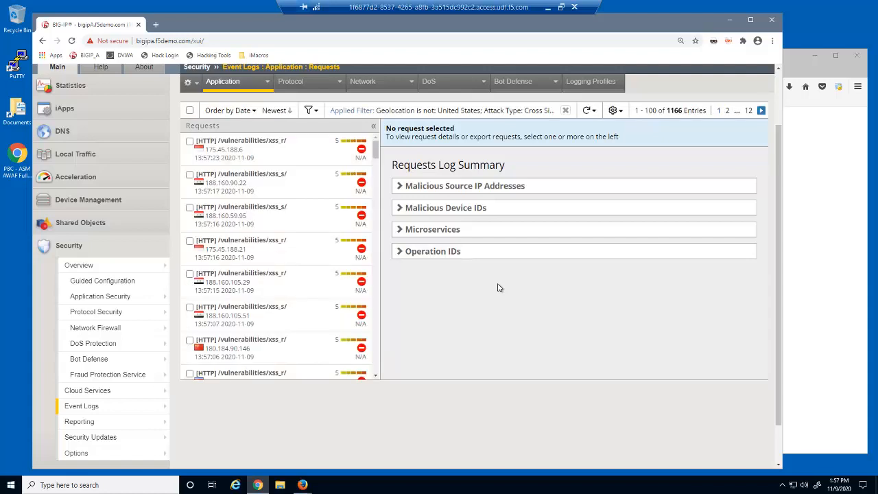
mouse_move(255, 116)
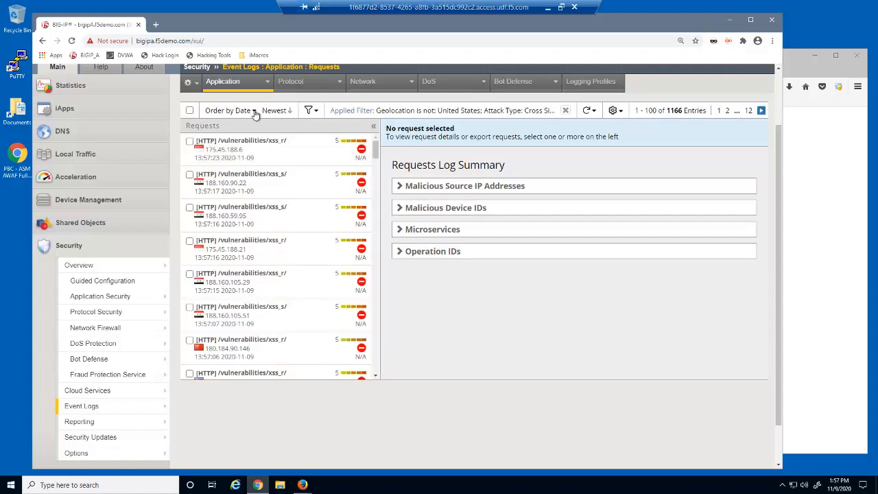
Step: Order the filtered XSS requests by Geolocation in A to Z order
left_click(228, 110)
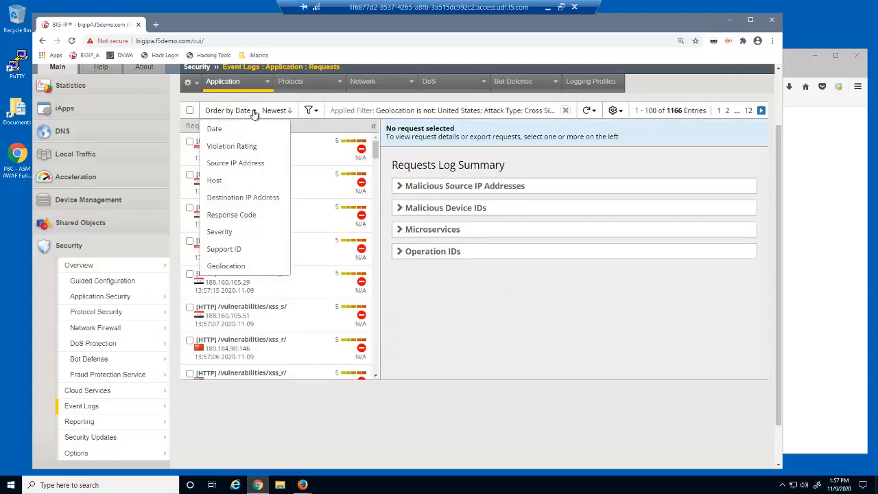
mouse_move(249, 266)
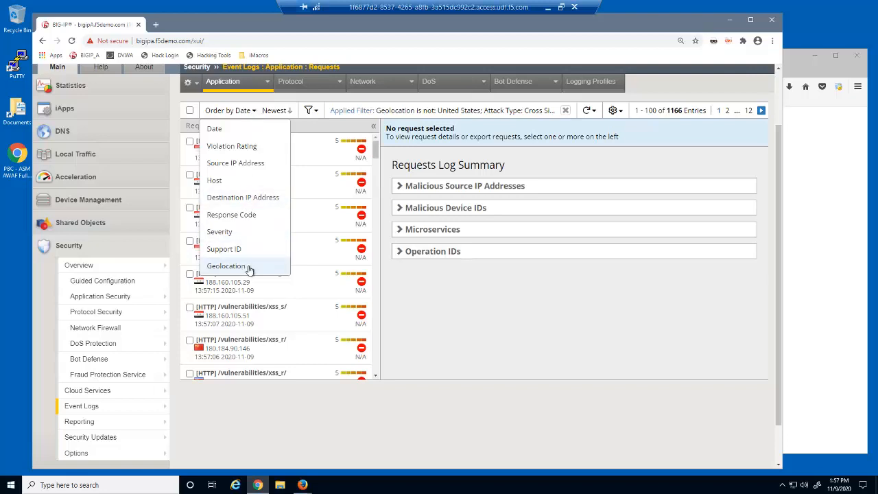
left_click(226, 266)
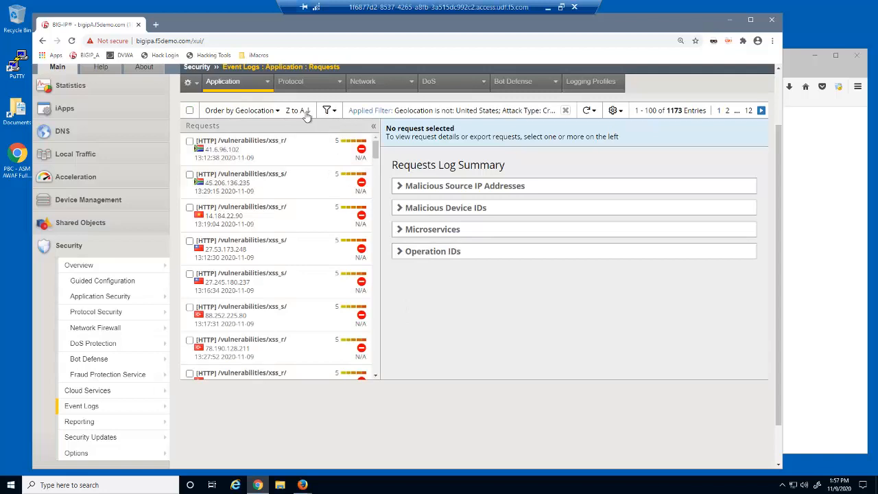
left_click(297, 109)
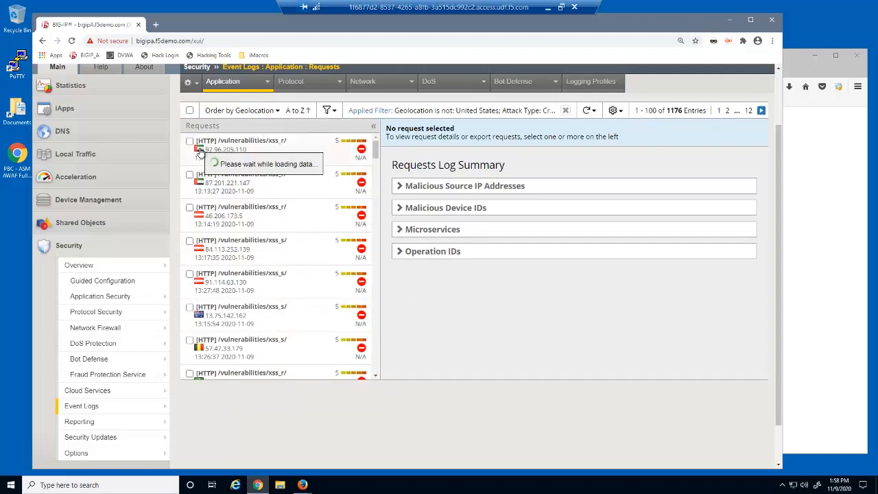
mouse_move(225, 149)
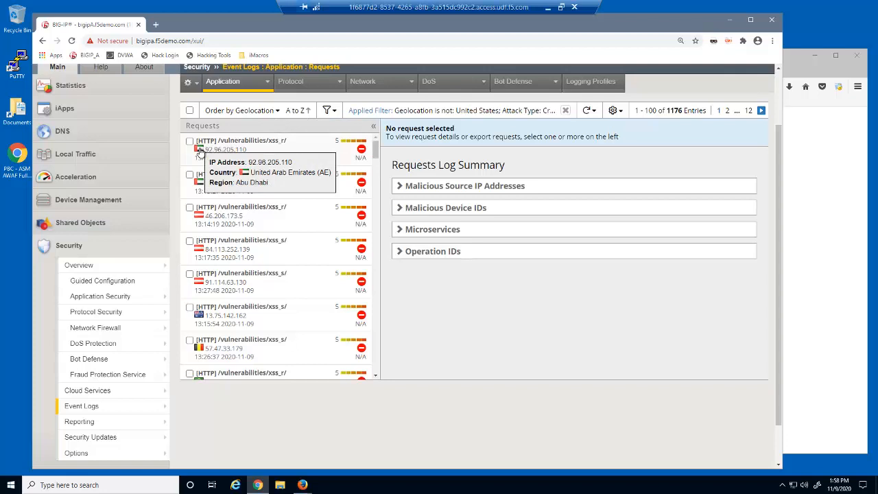
mouse_move(200, 216)
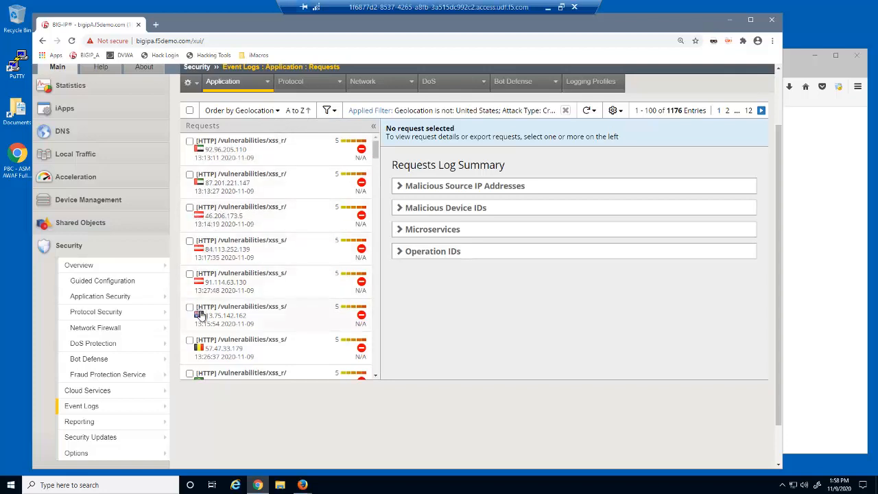
mouse_move(200, 315)
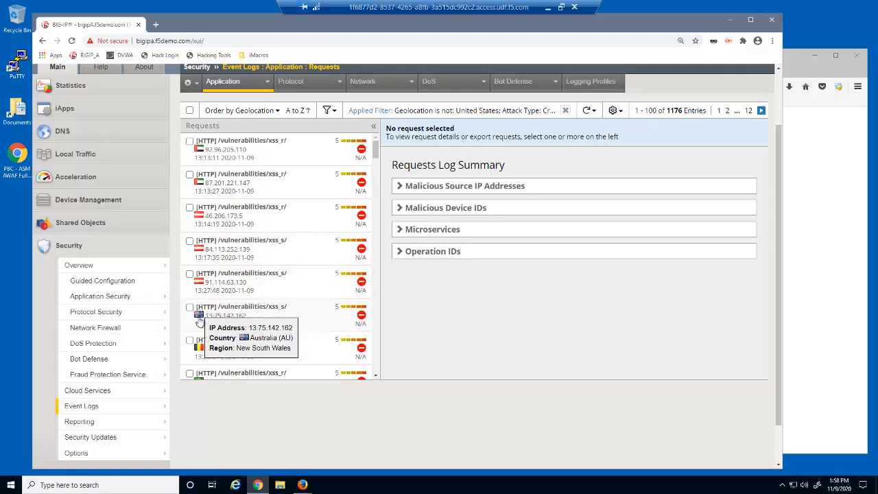
mouse_move(199, 348)
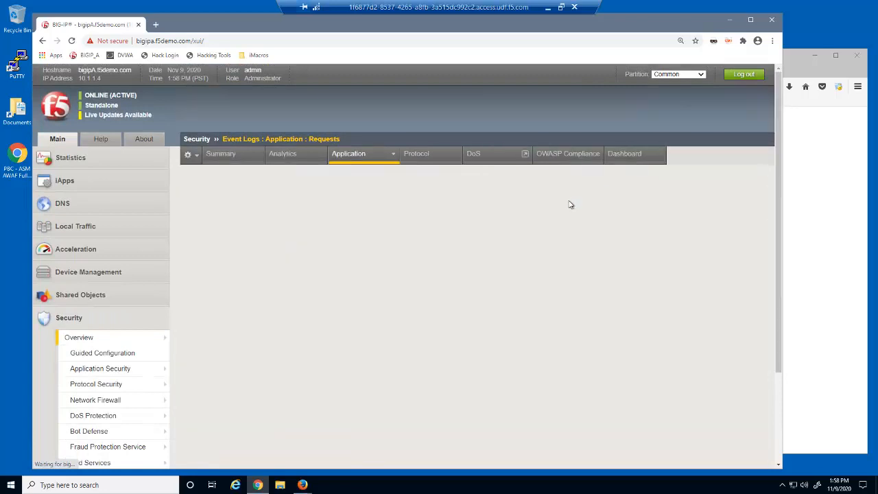
Step: Open Security > Overview > Application > Traffic with all widgets overridden to Last Hour
left_click(78, 337)
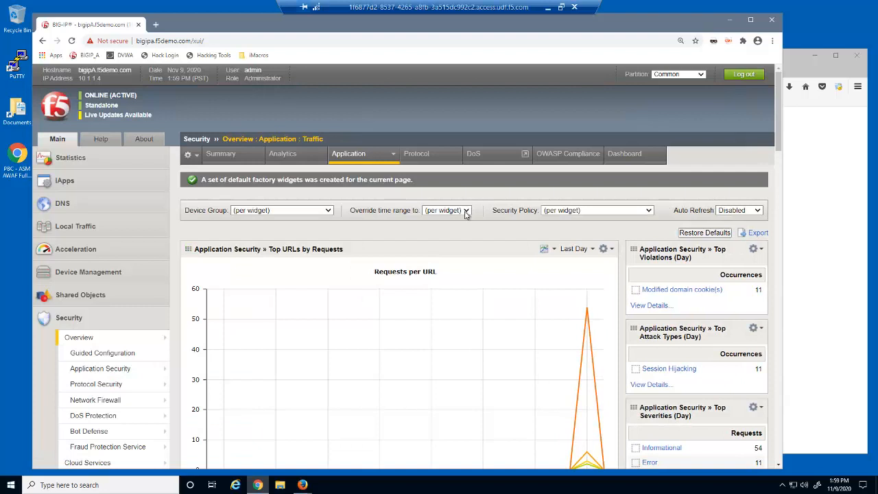
left_click(466, 210)
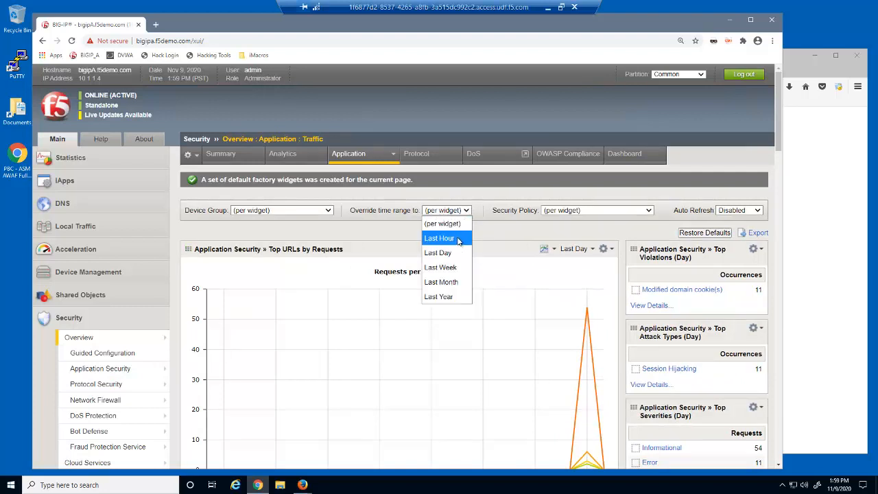
left_click(440, 238)
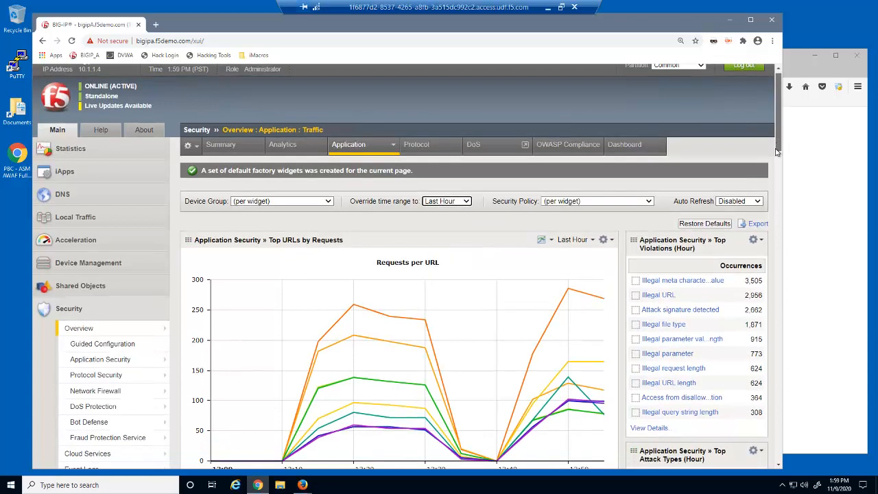
scroll("down", 3)
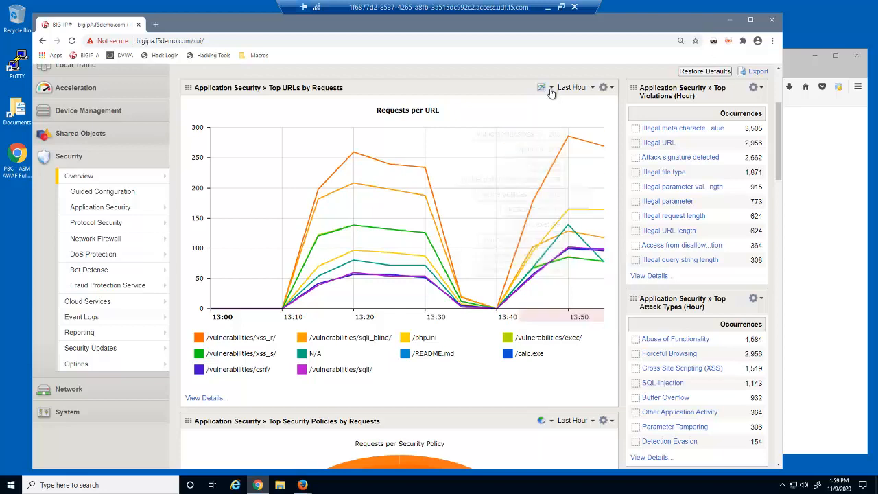
Step: Switch the Top URLs by Requests widget from a line chart to a pie chart
left_click(542, 87)
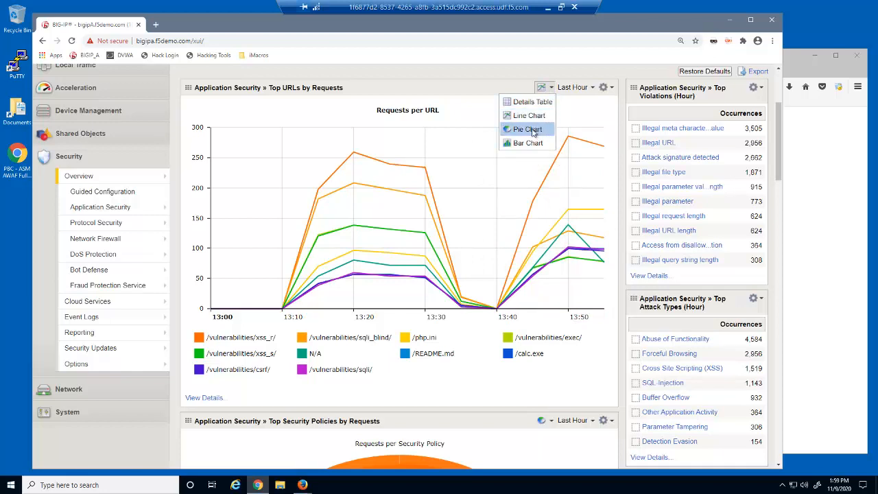
left_click(527, 129)
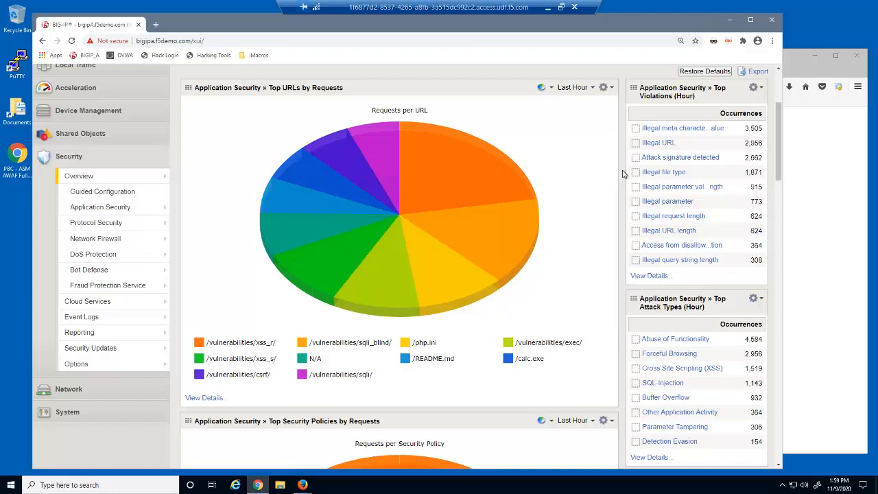
left_click(604, 87)
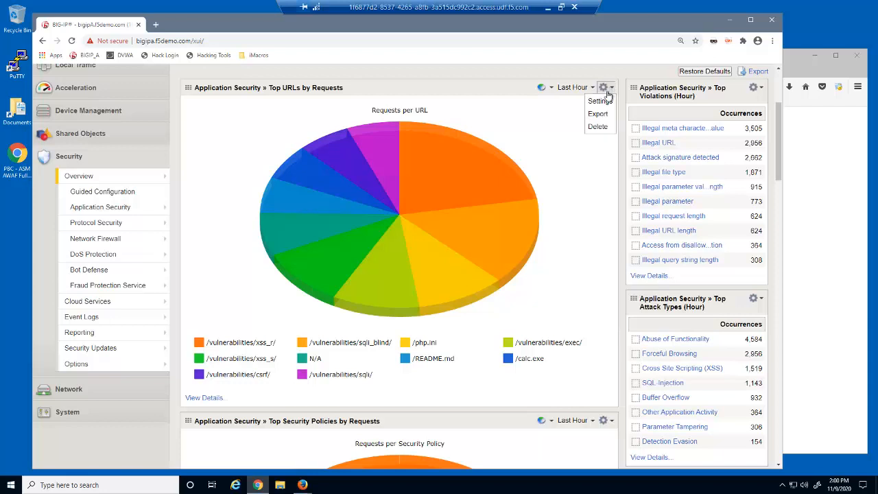
Step: Add a widget filter where Request Type contains 'Blocked' to Top URLs by Requests
left_click(600, 100)
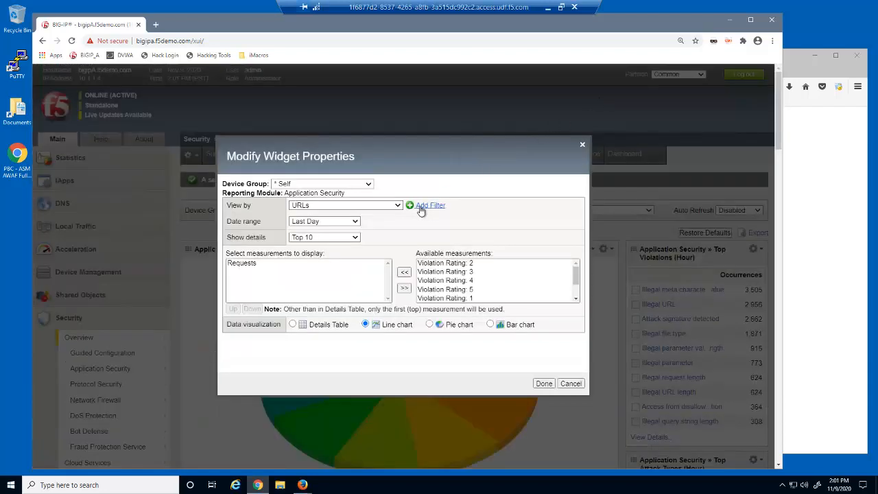
left_click(430, 205)
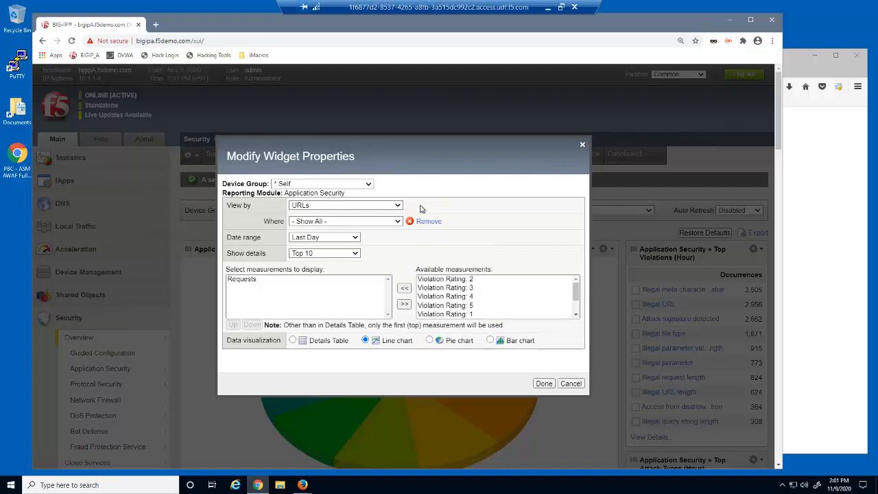
left_click(345, 221)
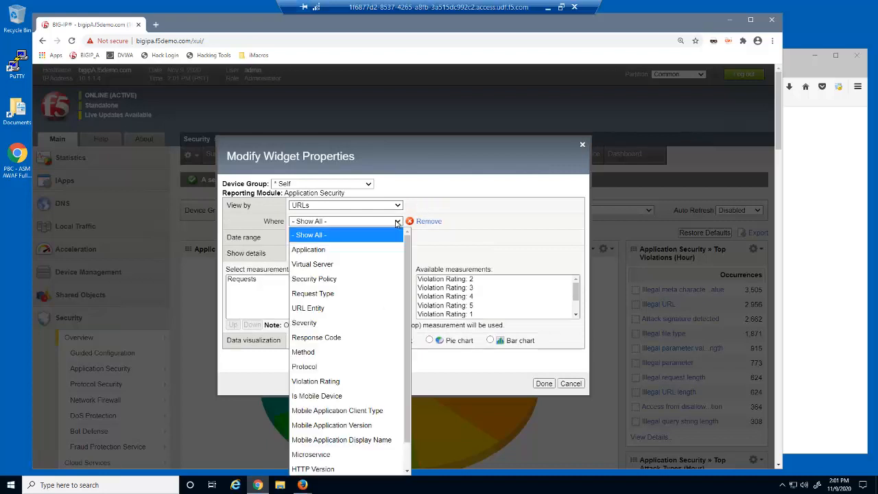
left_click(313, 293)
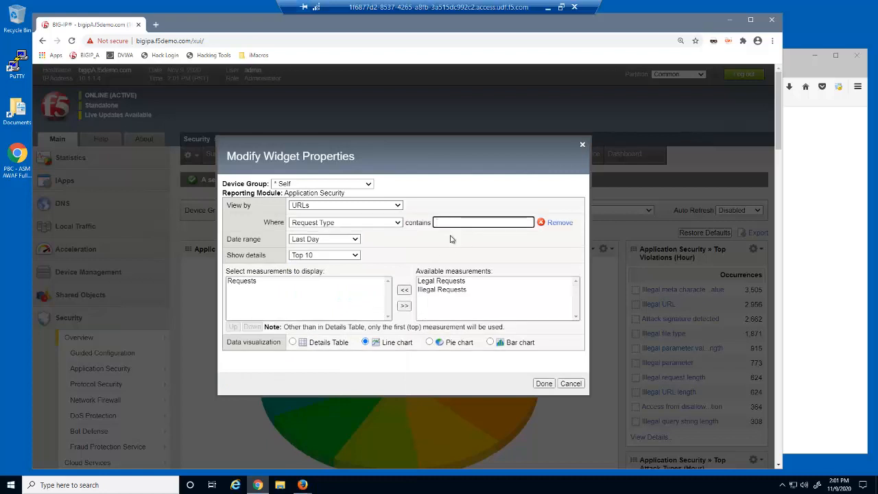
type("Blocked")
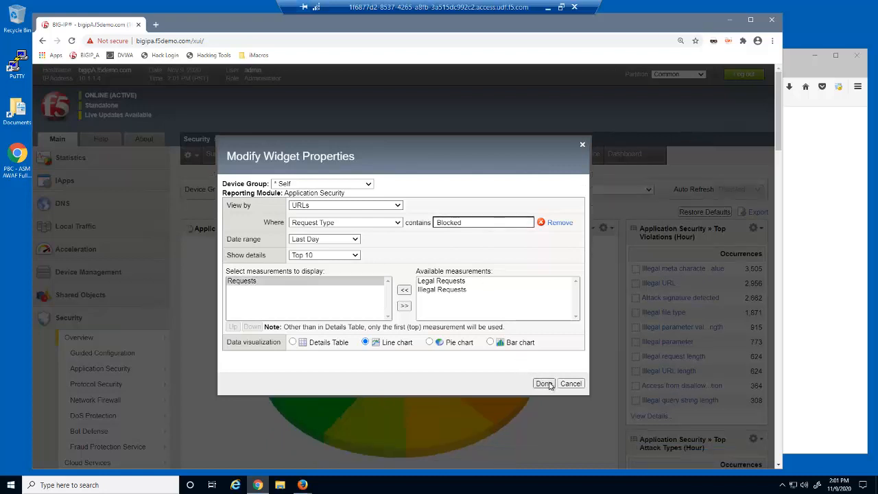
left_click(543, 383)
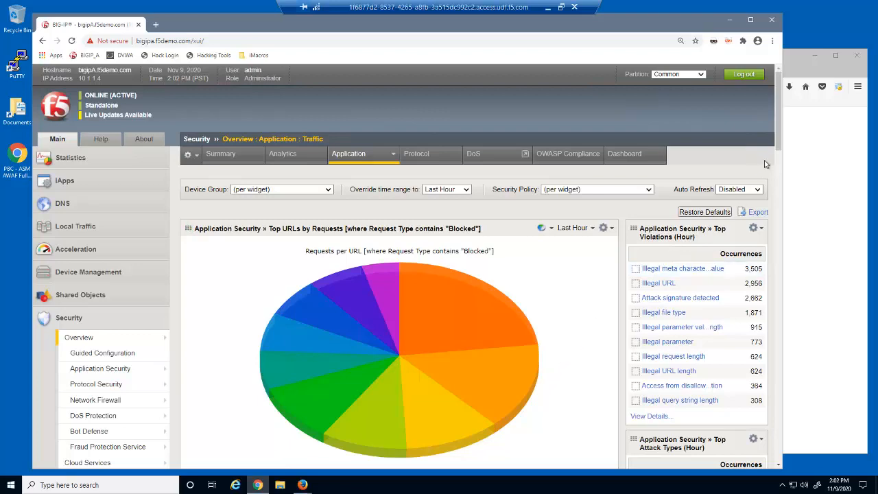
Step: Delete the Top Security Policies by Requests and by Attacks widgets from the dashboard
scroll("down", 3)
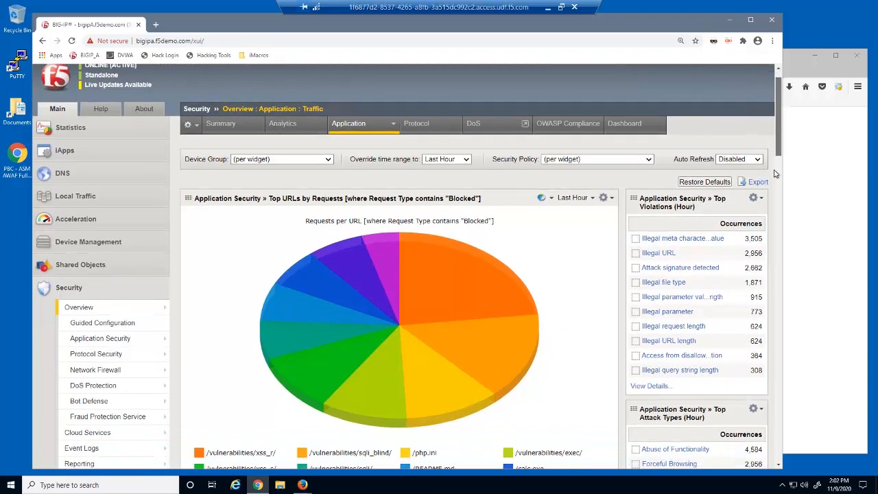
scroll("down", 3)
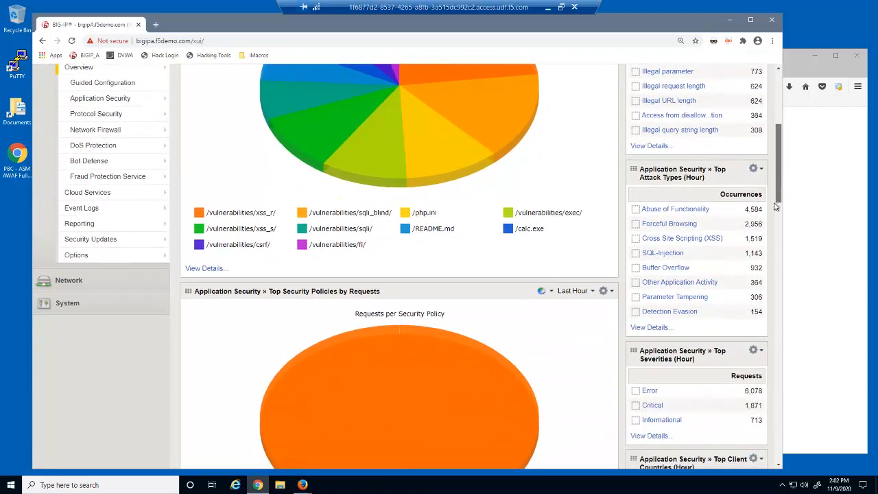
scroll("down", 3)
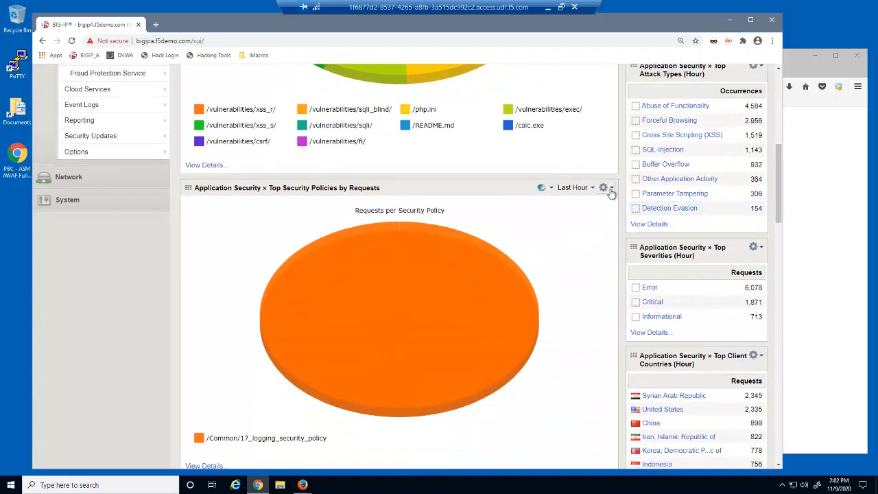
left_click(597, 226)
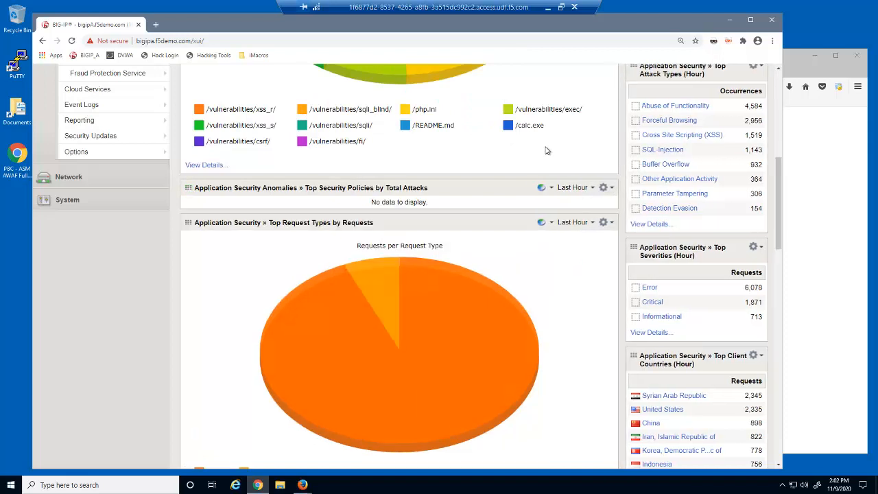
left_click(605, 187)
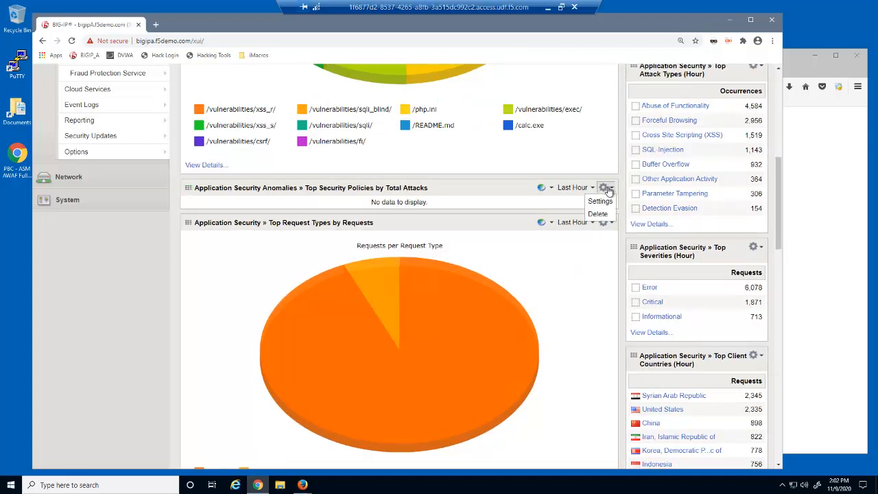
left_click(471, 130)
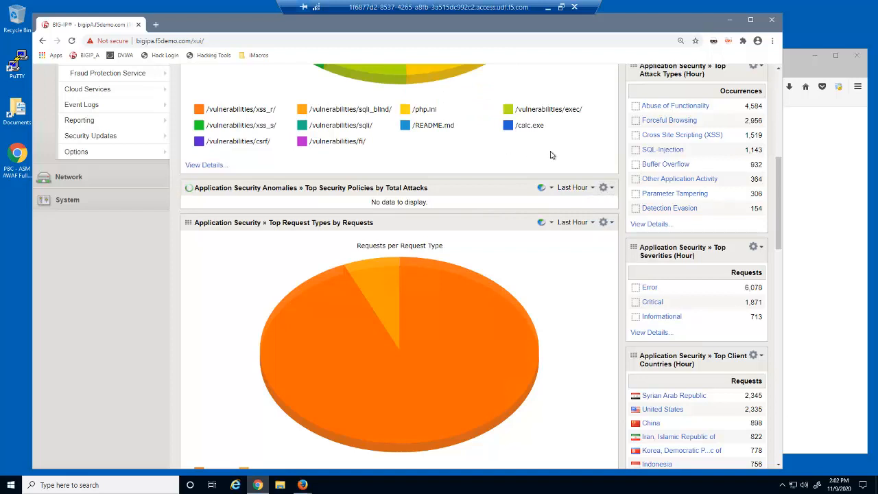
scroll("down", 3)
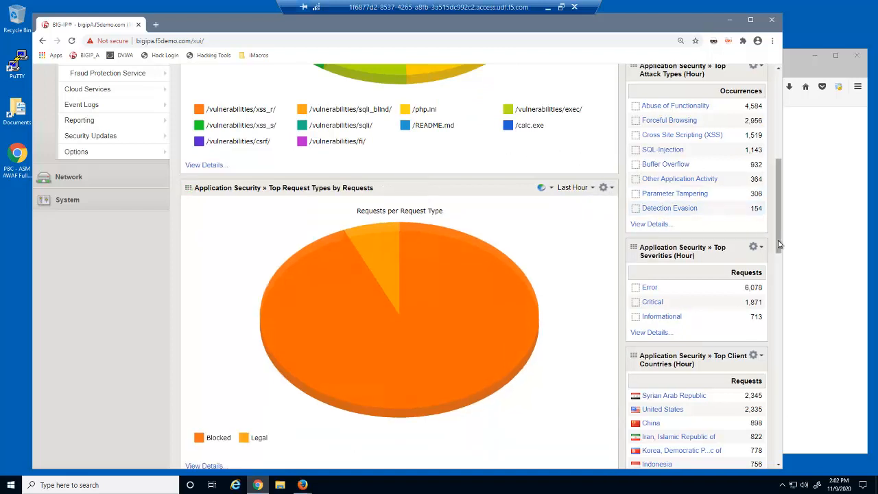
scroll("down", 3)
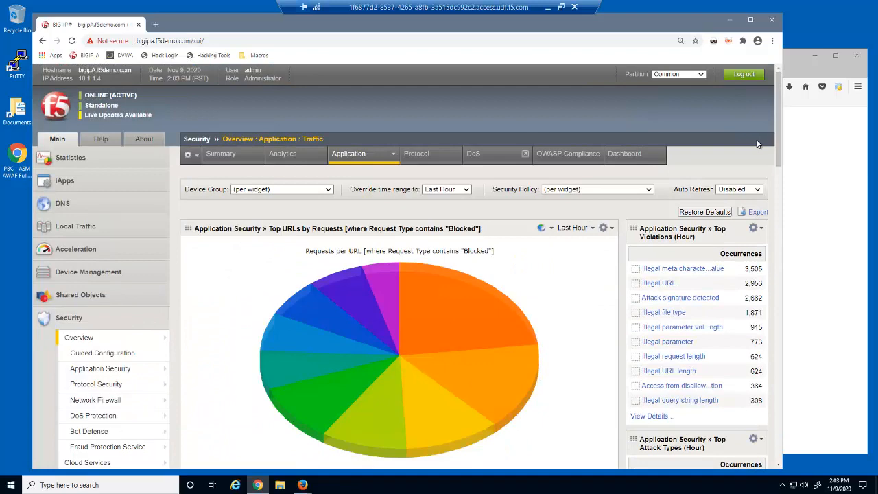
Step: Go to Security > Reporting to show the Application Charts page
scroll("down", 3)
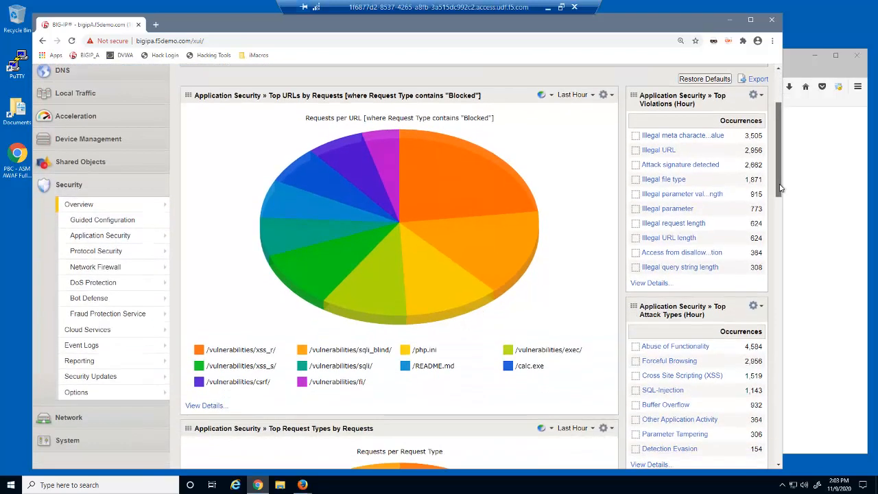
left_click(79, 360)
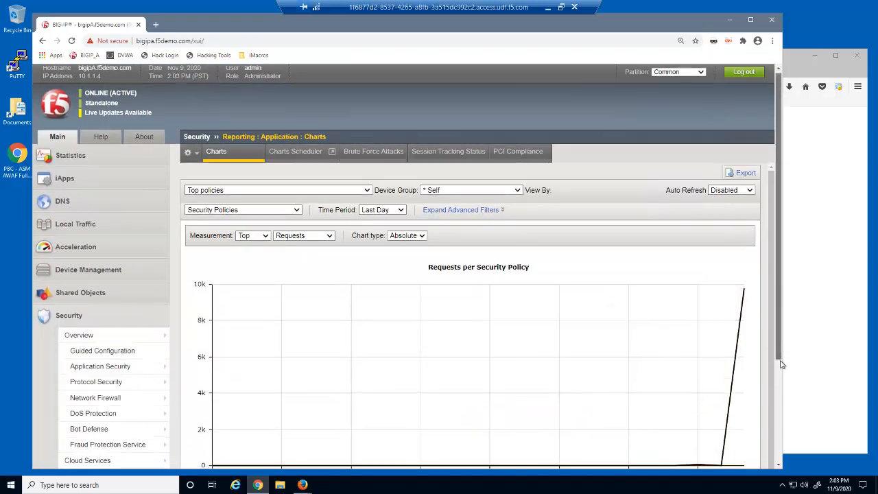
Step: Show the last-hour Requests per Security Policy chart as a stacked area chart
scroll("down", 3)
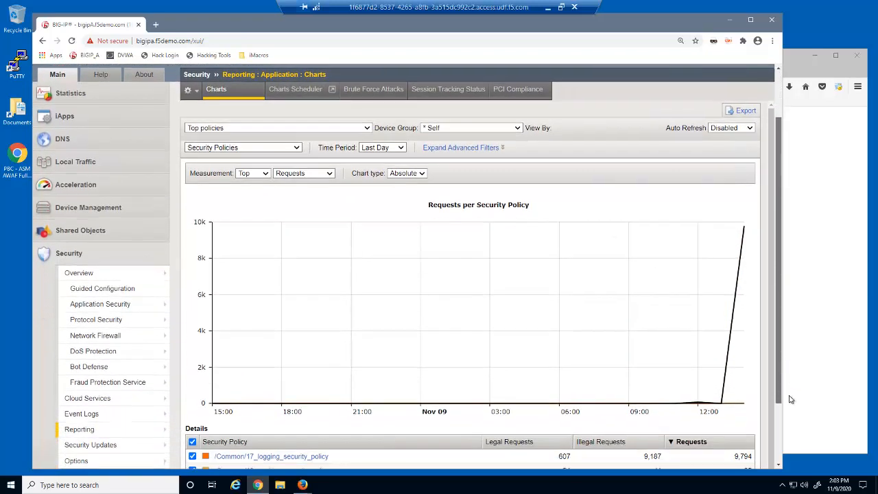
scroll("down", 3)
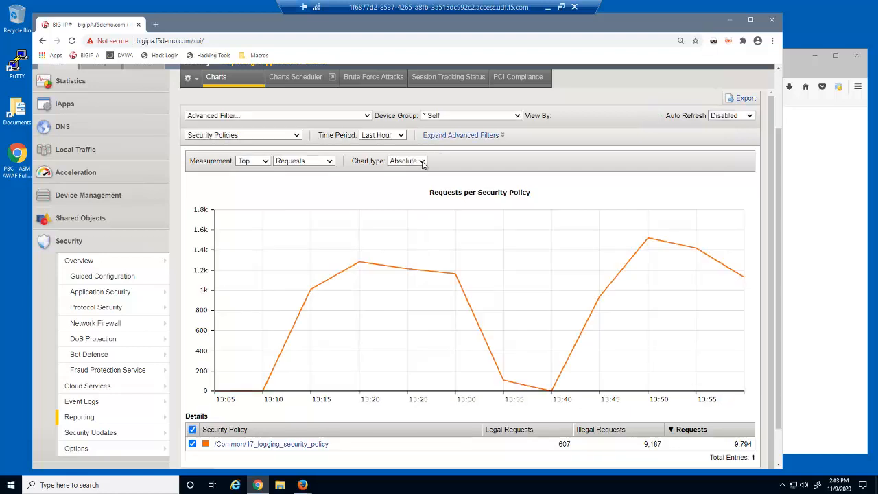
left_click(406, 161)
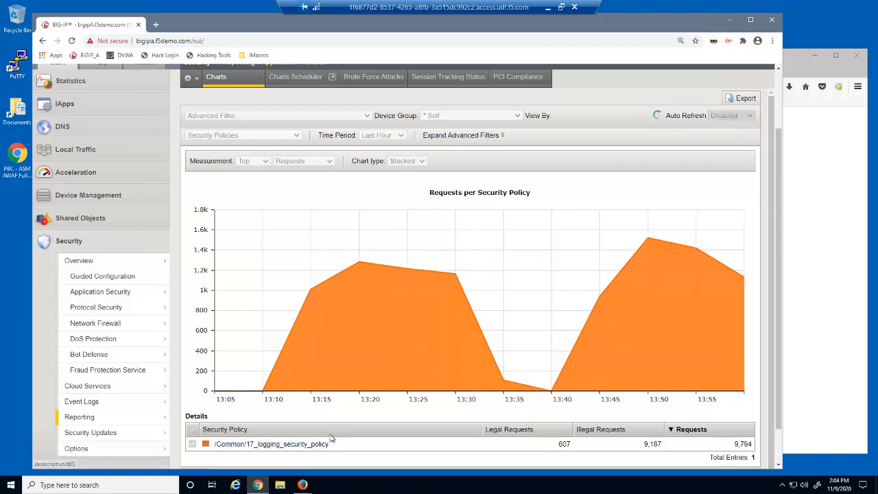
Step: Drill through 17_logging_security_policy, <Unassigned>, /Common/dvwa_virtual, then Blocked by attack type
left_click(271, 444)
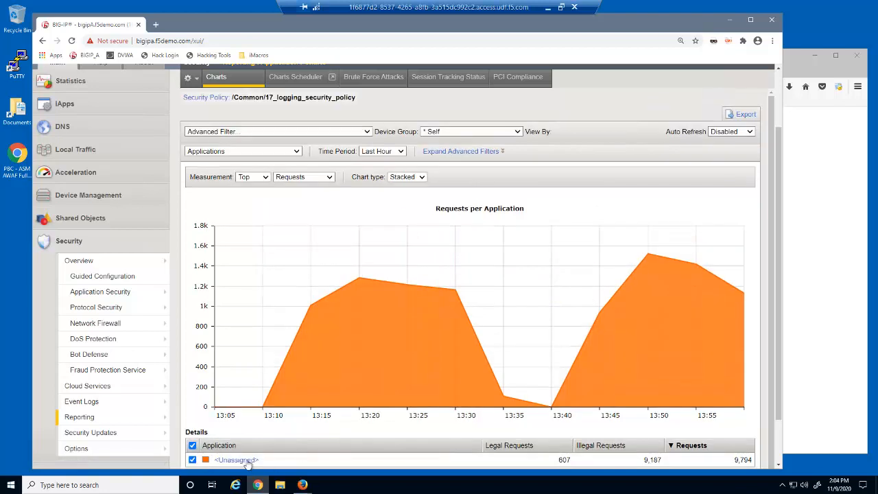
left_click(236, 460)
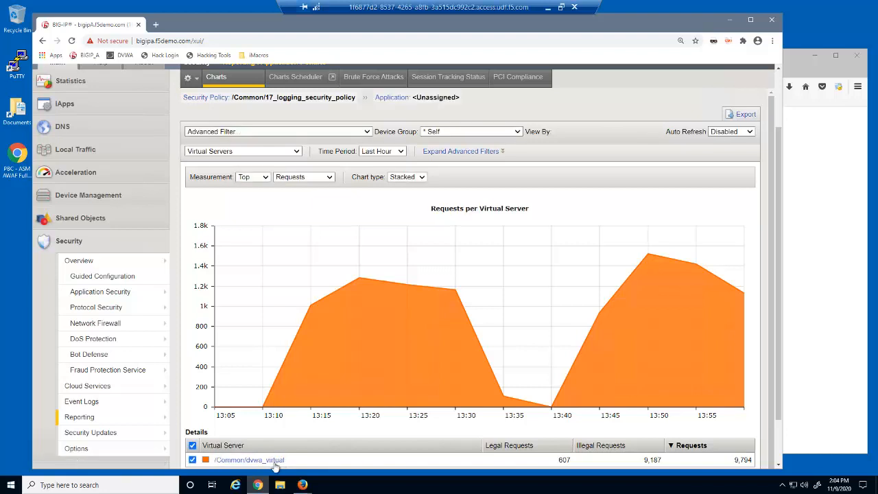
left_click(248, 459)
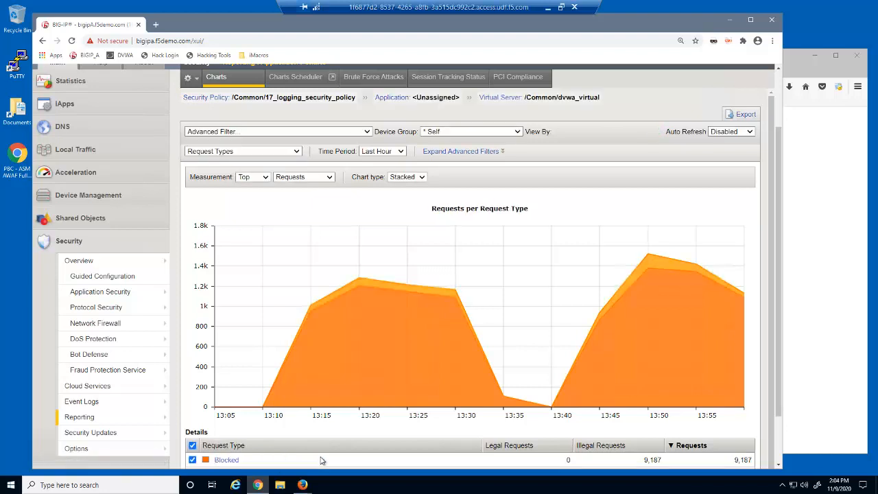
mouse_move(779, 360)
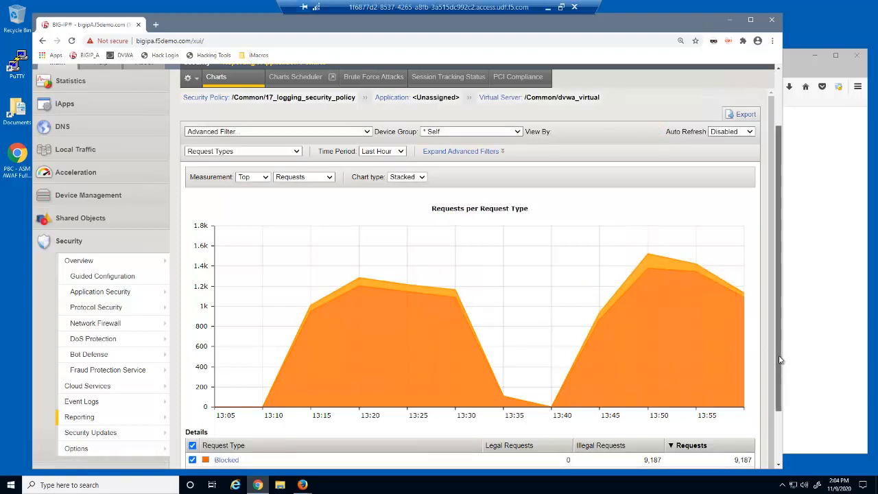
scroll("down", 3)
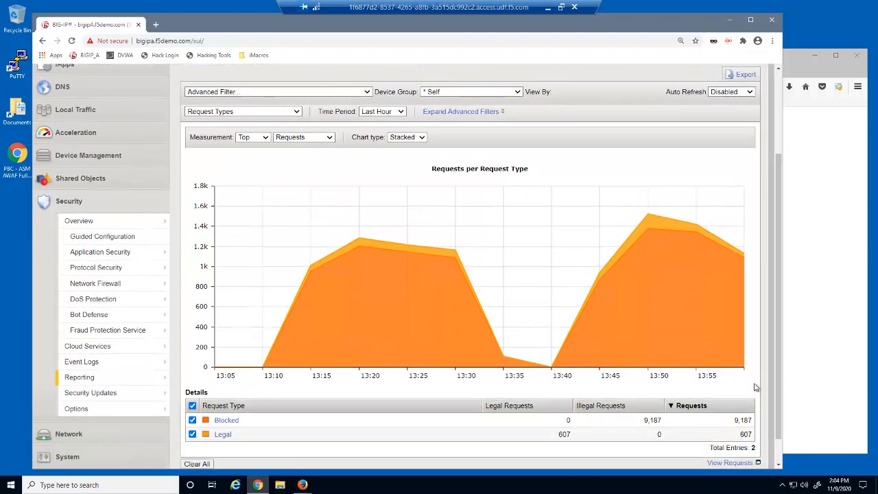
mouse_move(274, 407)
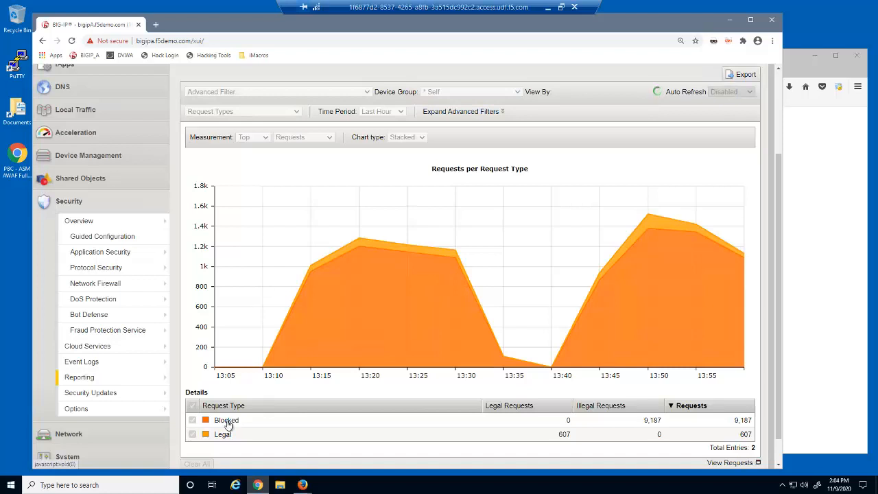
left_click(243, 111)
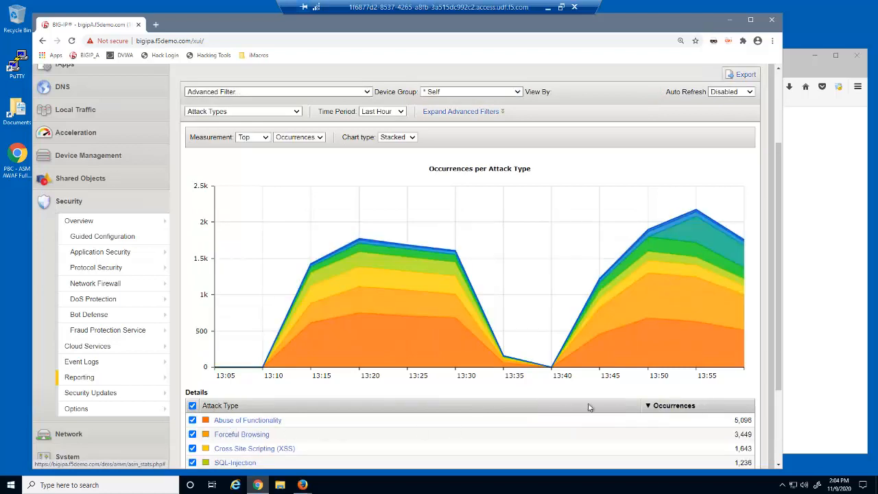
scroll("down", 3)
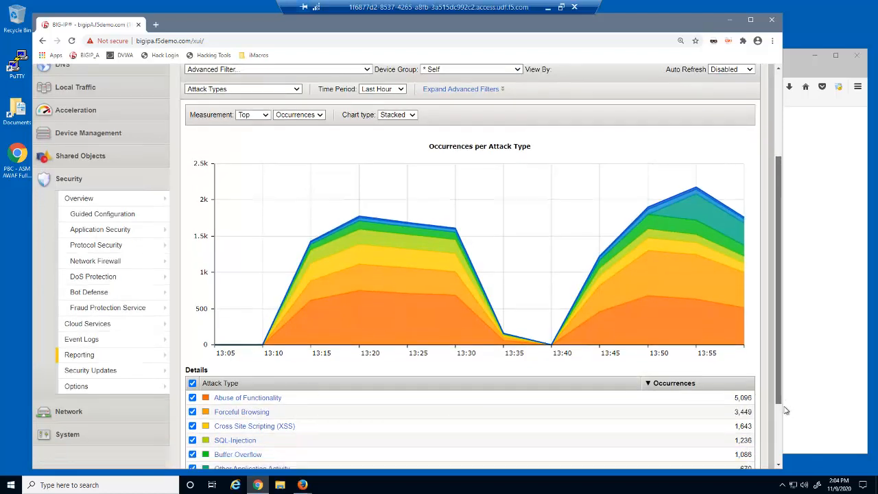
scroll("down", 3)
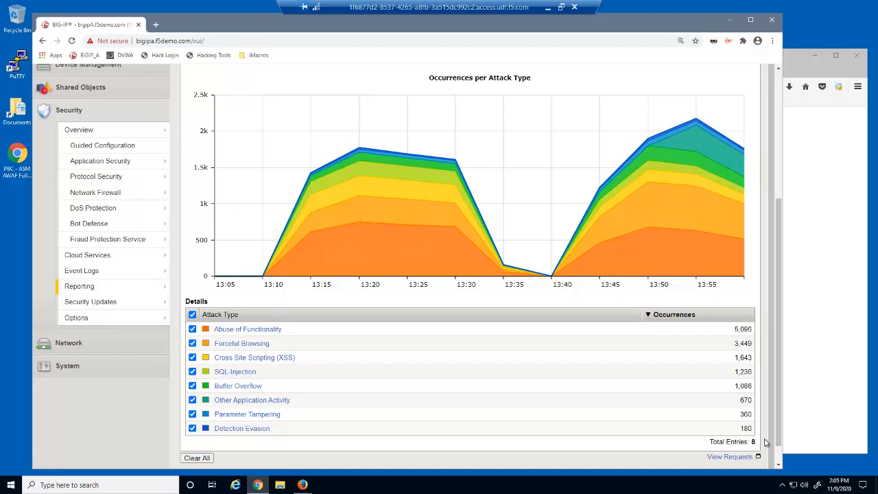
mouse_move(682, 308)
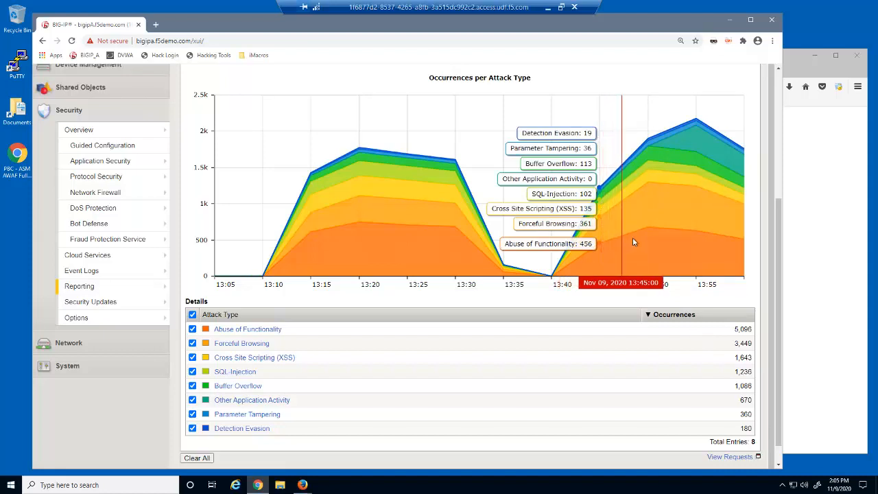
mouse_move(655, 227)
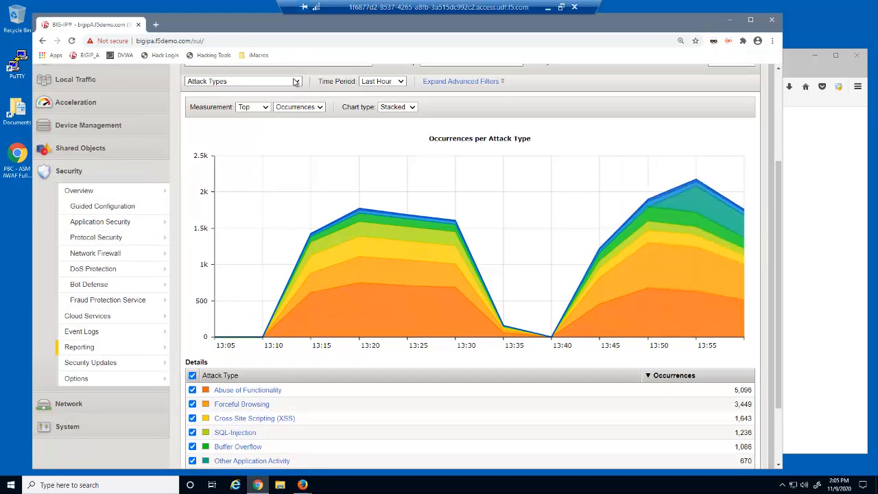
Step: Switch View By to Client Countries, with Syrian Arab Republic leading at 2,772
left_click(242, 81)
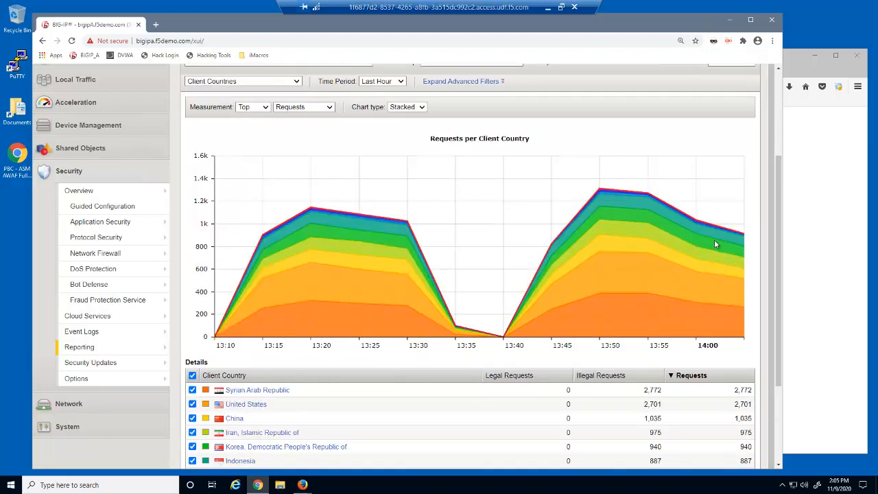
mouse_move(717, 245)
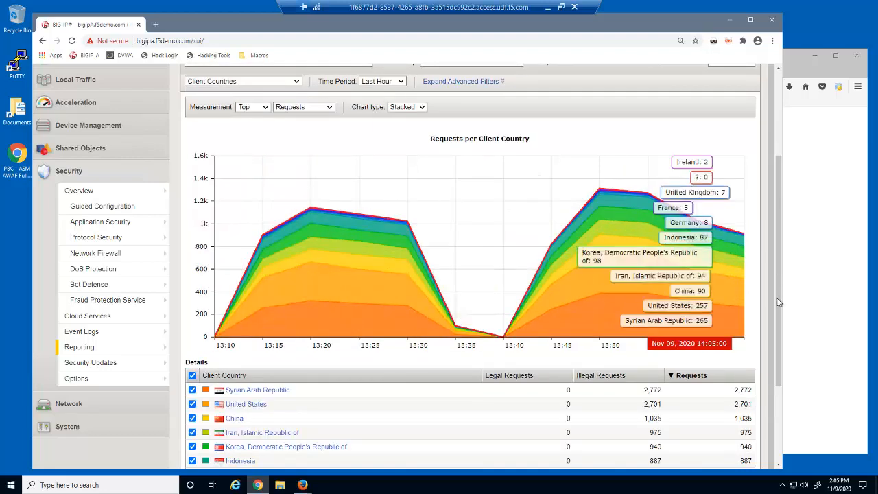
scroll("down", 3)
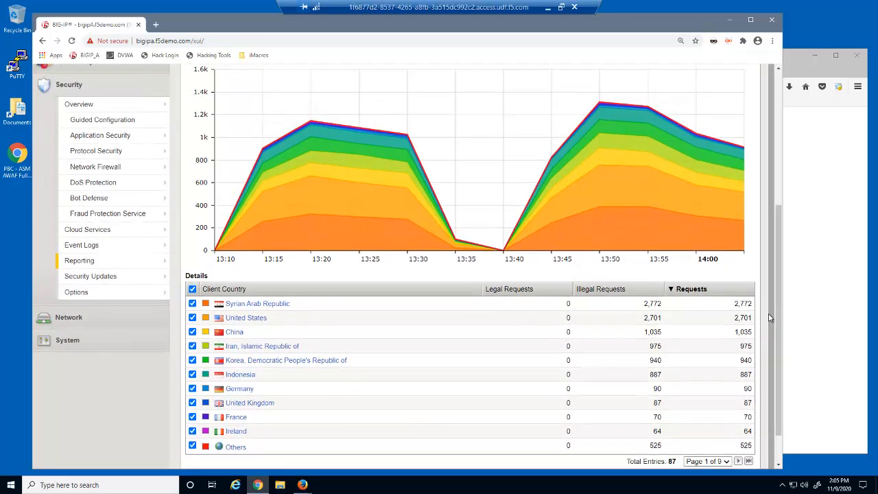
mouse_move(767, 318)
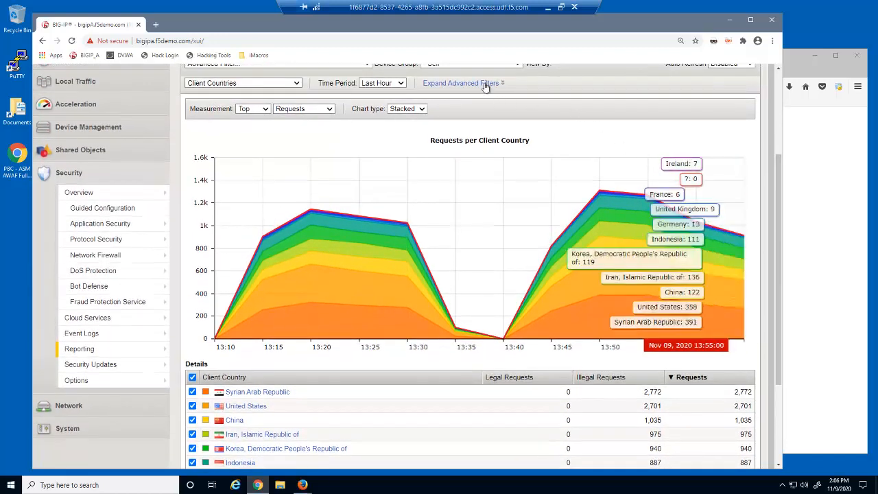
Step: Set Show Details to a custom 40 and scroll the 40-country details table
left_click(460, 83)
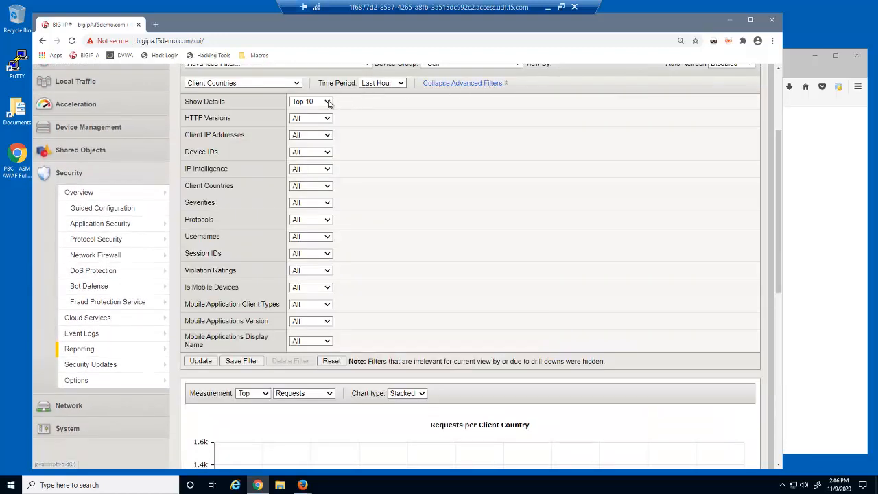
left_click(310, 101)
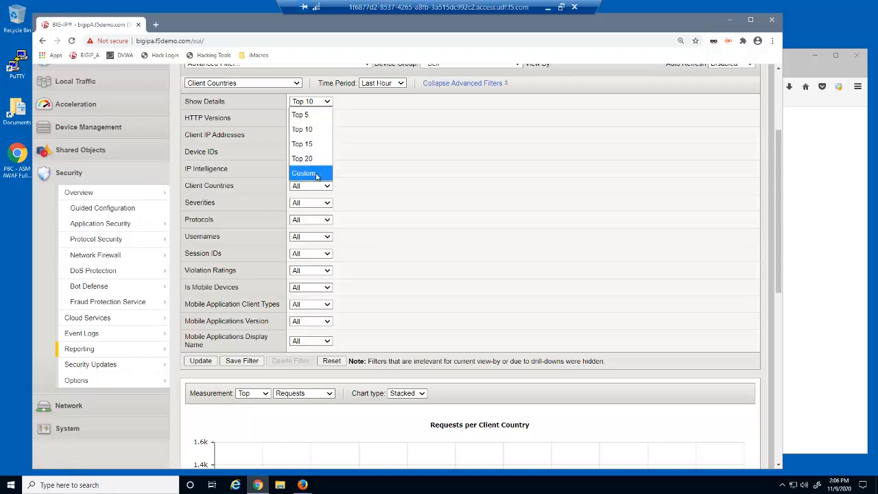
left_click(304, 173)
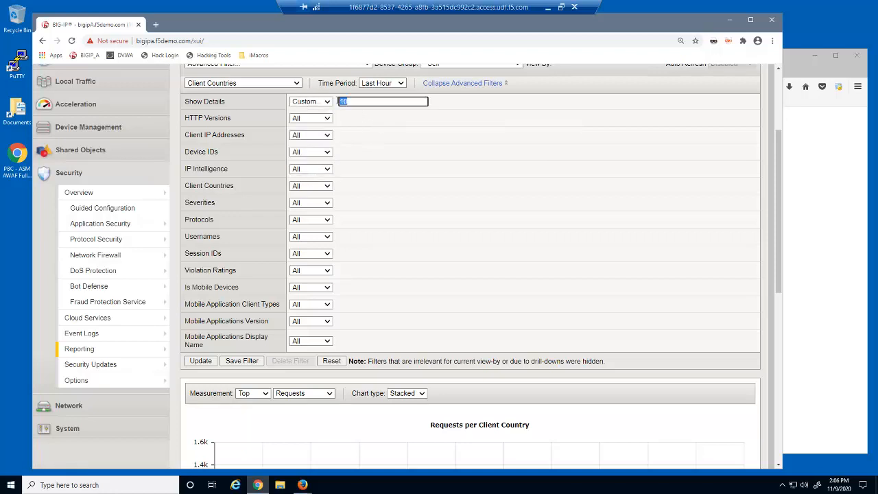
type("40")
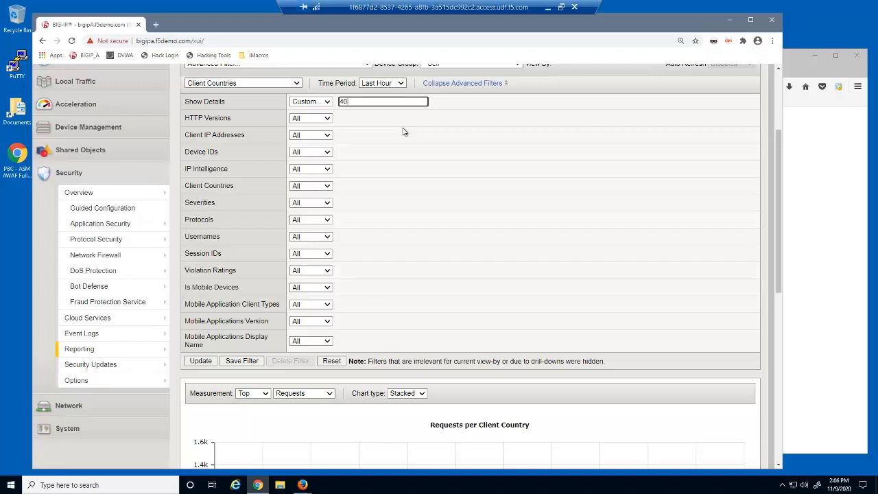
left_click(199, 361)
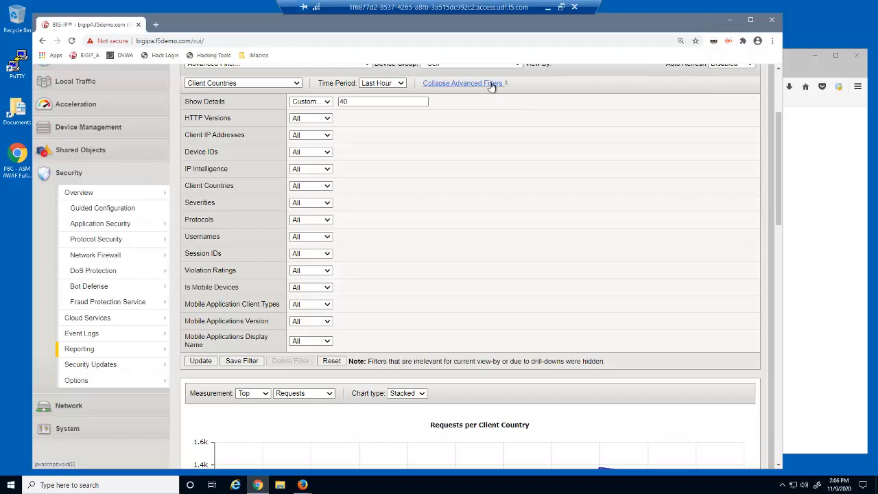
left_click(463, 83)
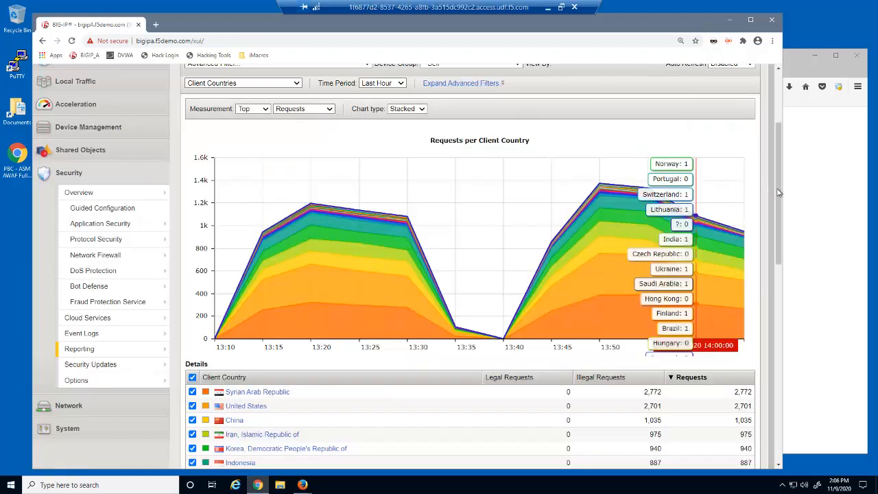
scroll("down", 3)
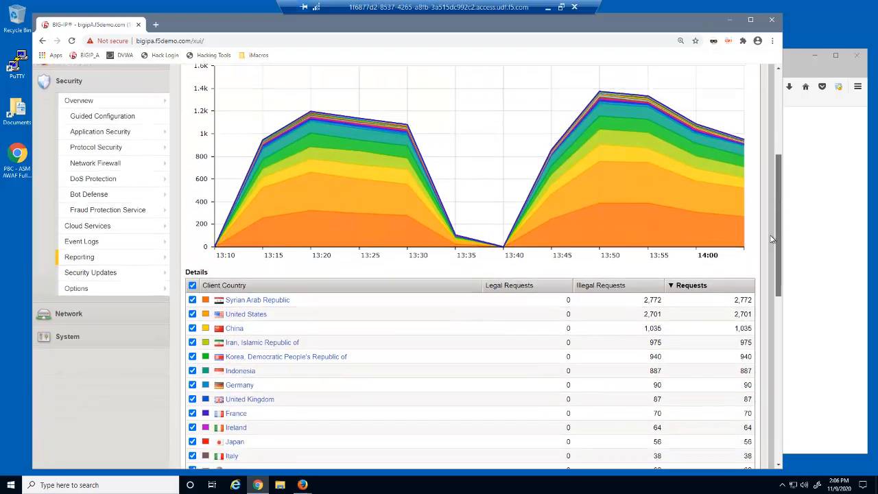
scroll("down", 3)
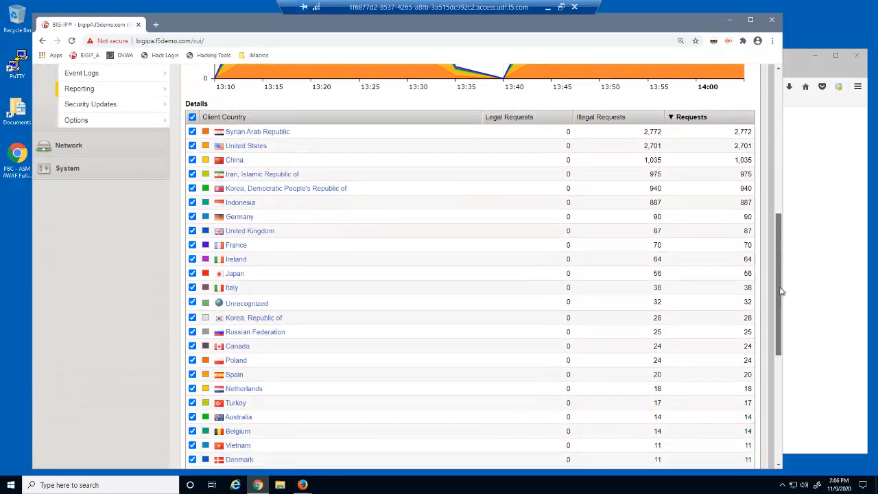
scroll("down", 3)
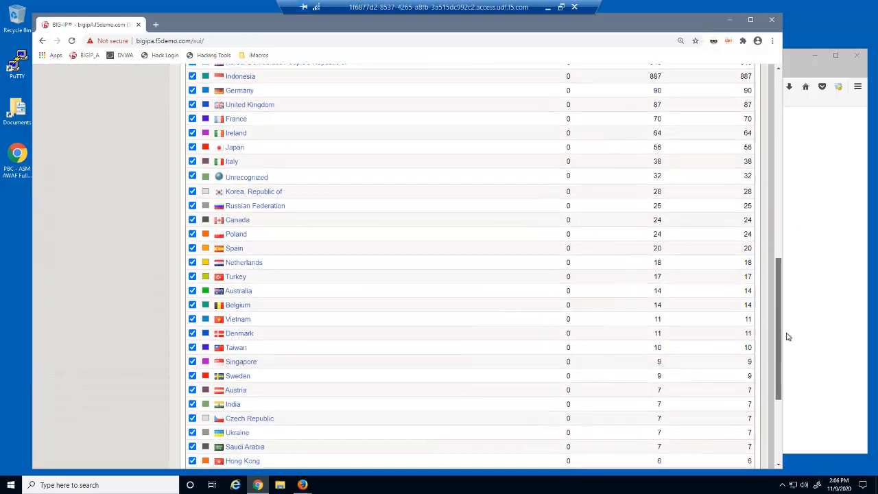
scroll("down", 3)
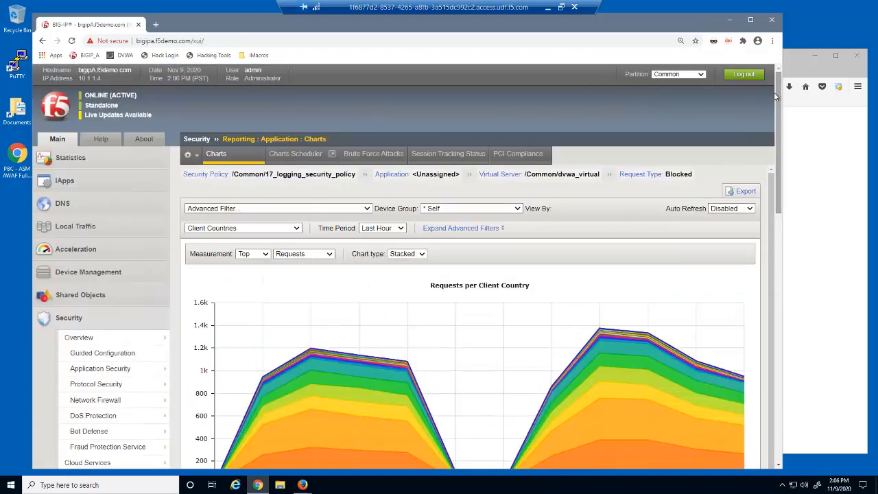
Step: Export the Requests per Client Country report as a PDF to the computer
left_click(746, 191)
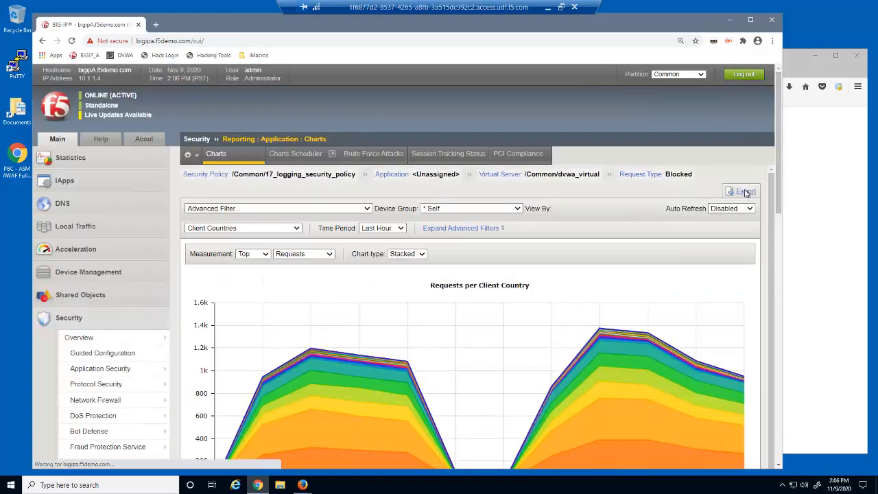
left_click(745, 191)
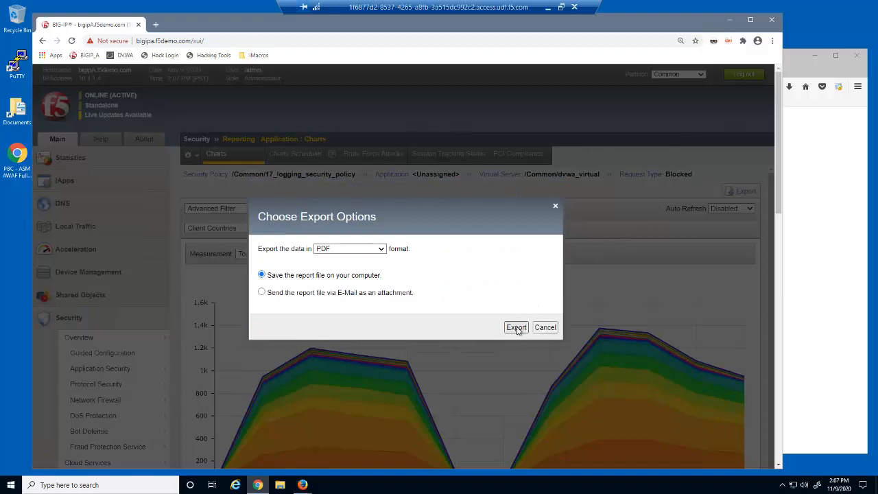
left_click(516, 328)
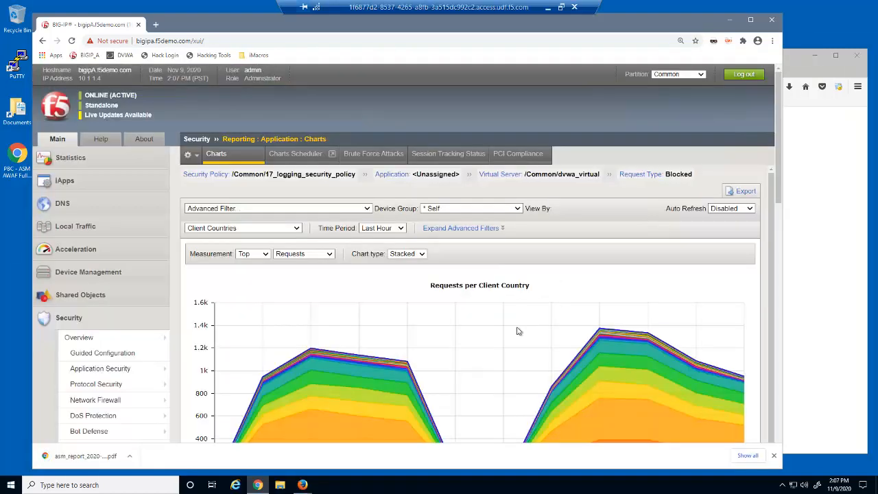
mouse_move(518, 331)
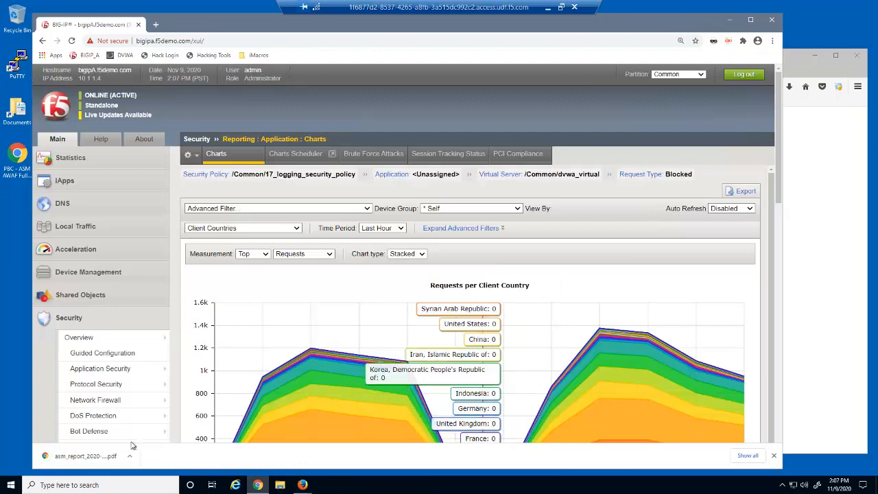
Step: Open the downloaded PDF report and scroll through it
left_click(85, 455)
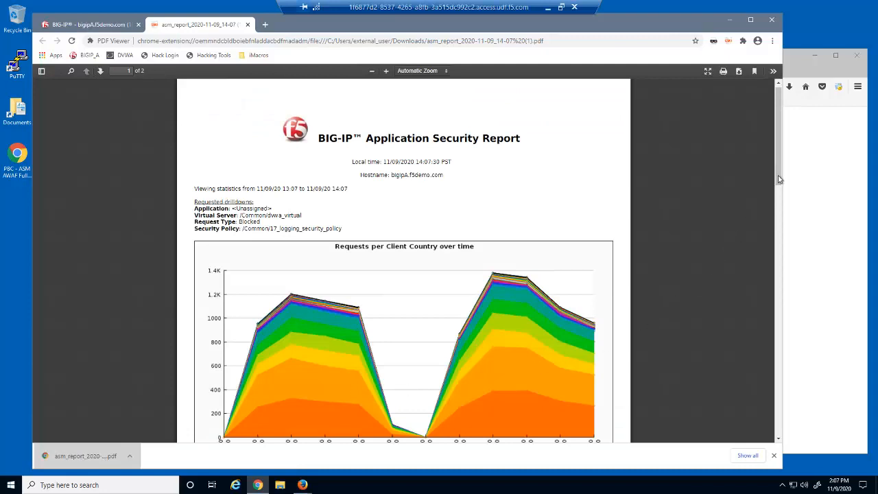
scroll("down", 3)
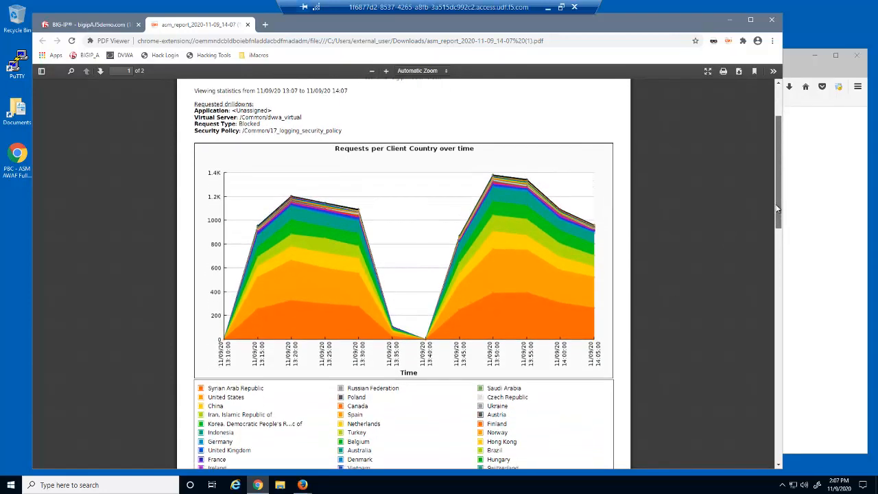
scroll("down", 3)
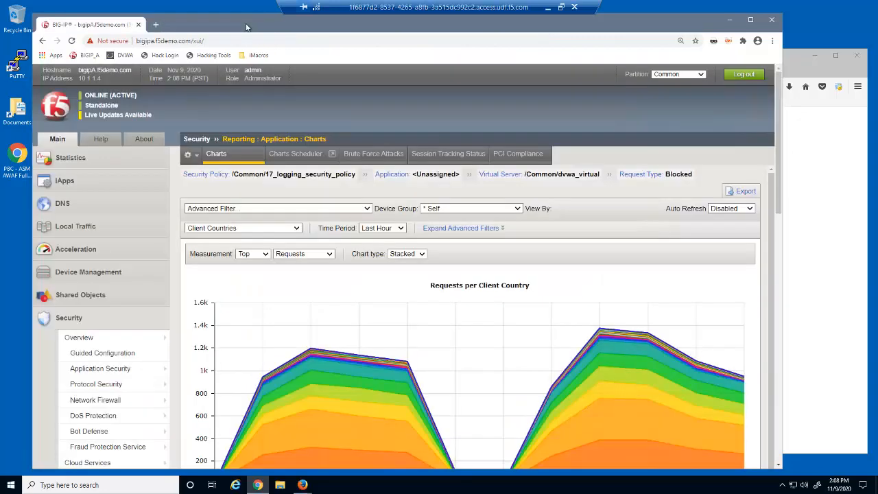
mouse_move(300, 231)
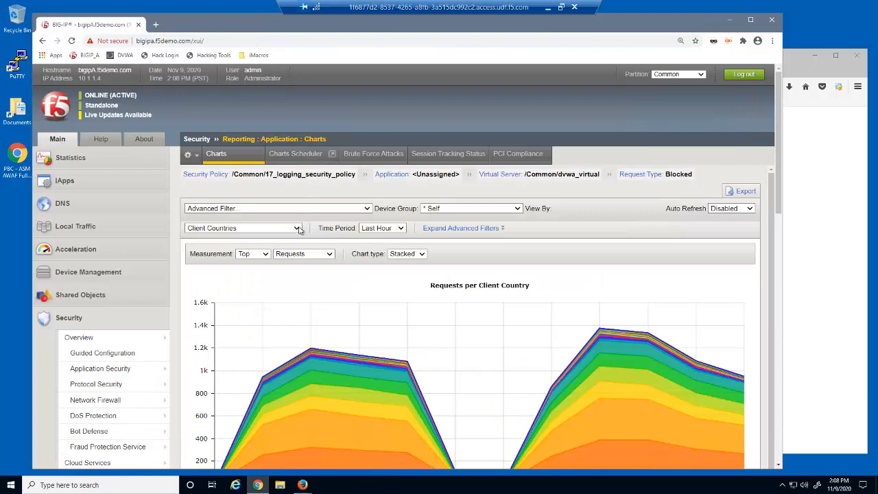
Step: Regroup the blocked-requests chart by URLs, then by Request Types
left_click(243, 228)
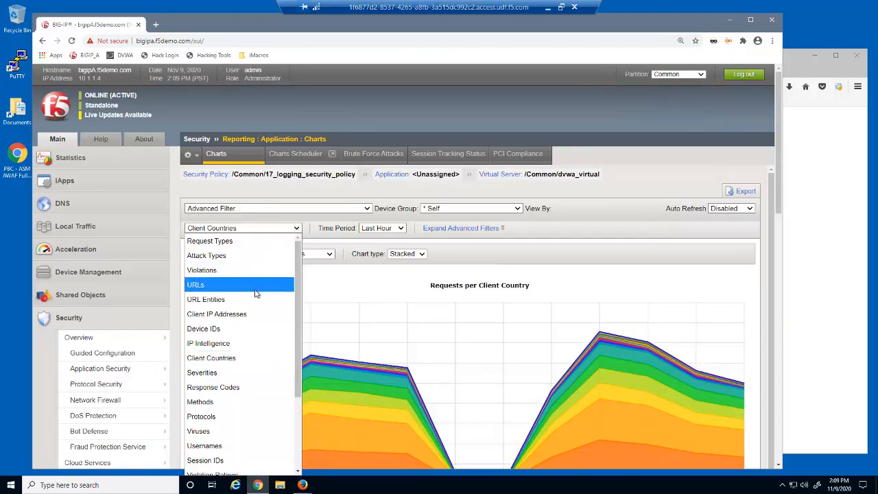
left_click(195, 284)
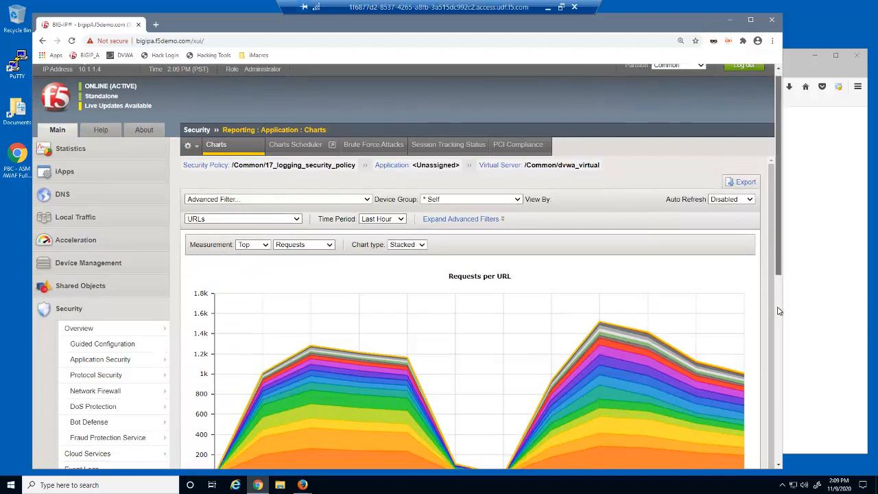
scroll("down", 3)
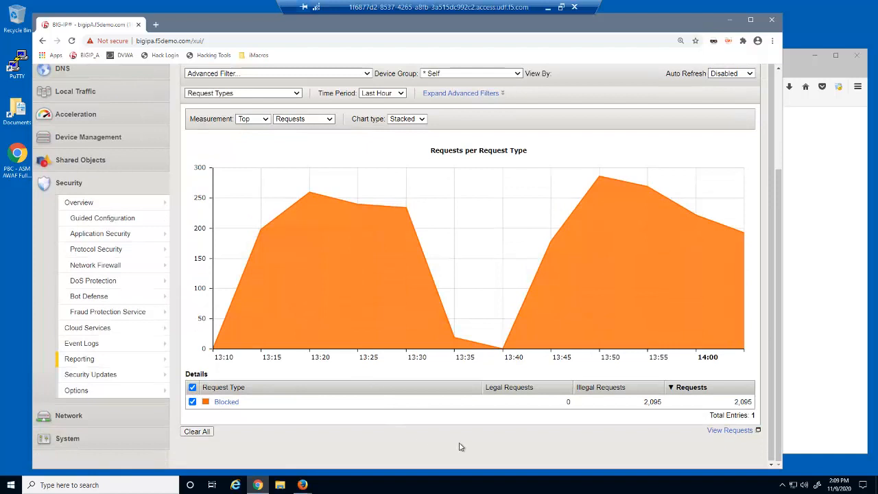
right_click(730, 431)
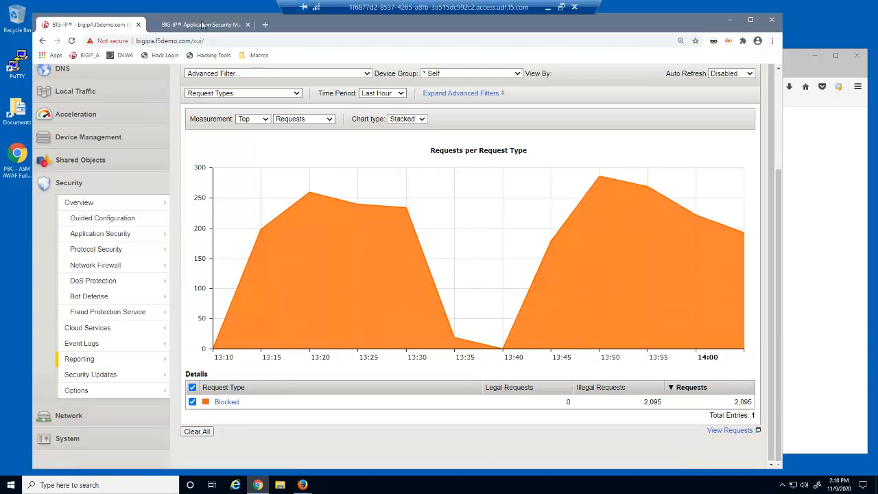
left_click(199, 24)
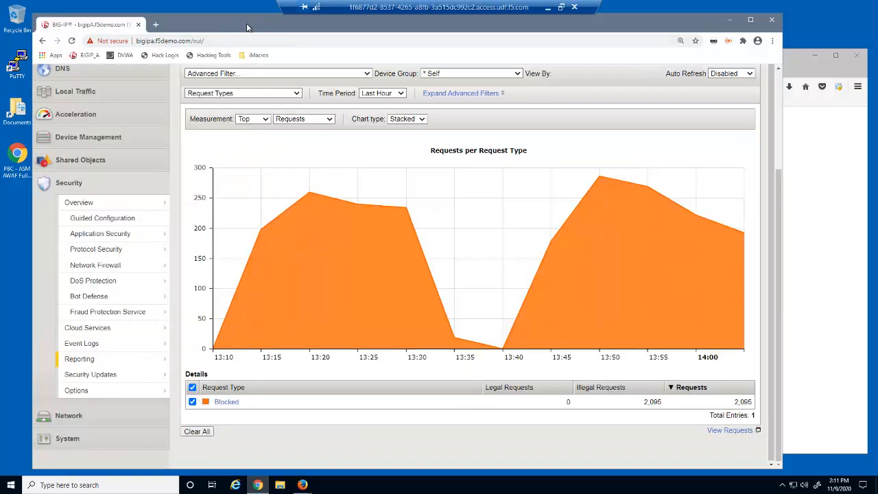
mouse_move(78, 203)
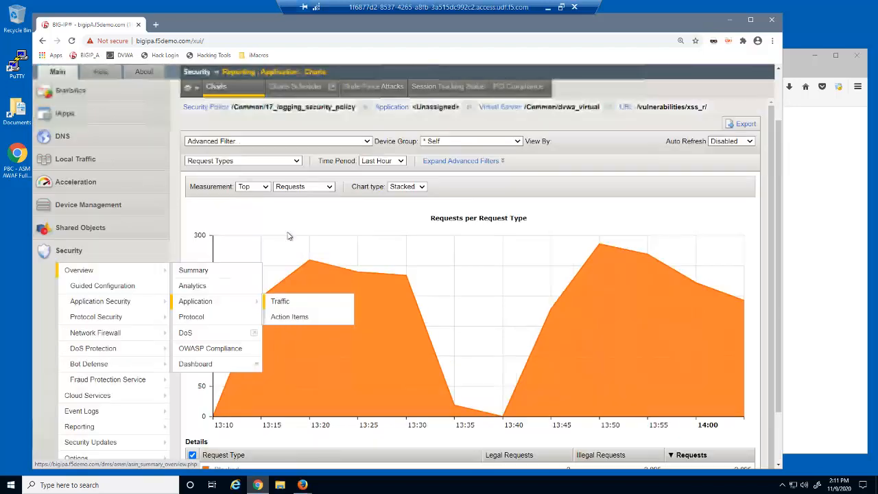
Step: Show the Application Traffic overview with the time range overridden to Last Hour
left_click(280, 301)
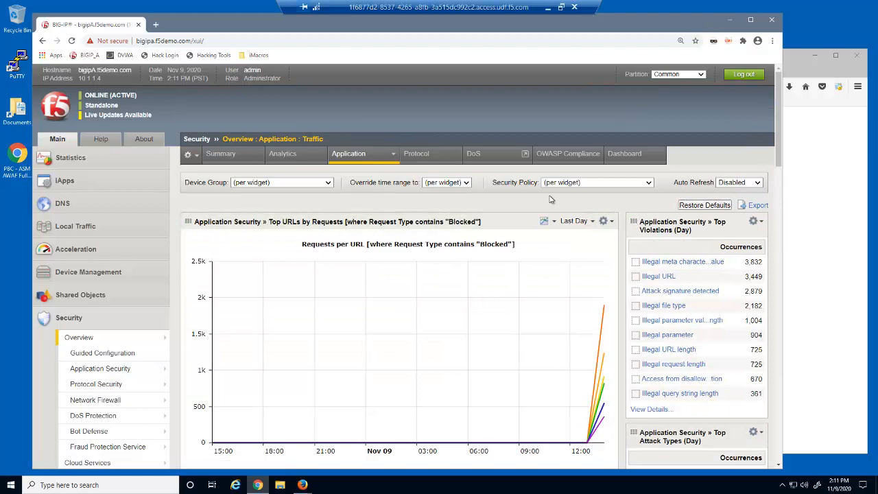
left_click(447, 182)
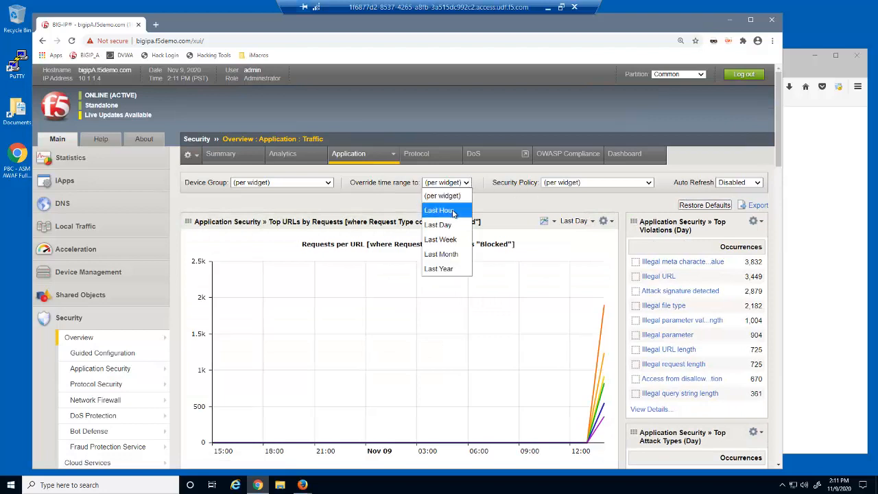
left_click(439, 210)
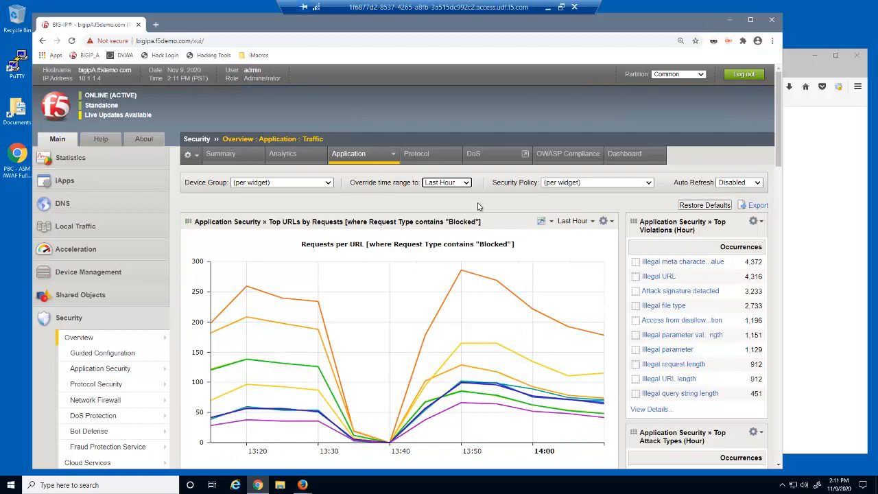
mouse_move(625, 342)
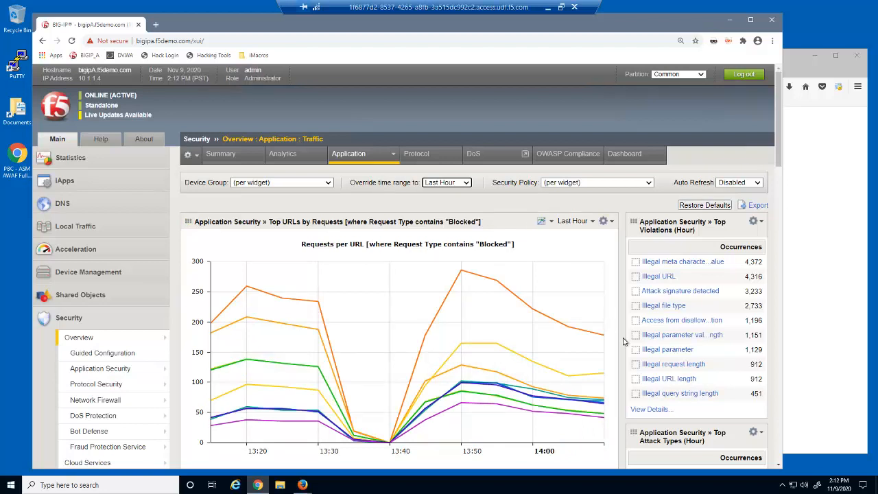
Step: Open the Occurrences per Violation details in a new tab and review them
right_click(682, 335)
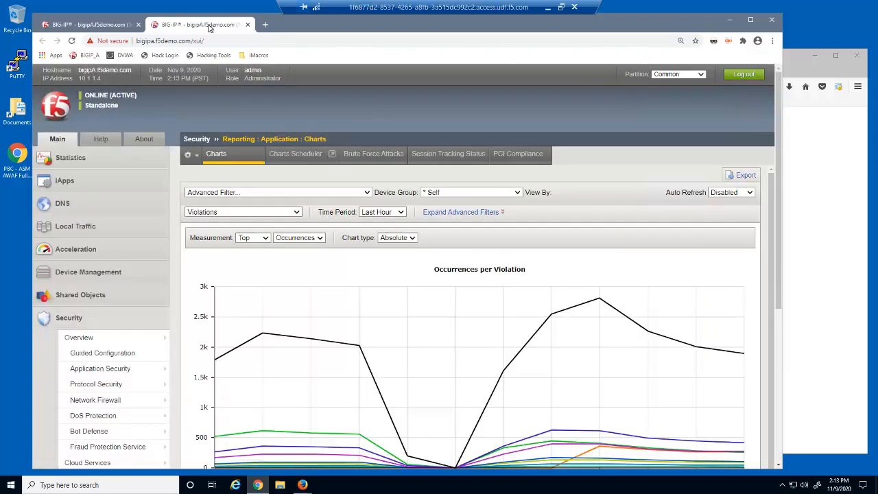
scroll("down", 3)
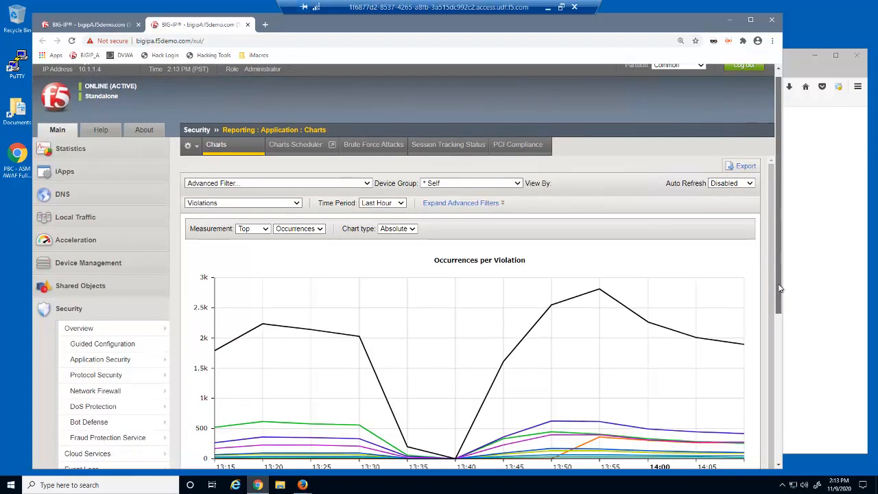
scroll("down", 3)
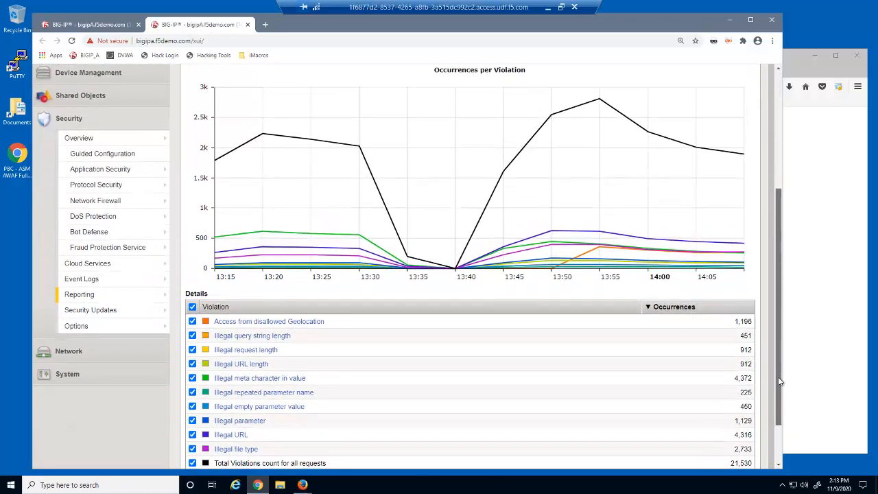